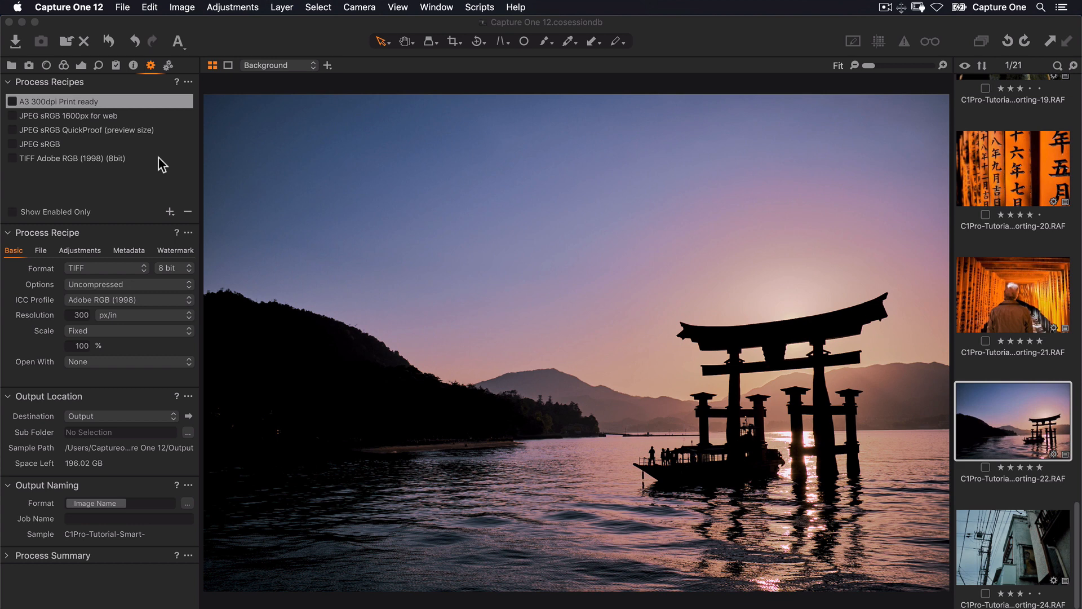
Toggle the existing TIFF recipe off and create a new recipe named Instagram
left_click(76, 158)
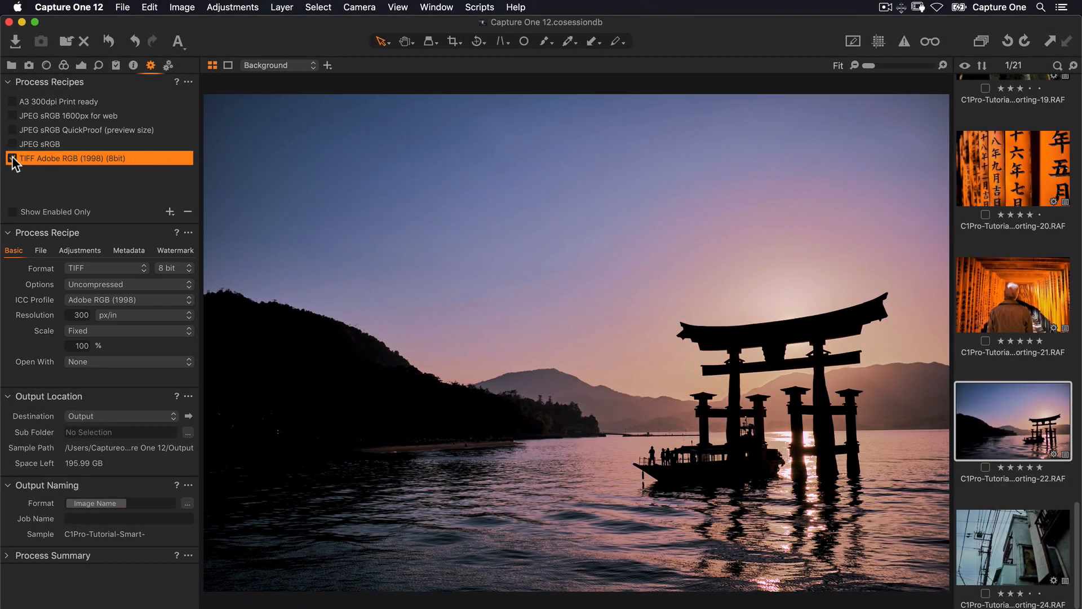
left_click(11, 157)
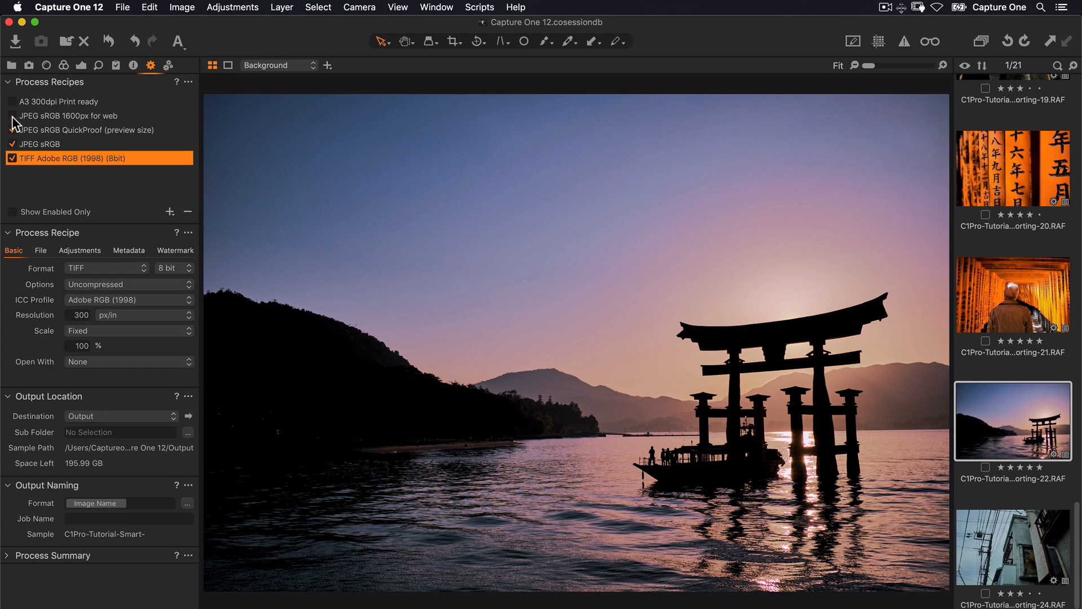
left_click(12, 115)
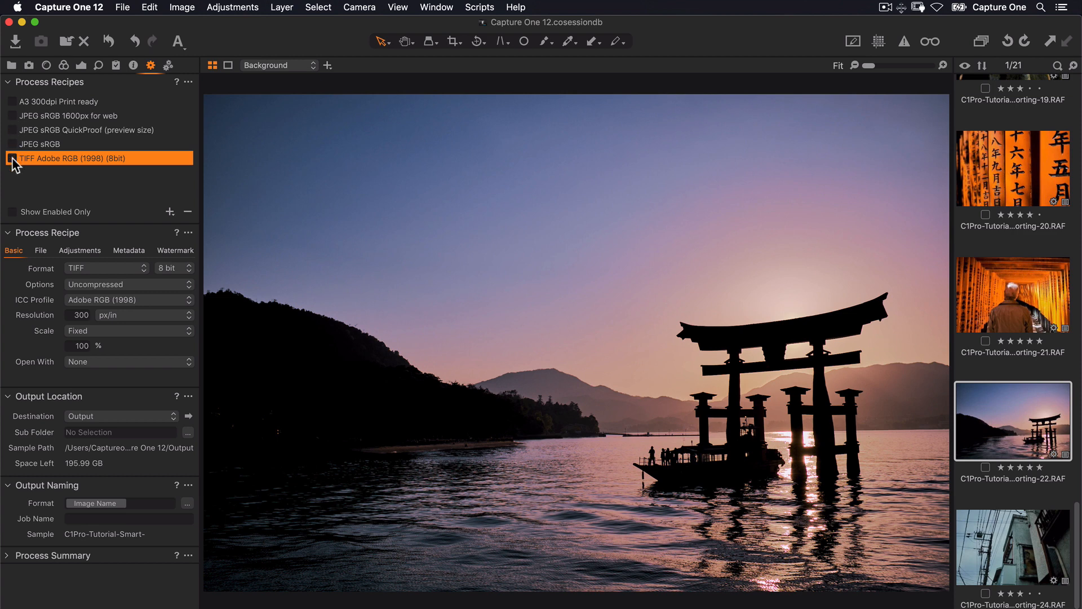
left_click(11, 158)
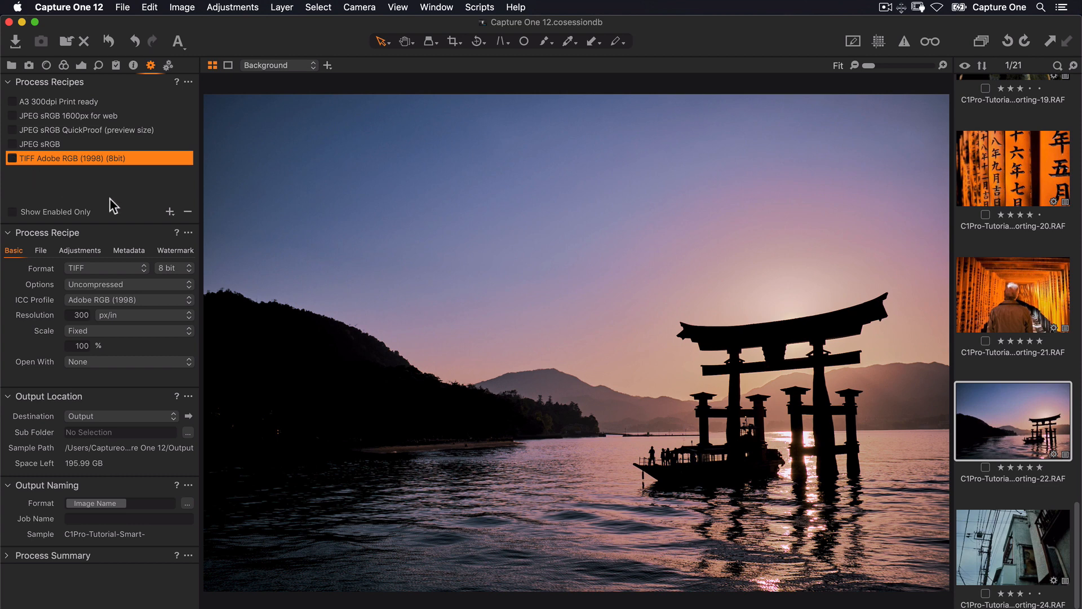
left_click(169, 211)
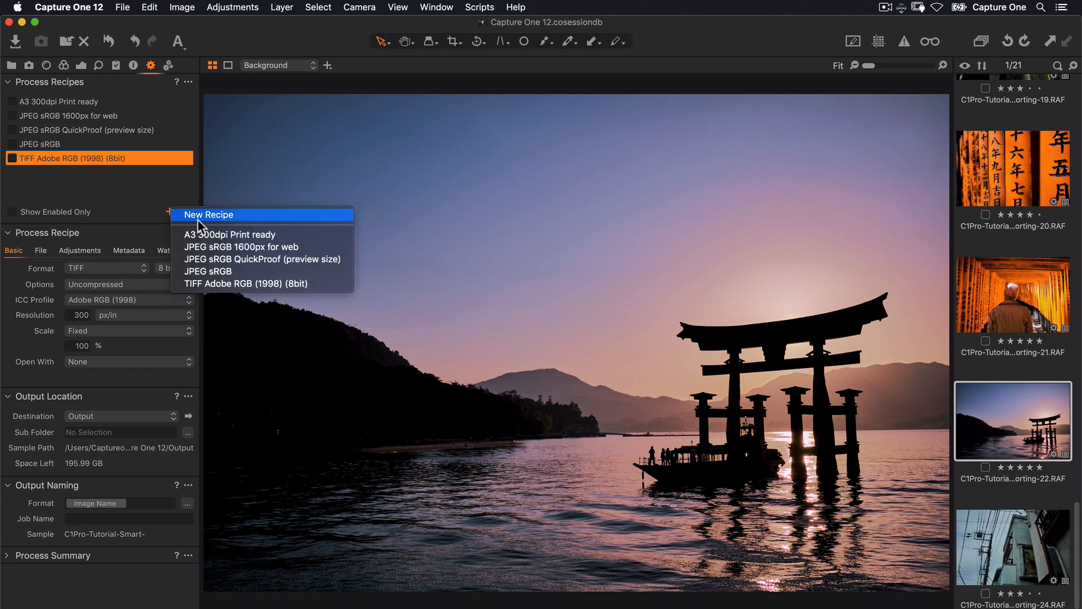
left_click(210, 214)
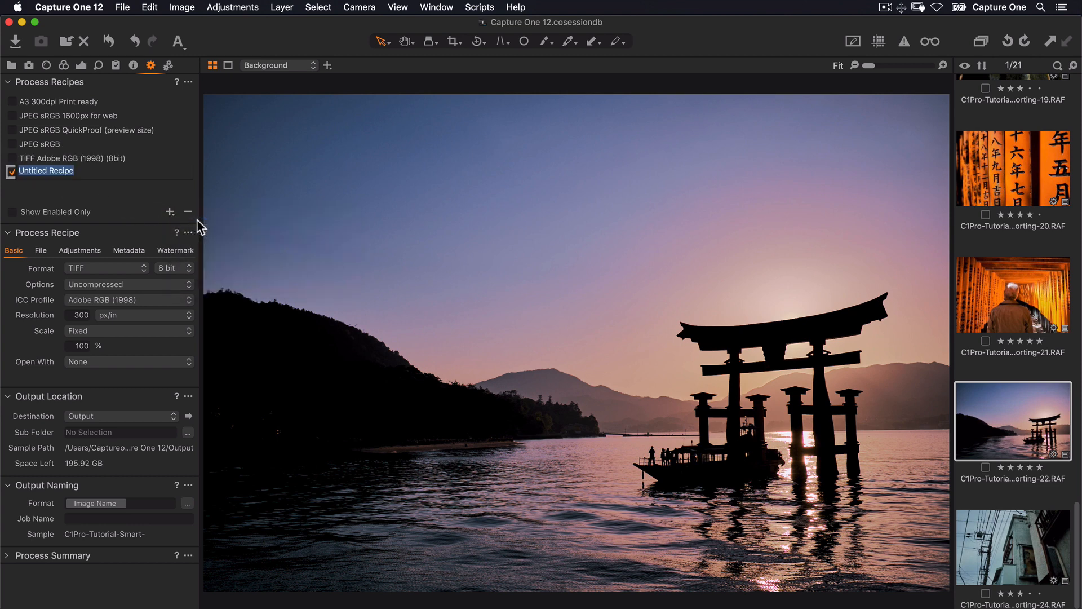
type("Instagram")
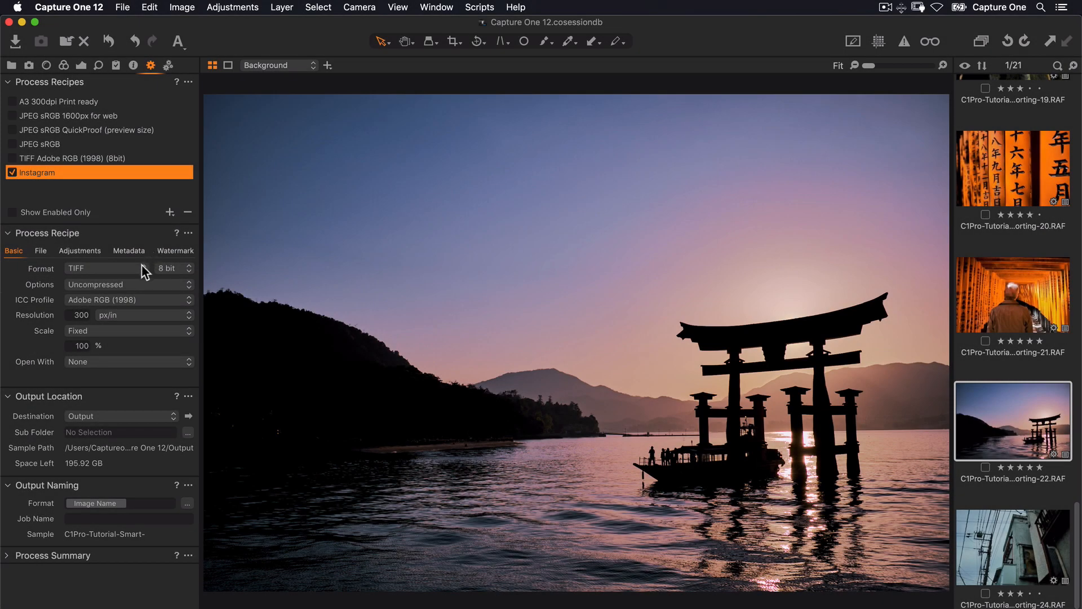
Set the Instagram recipe format to JPEG with the sRGB output profile
left_click(104, 268)
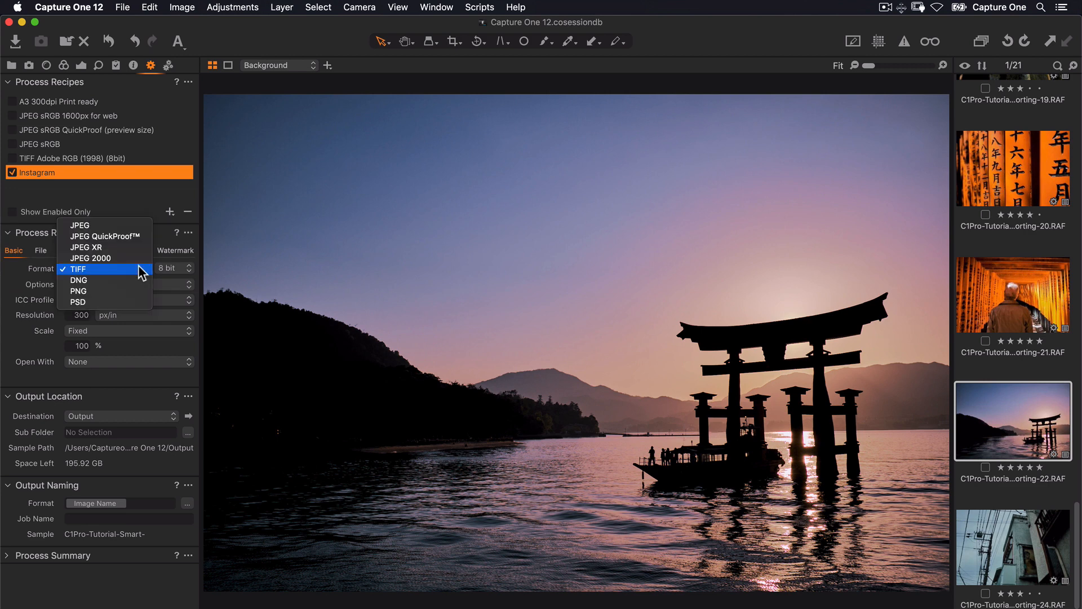
left_click(79, 225)
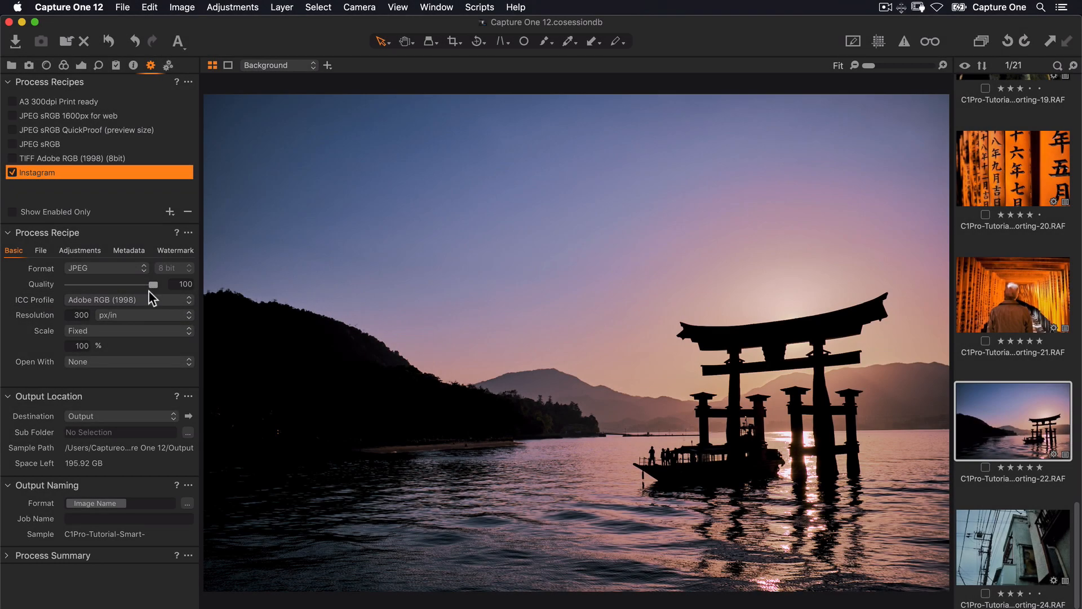
left_click(128, 298)
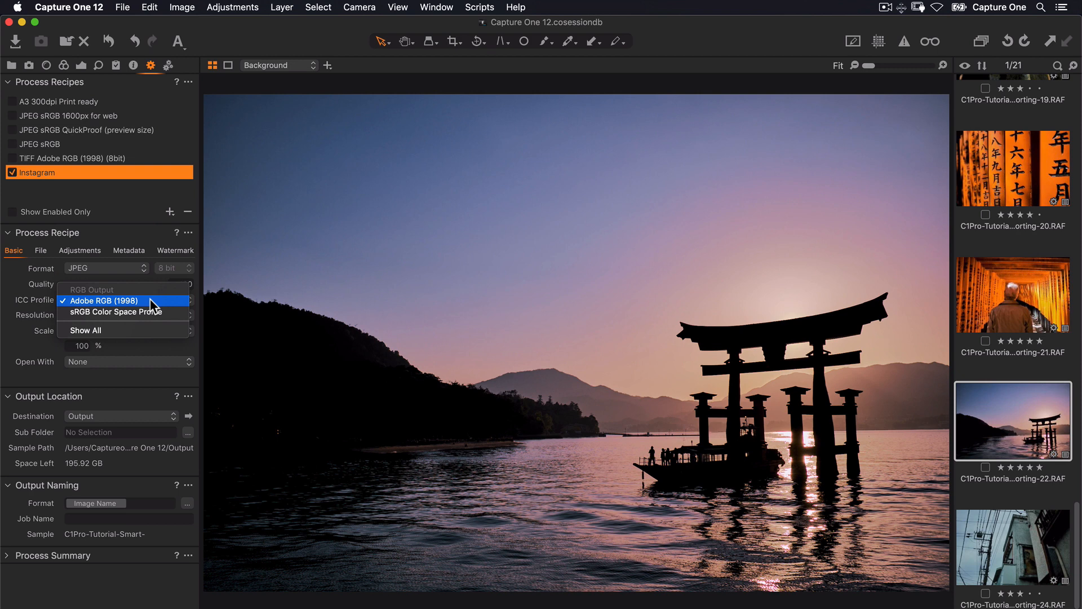
left_click(101, 300)
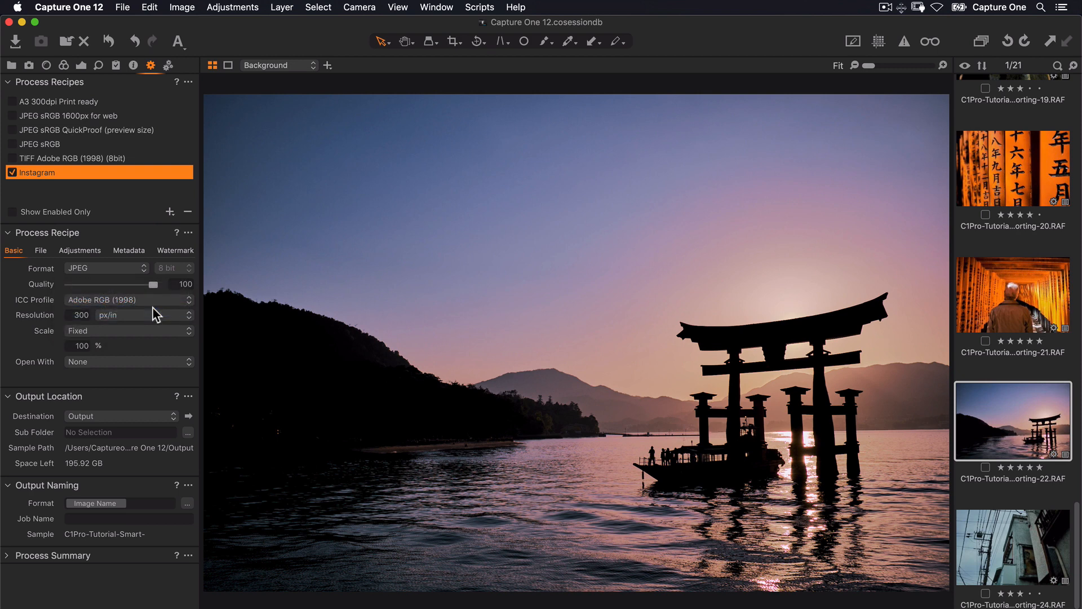
left_click(128, 299)
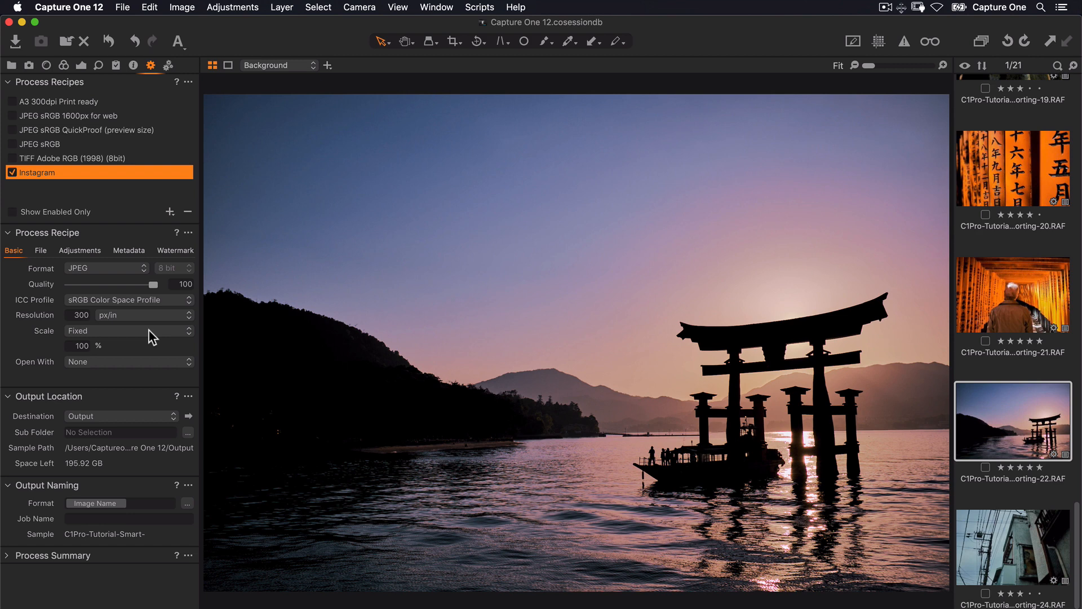
Scale the Instagram recipe output to 1080 px wide
left_click(128, 331)
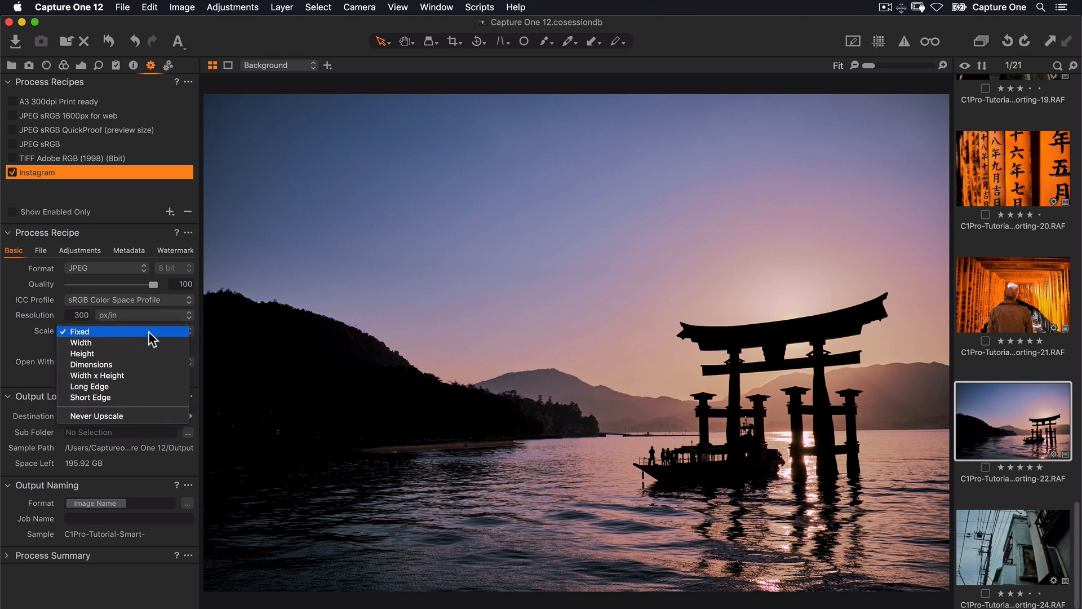
left_click(81, 342)
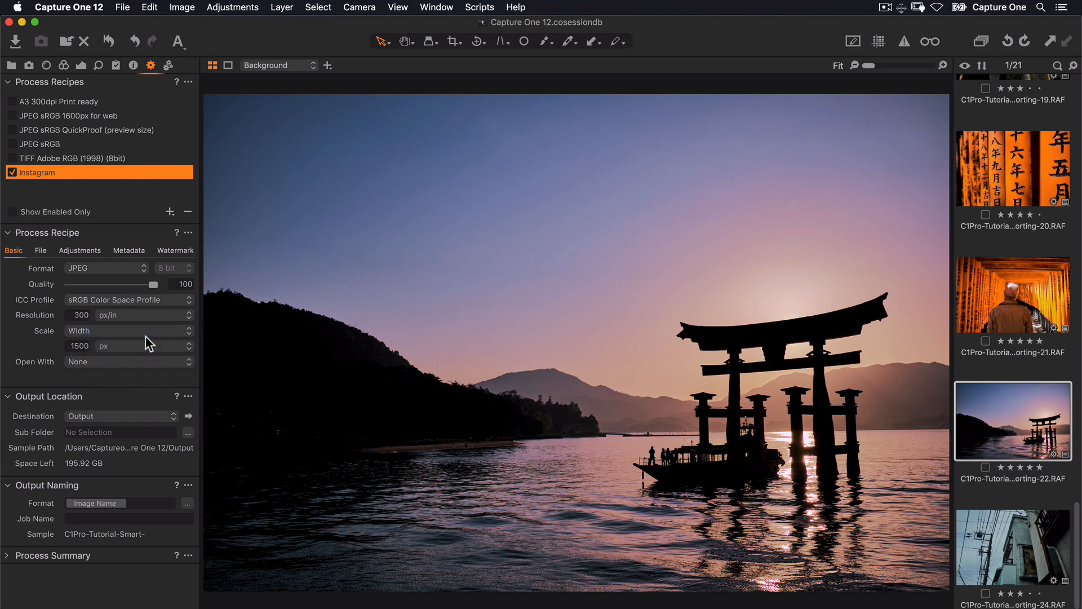
type("1080")
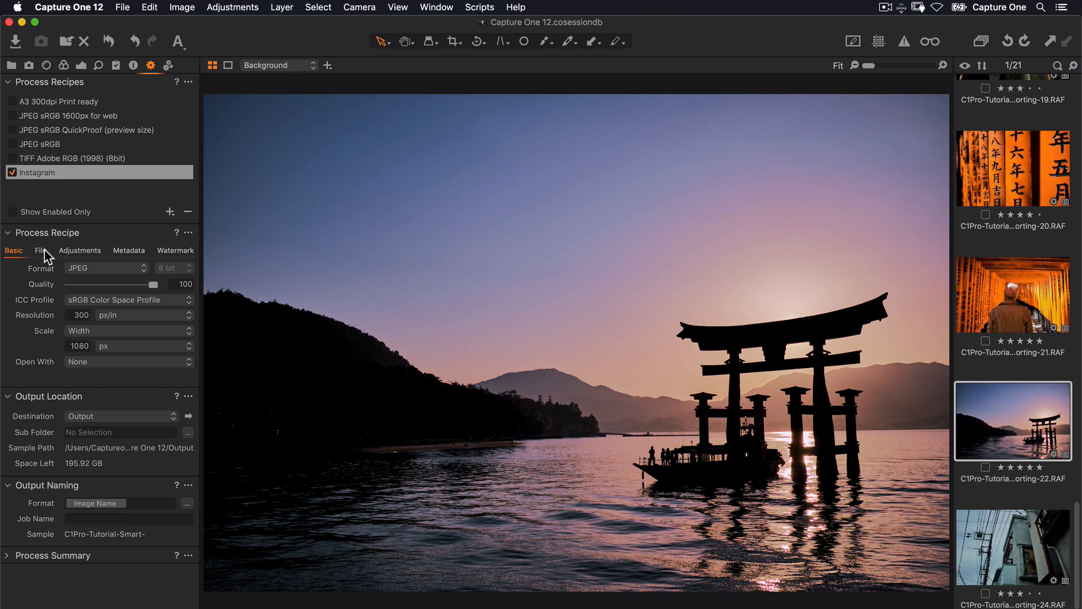
Set the recipe's root folder to Dropbox with an Instagram Photos sub folder
left_click(39, 250)
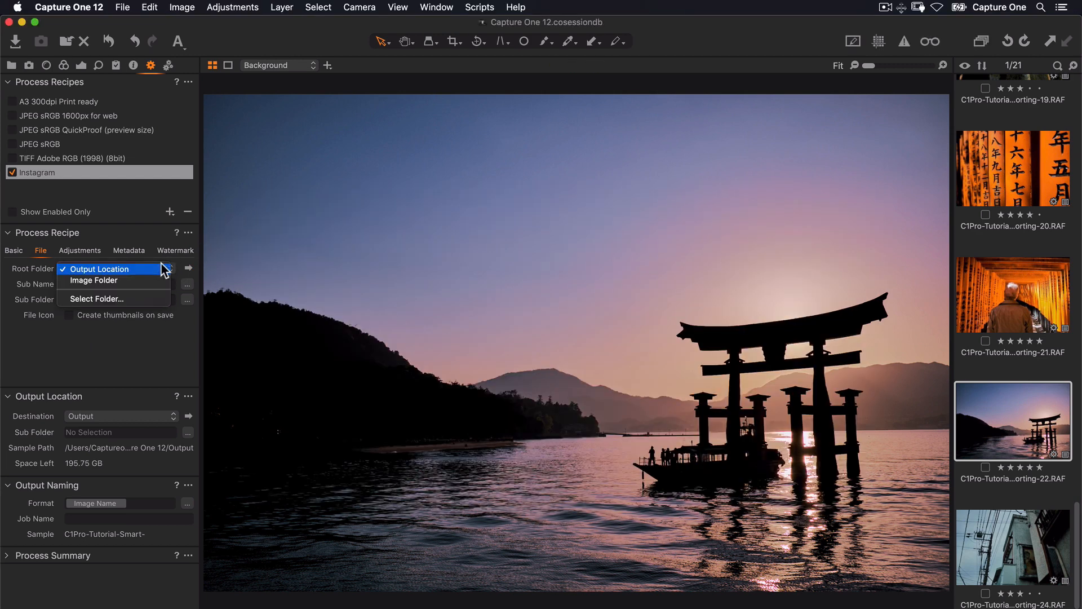
mouse_move(95, 280)
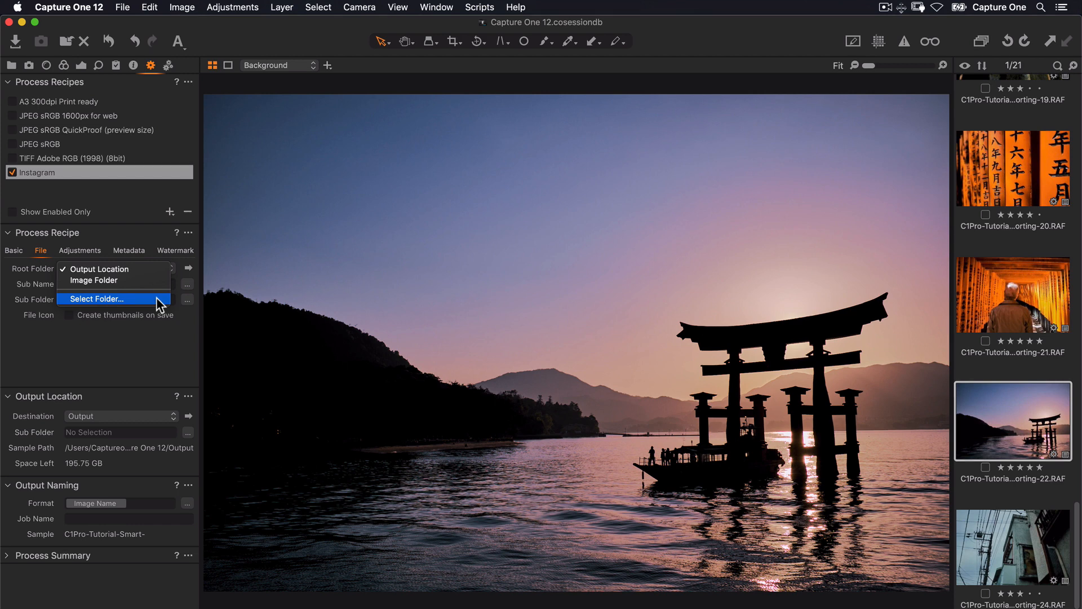
left_click(97, 297)
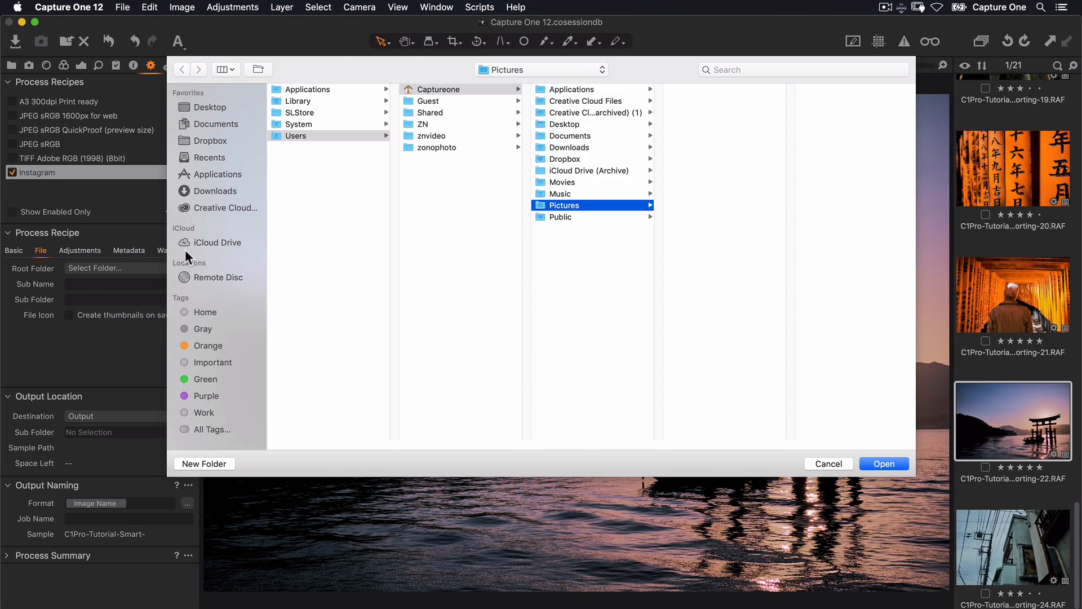
left_click(210, 140)
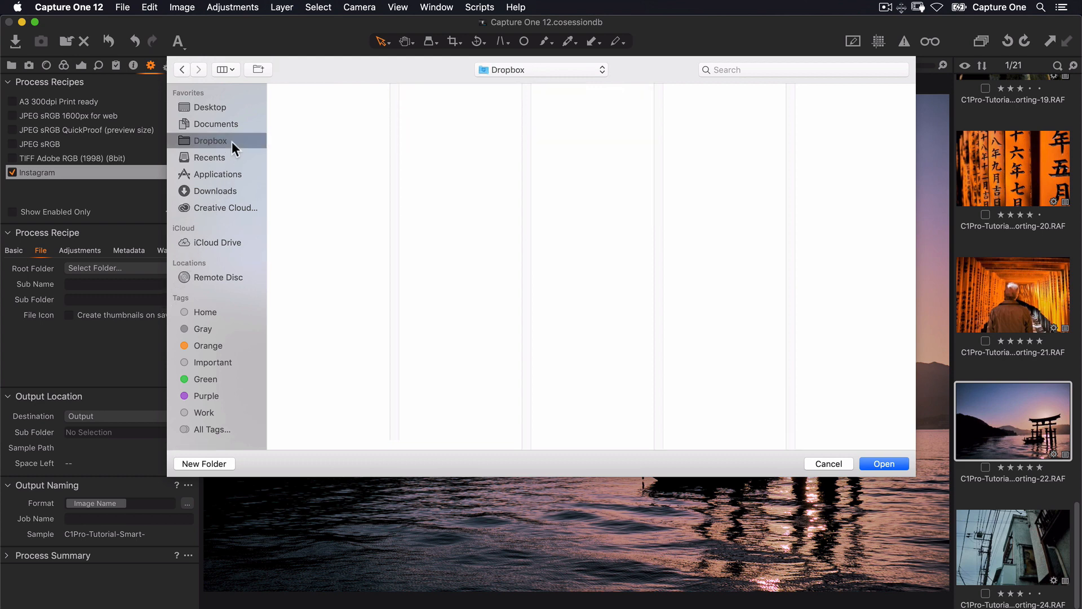
left_click(883, 464)
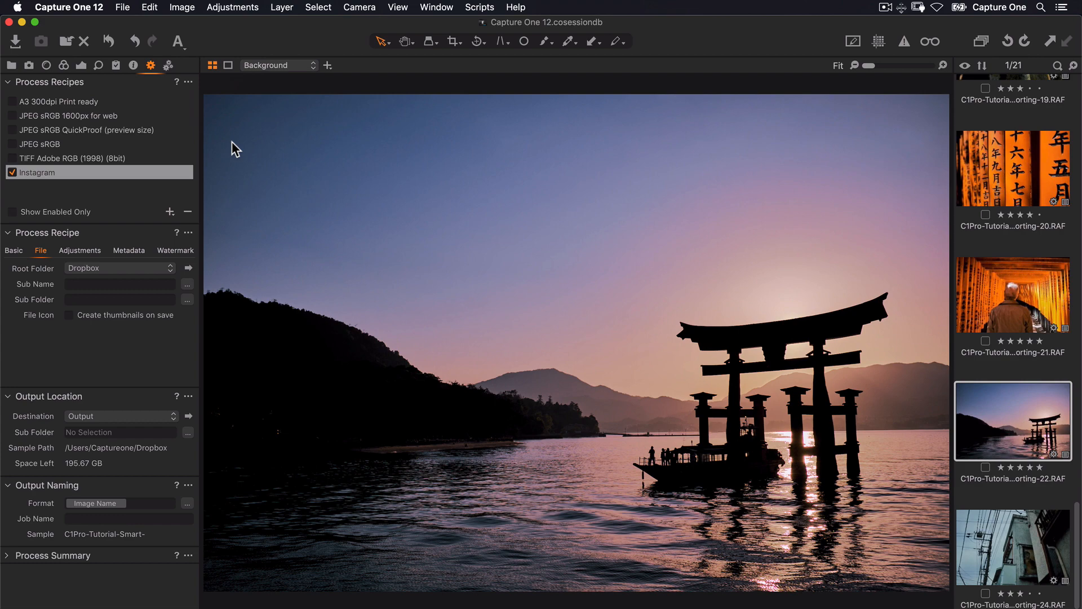
left_click(119, 269)
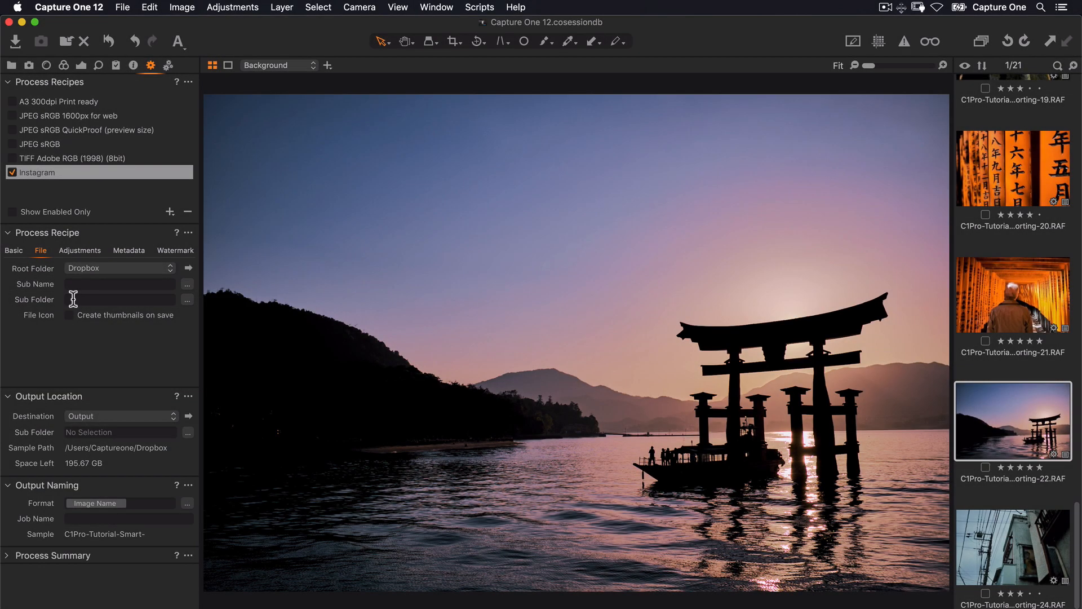
type("Instagram Photos")
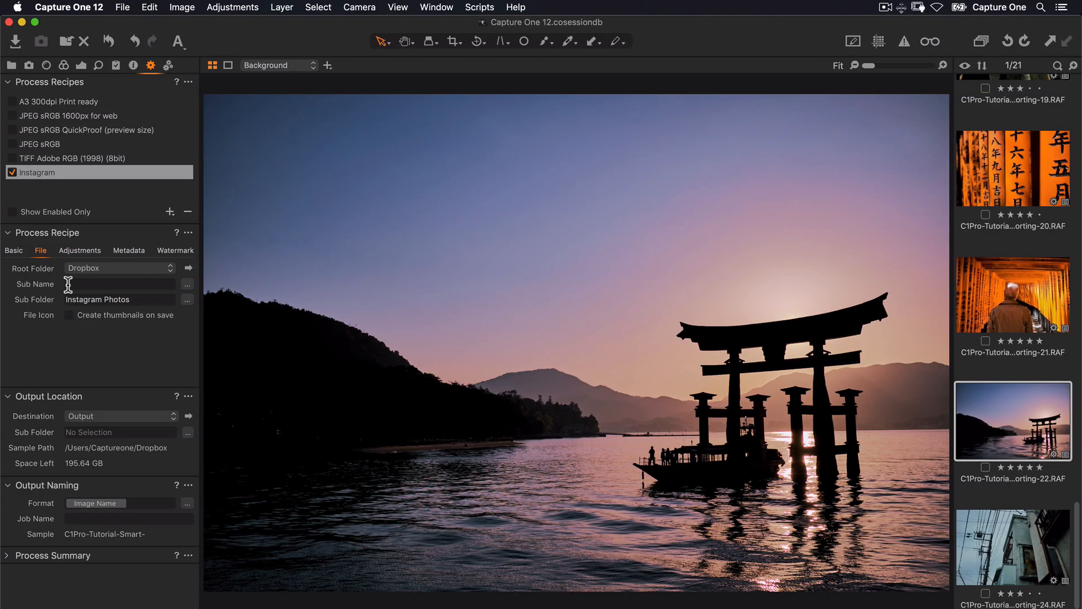
Set the recipe's adjustments to use Output Sharpening for Screen
left_click(80, 250)
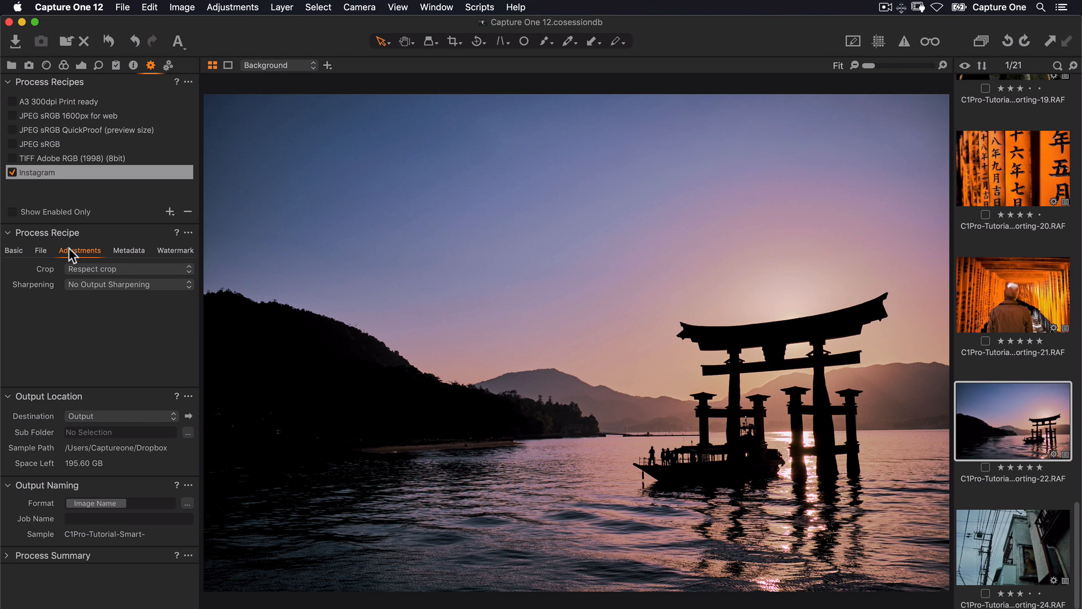
mouse_move(159, 291)
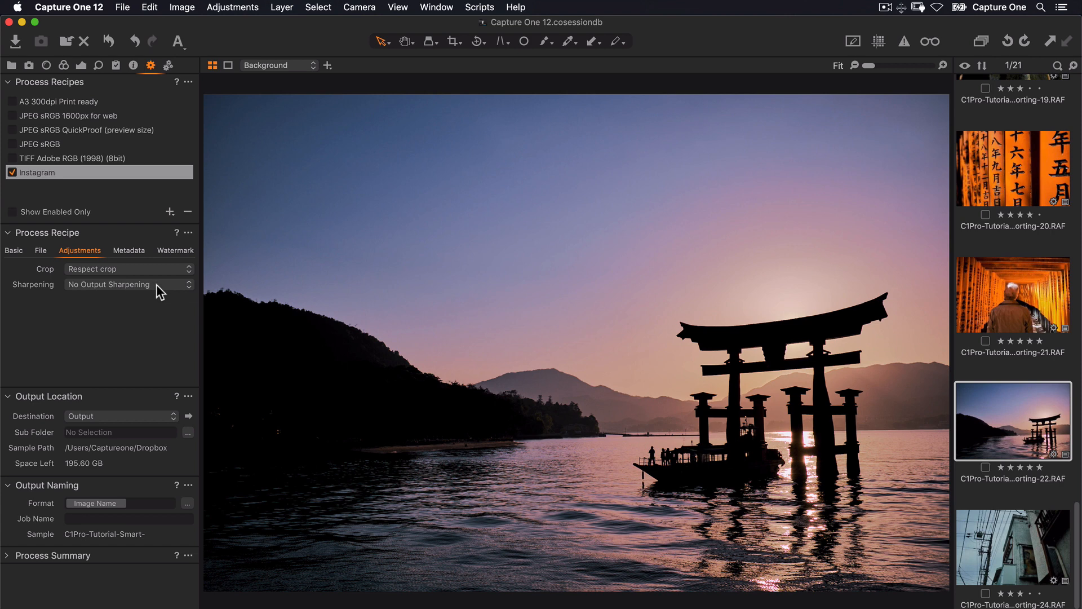
left_click(128, 284)
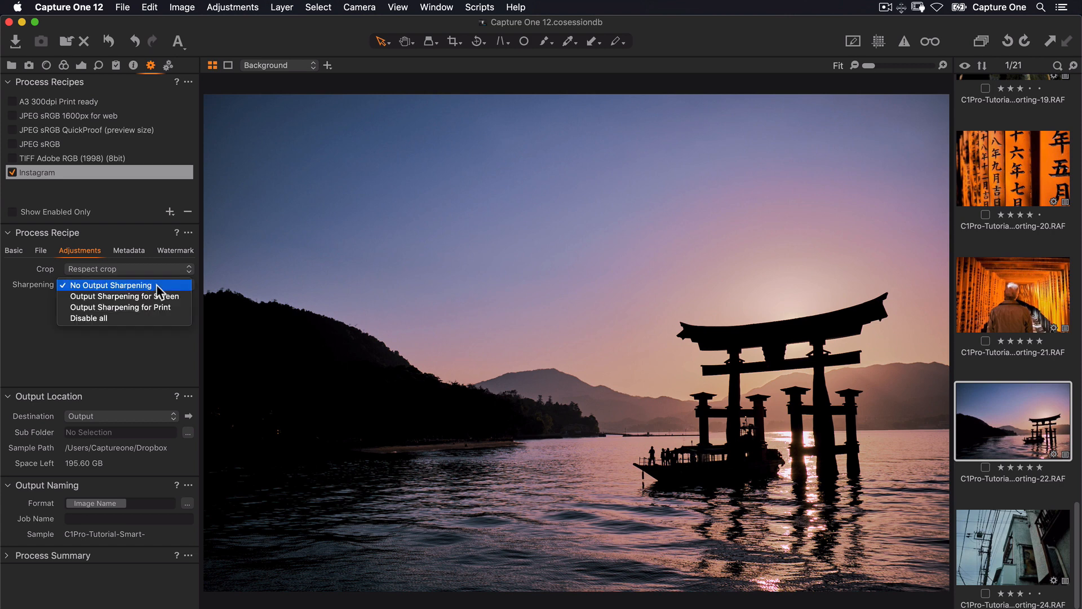
left_click(113, 284)
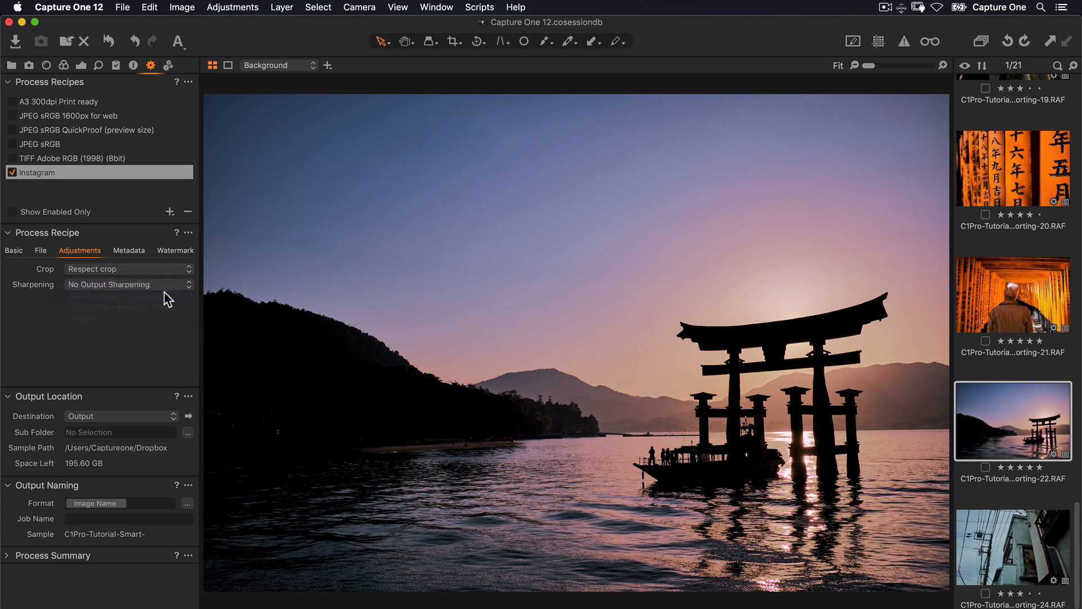
left_click(127, 284)
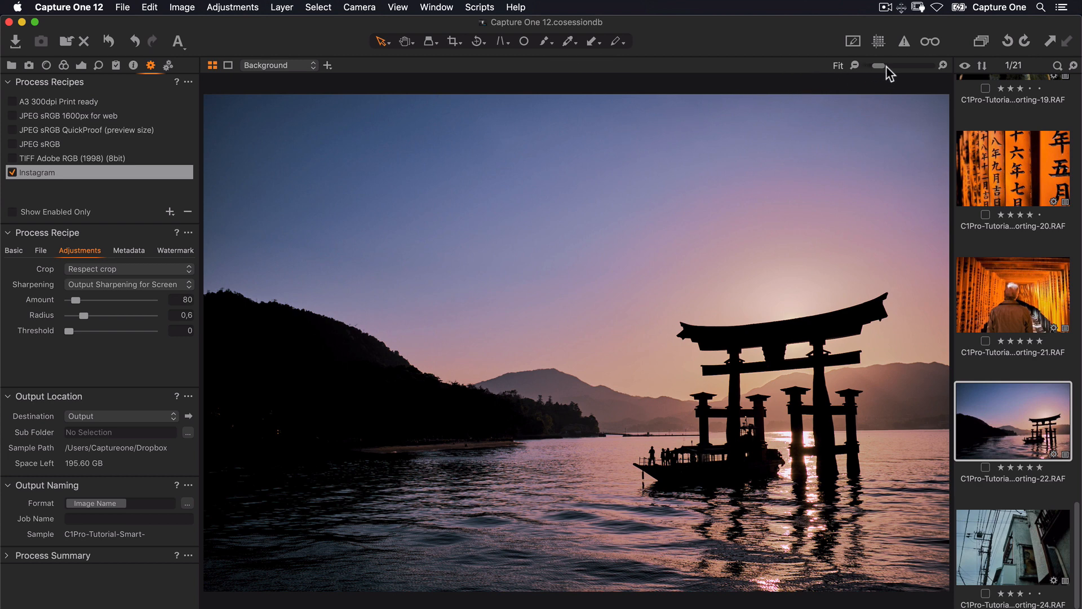
Raise the screen sharpening amount to about 204 after testing 362, then leave proofing
left_click_drag(878, 65, 899, 65)
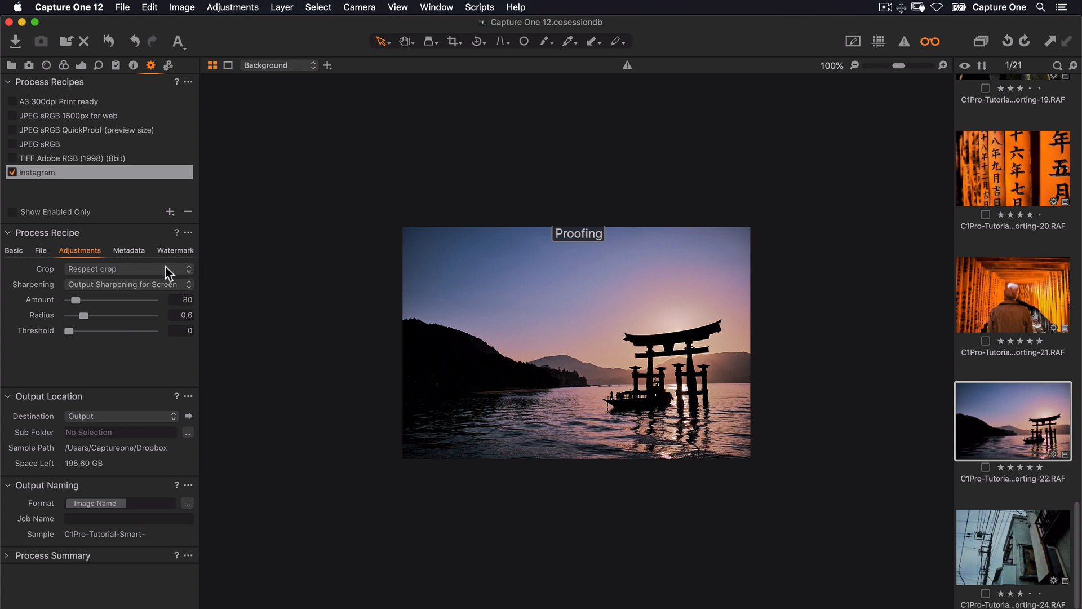
left_click_drag(70, 300, 88, 300)
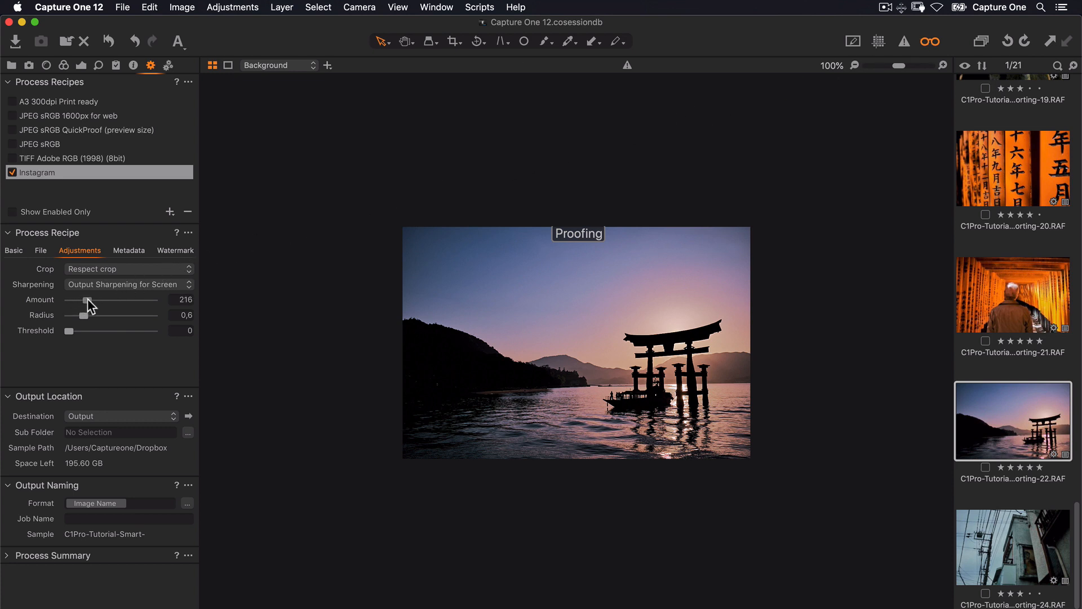
left_click_drag(88, 300, 99, 300)
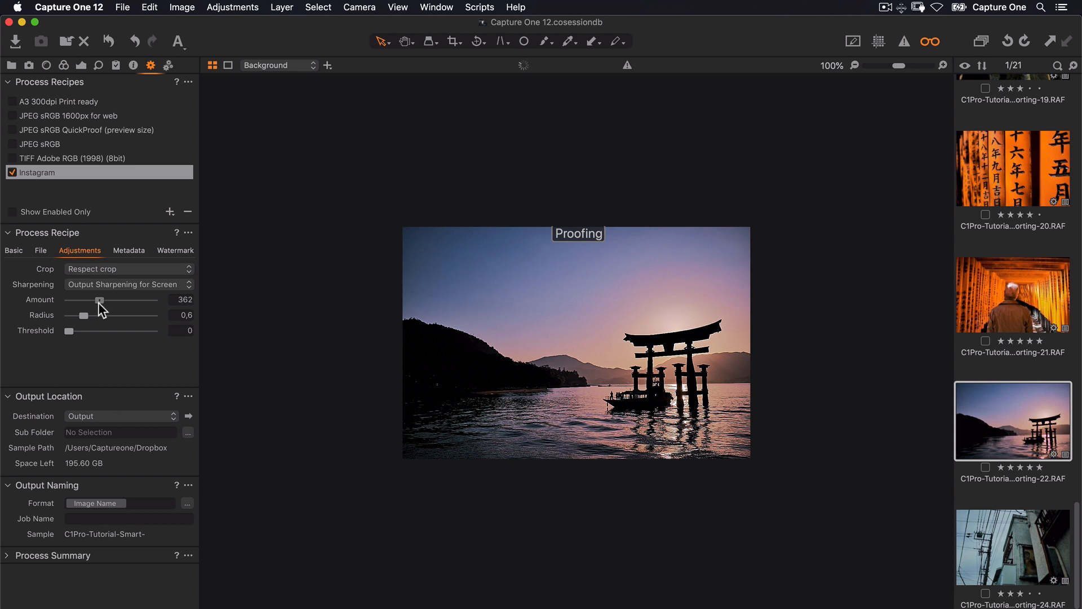
left_click_drag(101, 300, 88, 300)
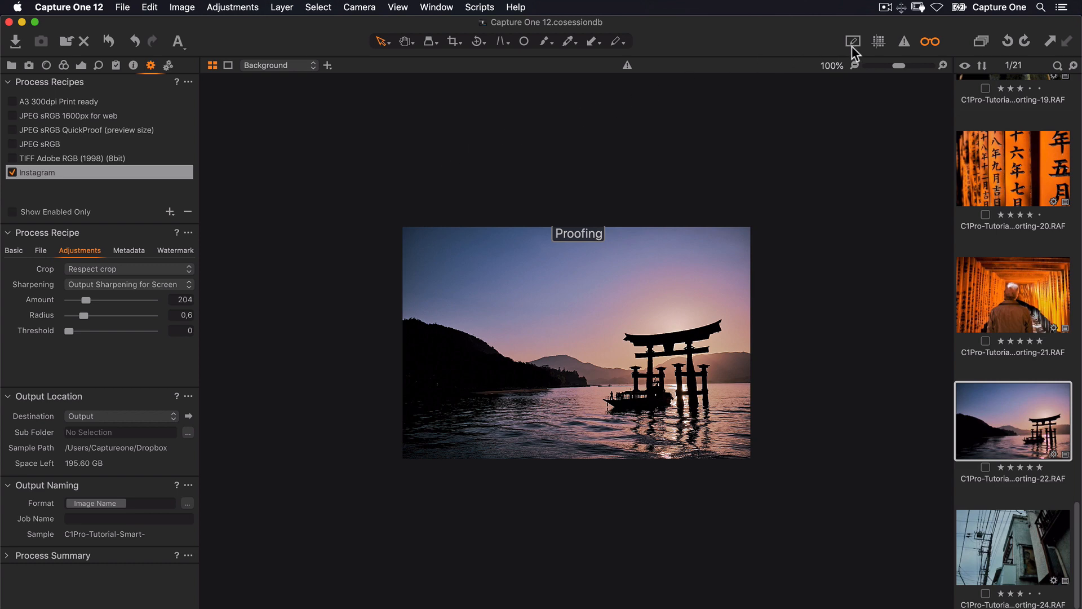
left_click(930, 41)
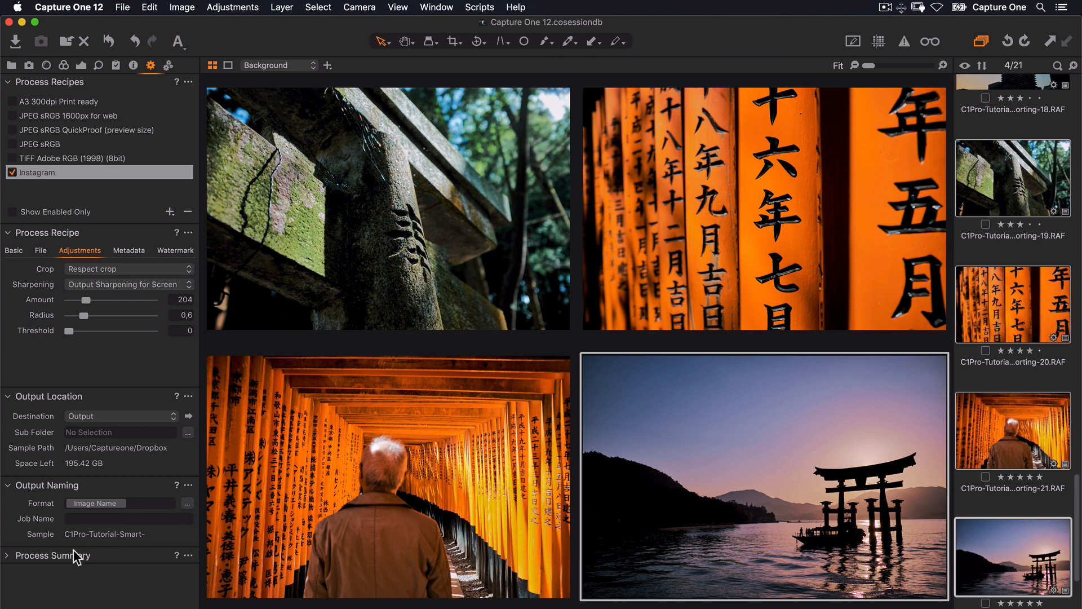
Review the 1080×720 JPEG process summary and process the four selected photos
left_click(8, 232)
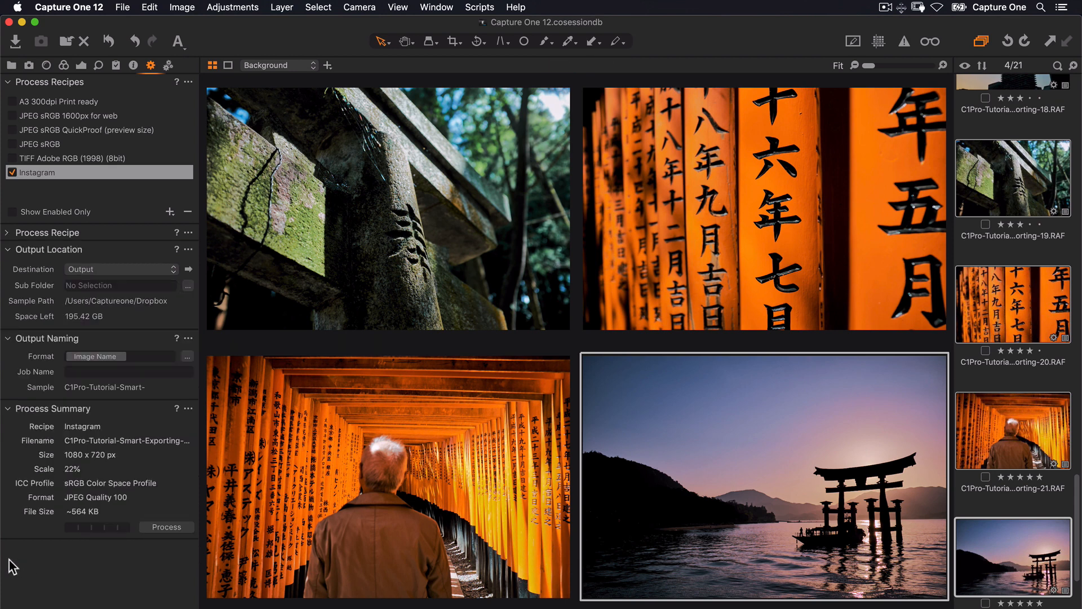
left_click(166, 526)
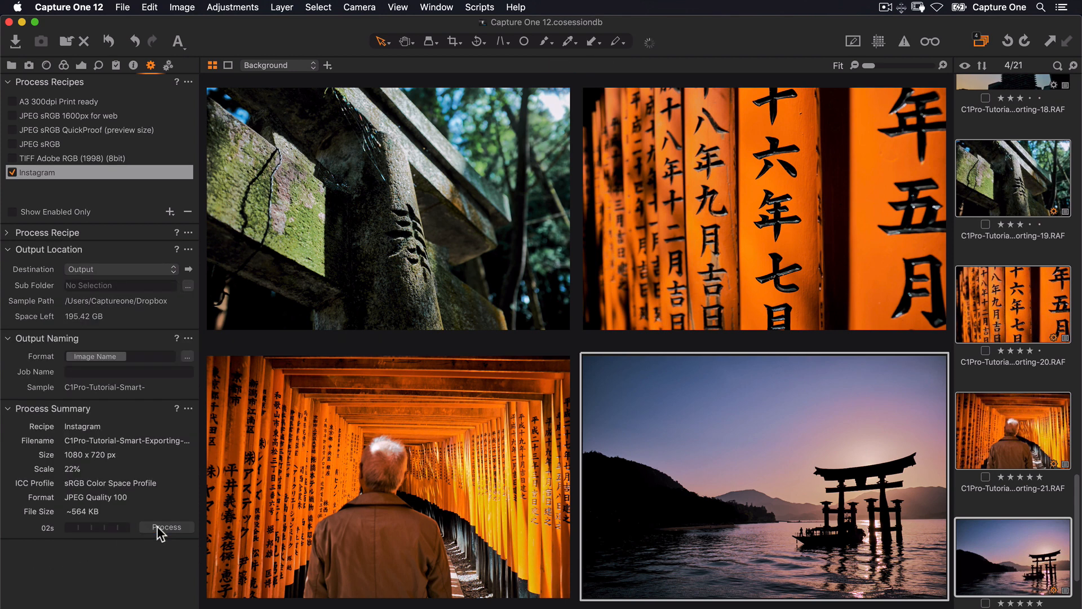
left_click(165, 526)
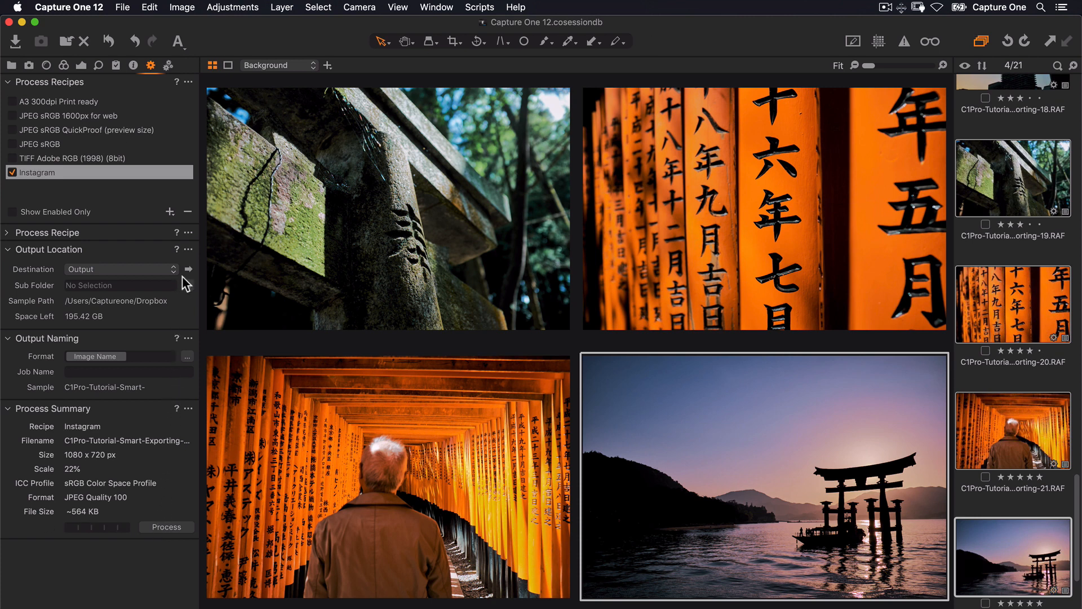
Reveal the output in Finder and view the four JPEGs inside Instagram Photos
left_click(188, 268)
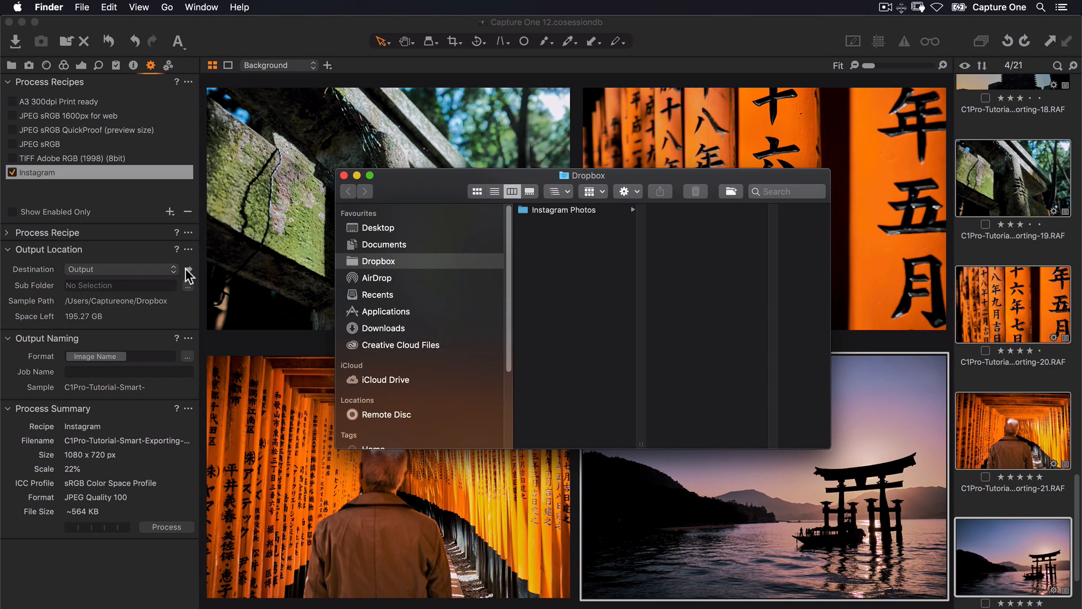
left_click(563, 210)
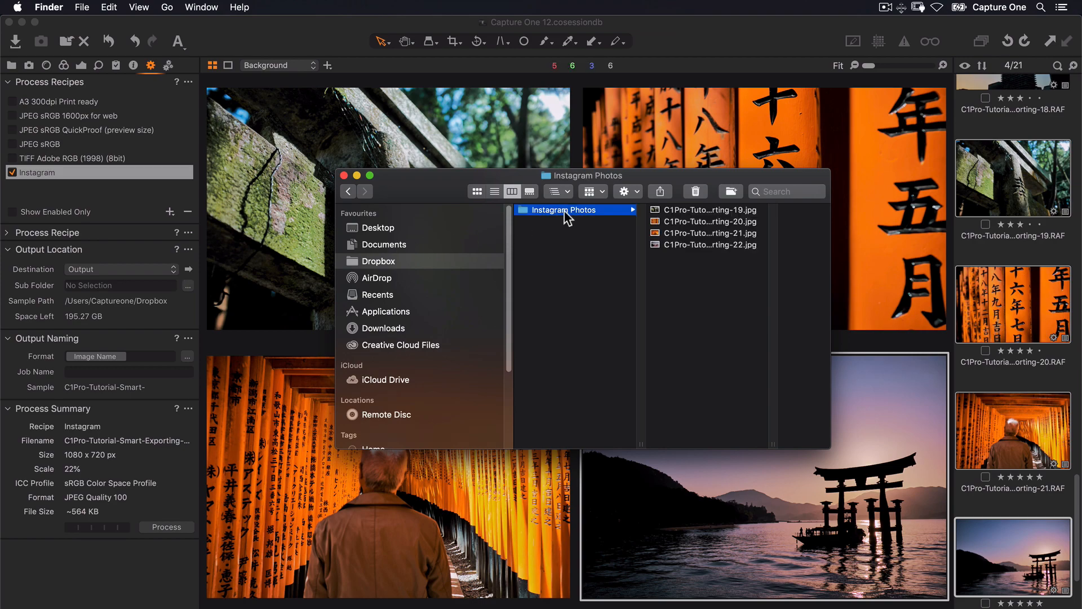
left_click(600, 209)
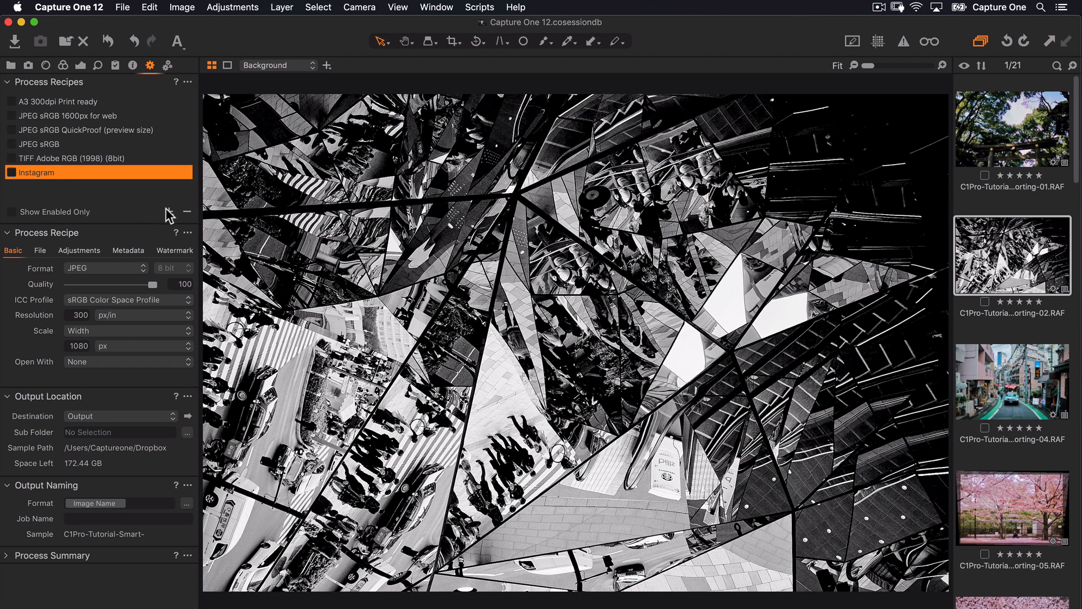
Add a new recipe named Portfolio Website JPEGS
left_click(168, 212)
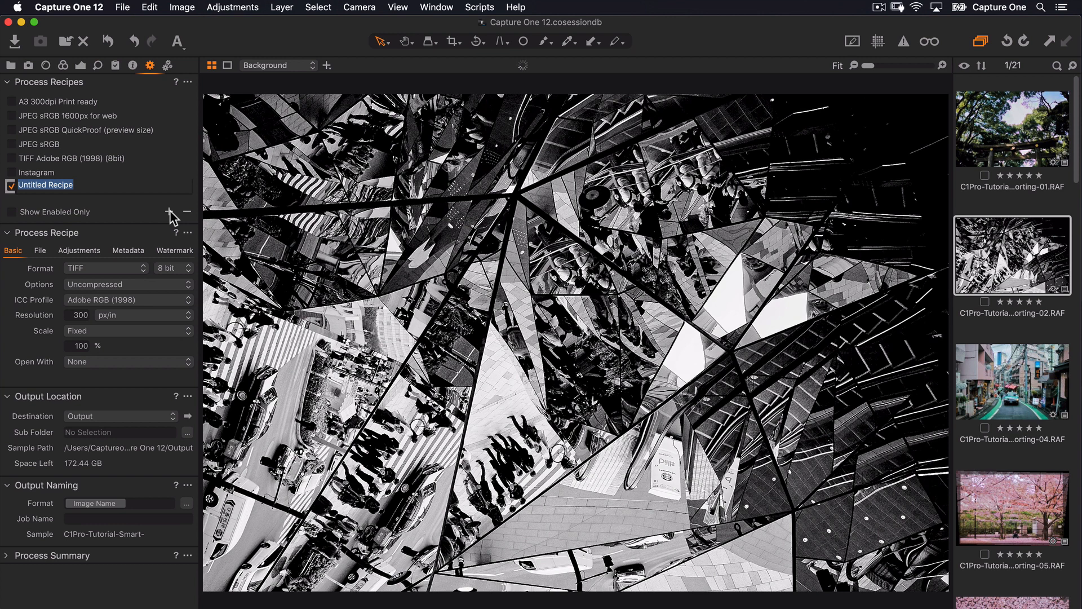
type("R")
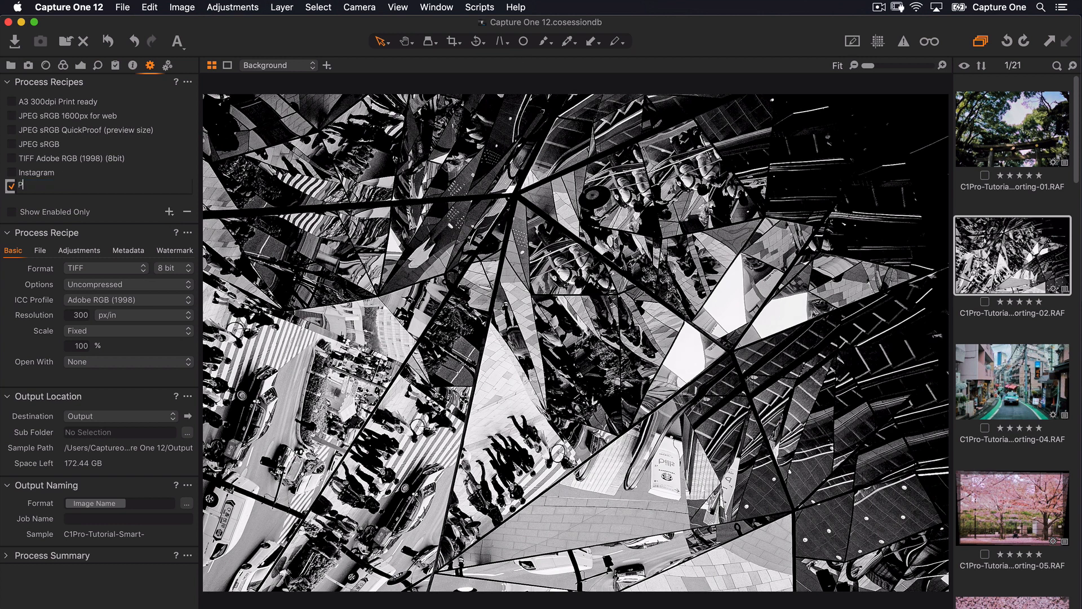
type("ortfolio")
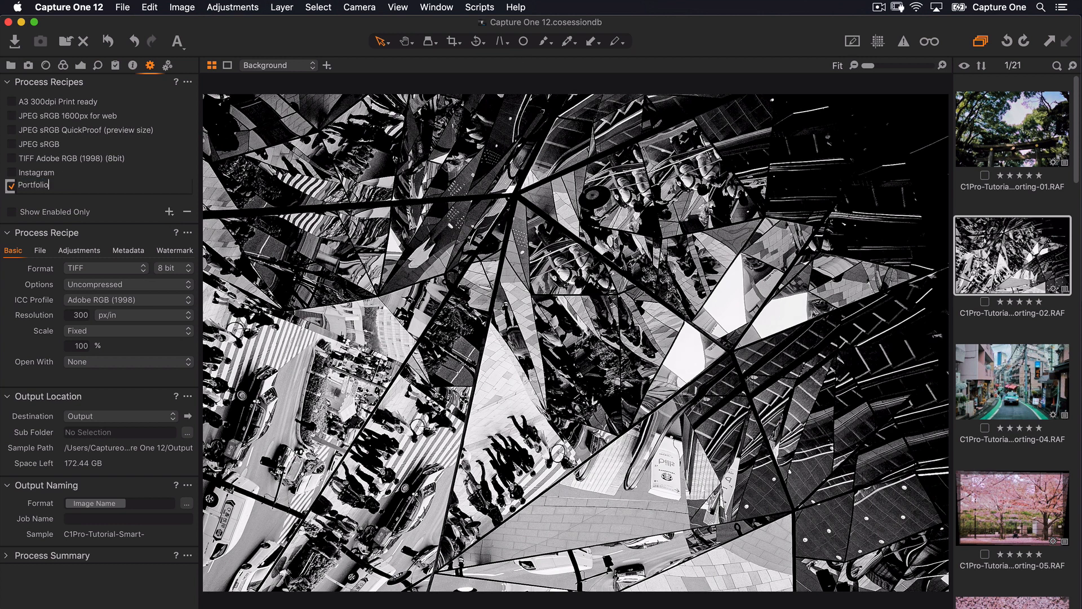
type("Website")
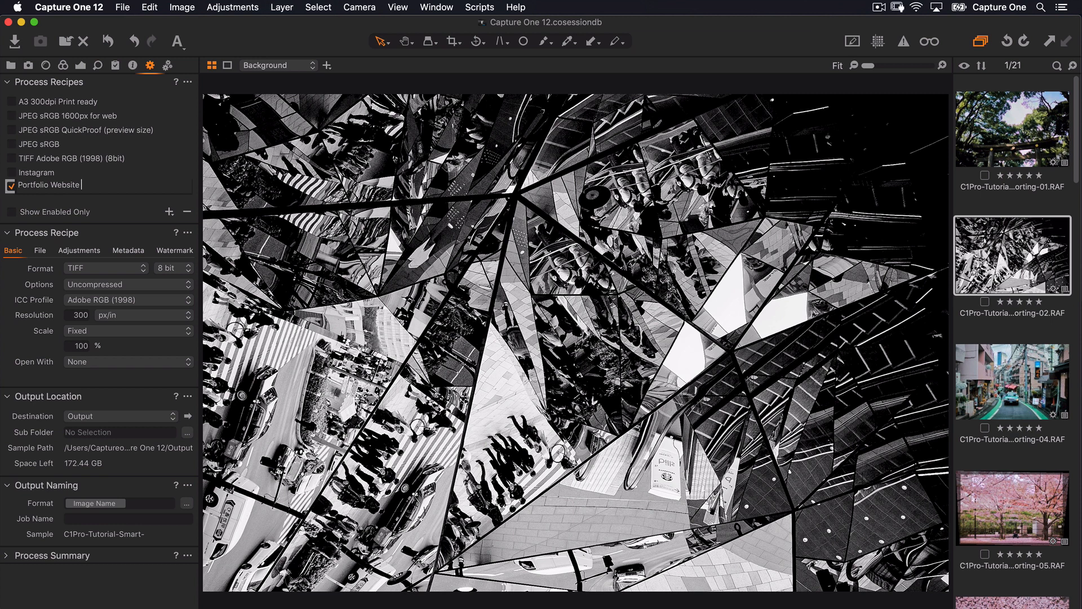
type("JPEGS")
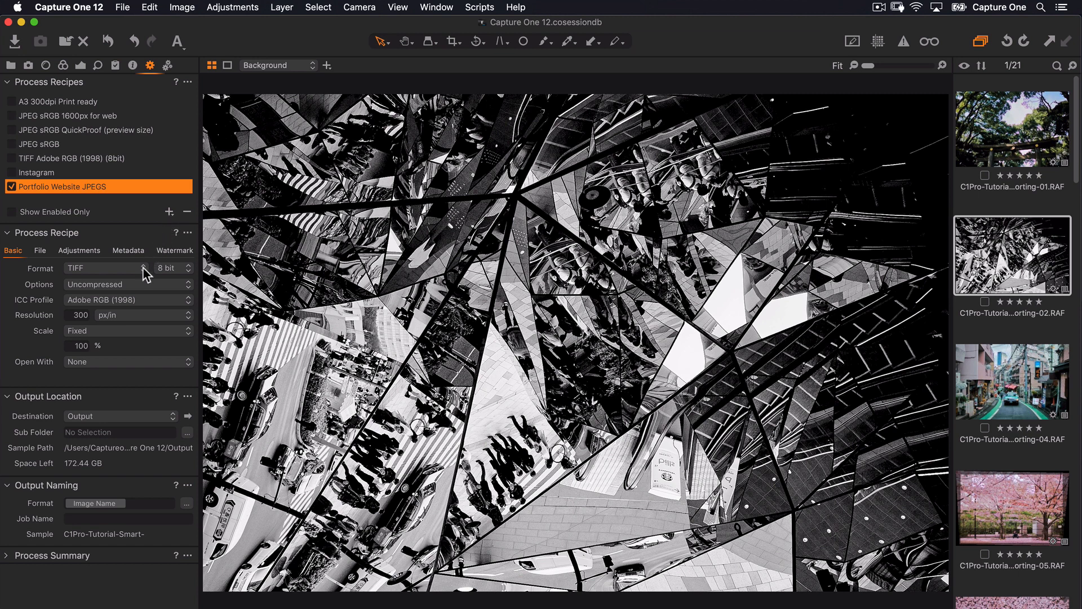
Set the Portfolio Website JPEGS recipe format to JPEG
left_click(104, 268)
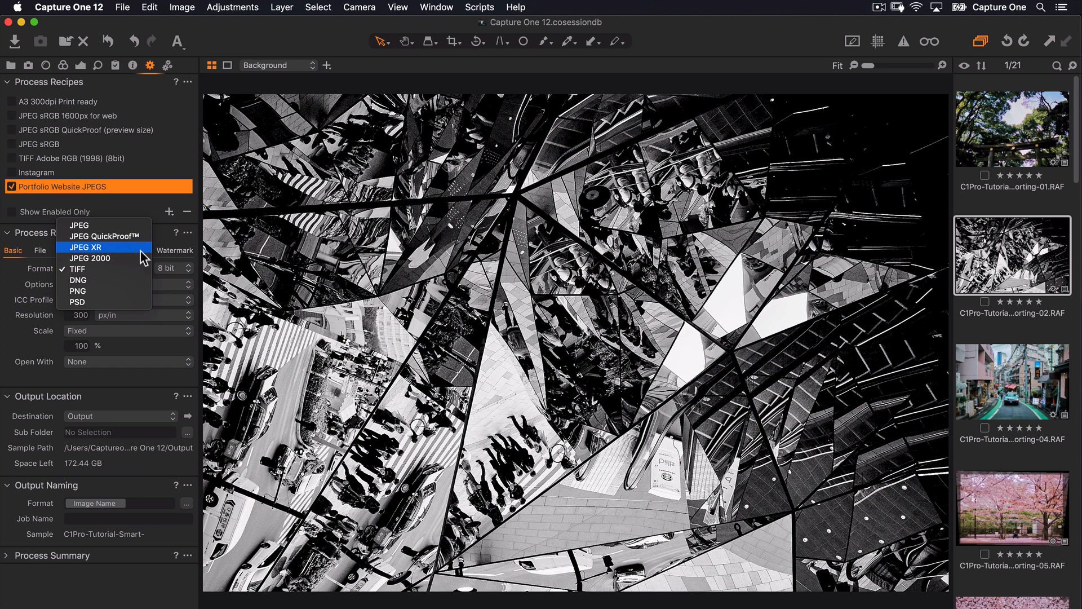
left_click(79, 224)
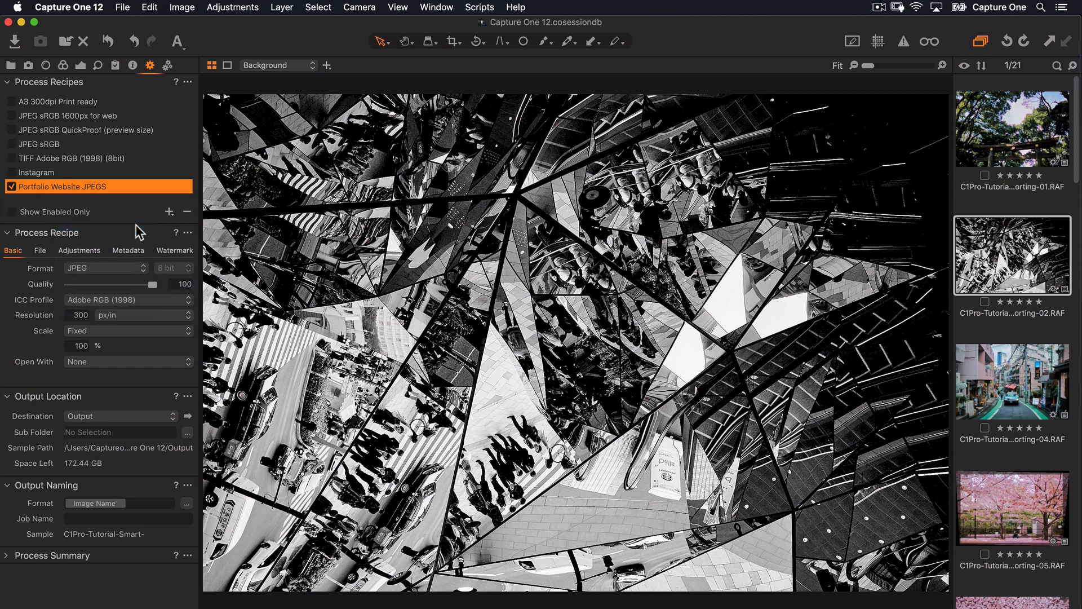
mouse_move(140, 240)
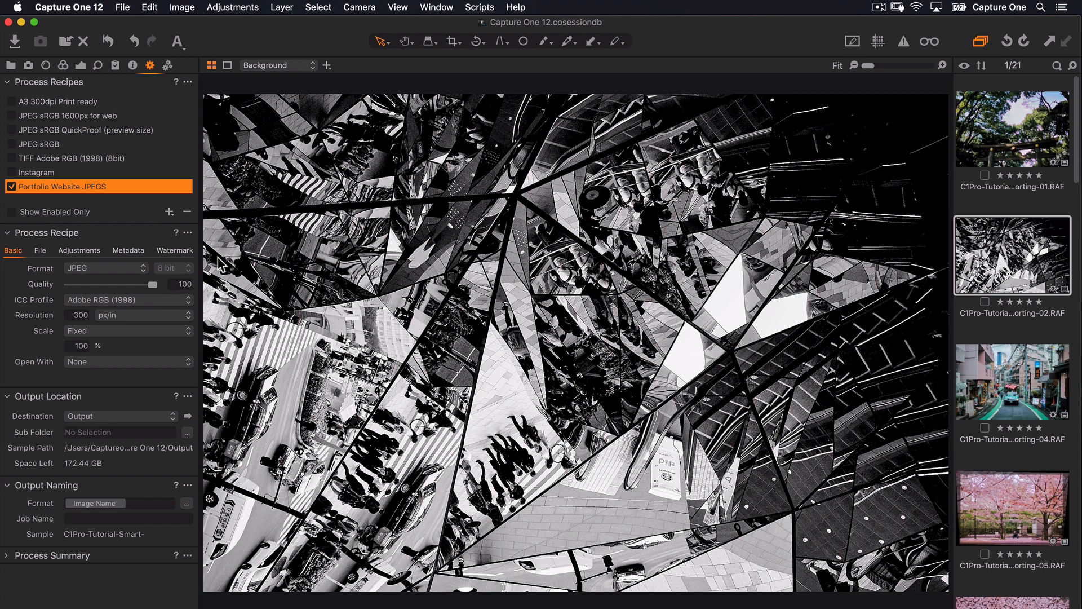
With recipe proofing at 100%, lower the JPEG quality to 64
left_click(930, 41)
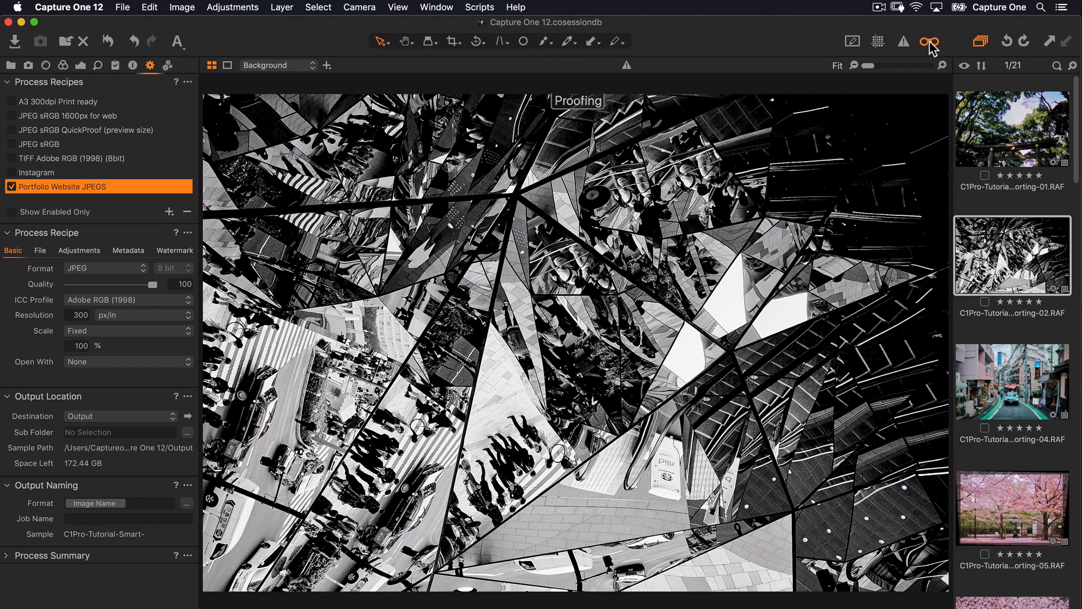
left_click_drag(855, 65, 897, 65)
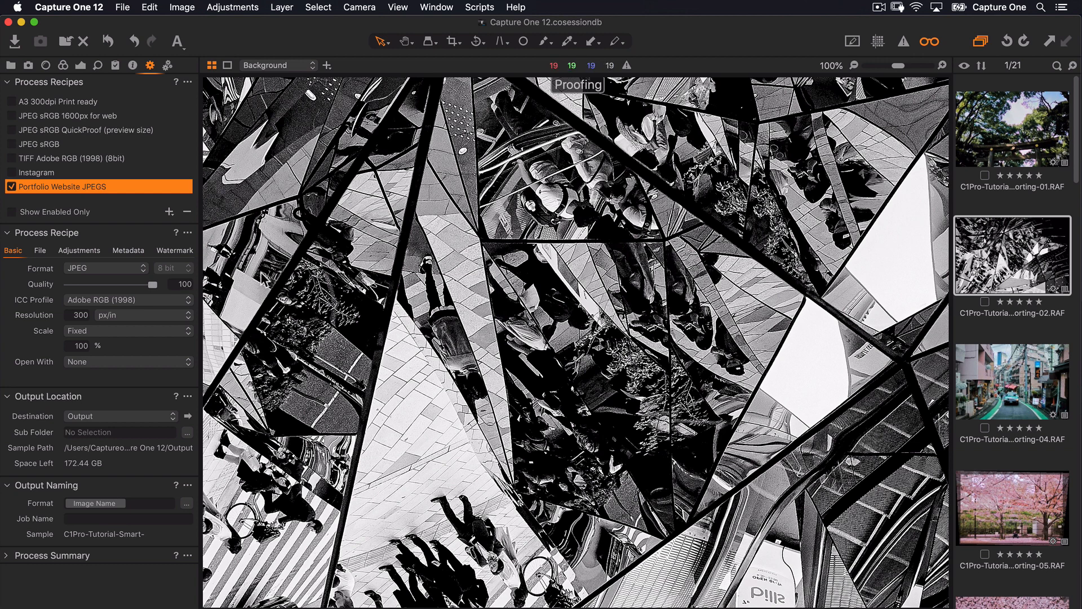
left_click_drag(162, 284, 143, 284)
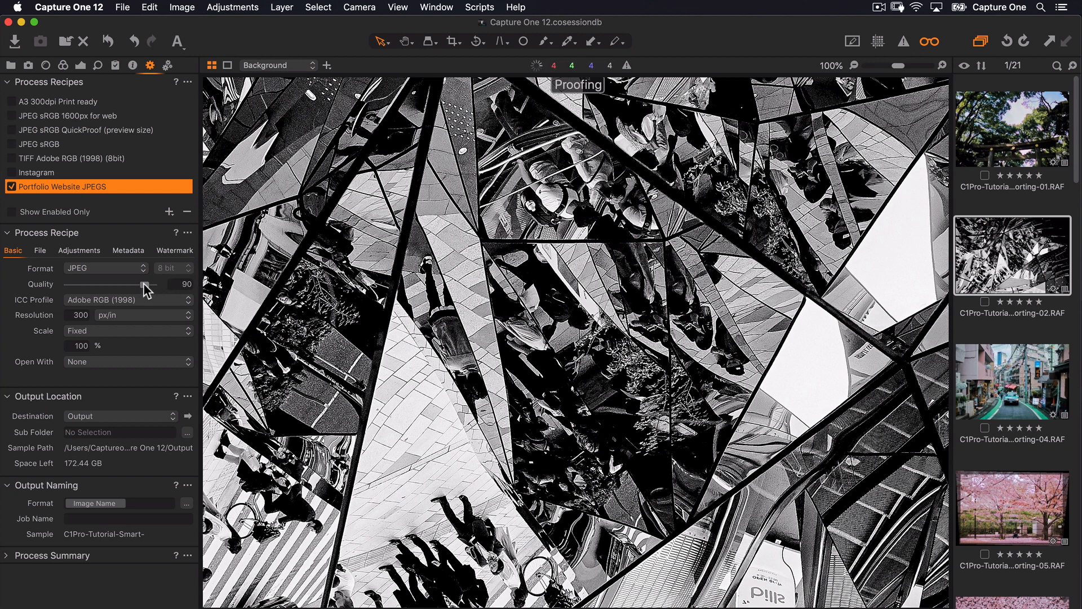
left_click_drag(145, 285, 123, 285)
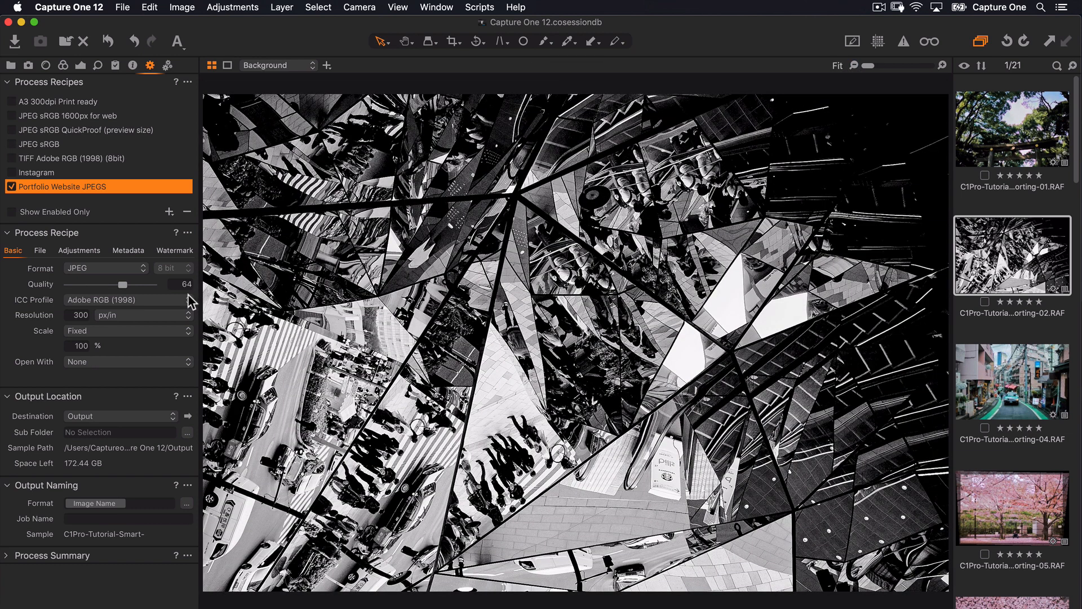
Use the sRGB Color Space Profile and scale to a 2500 px long edge
left_click(124, 300)
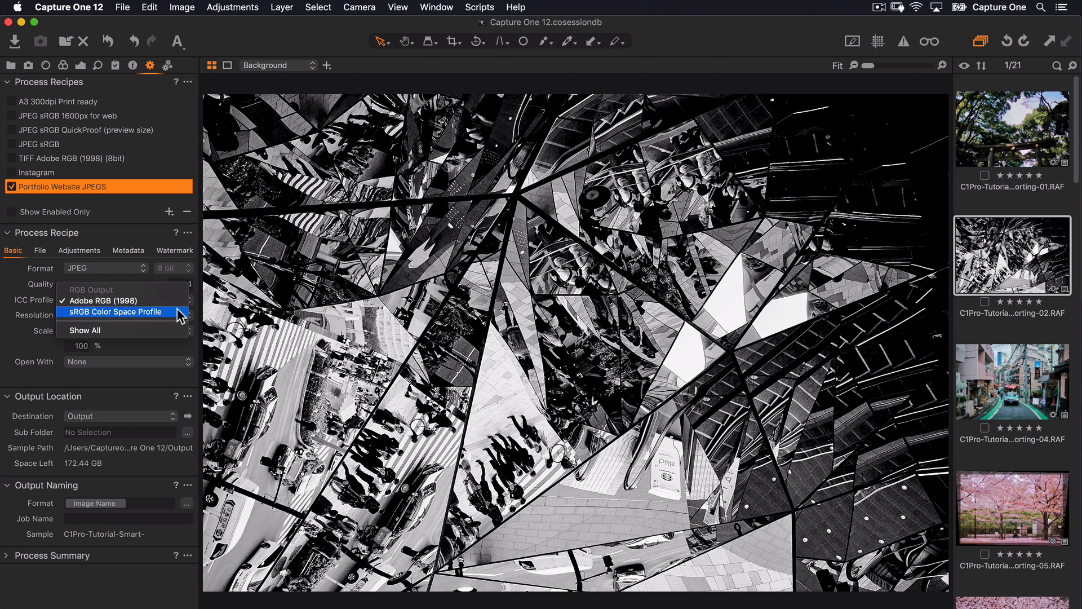
left_click(117, 311)
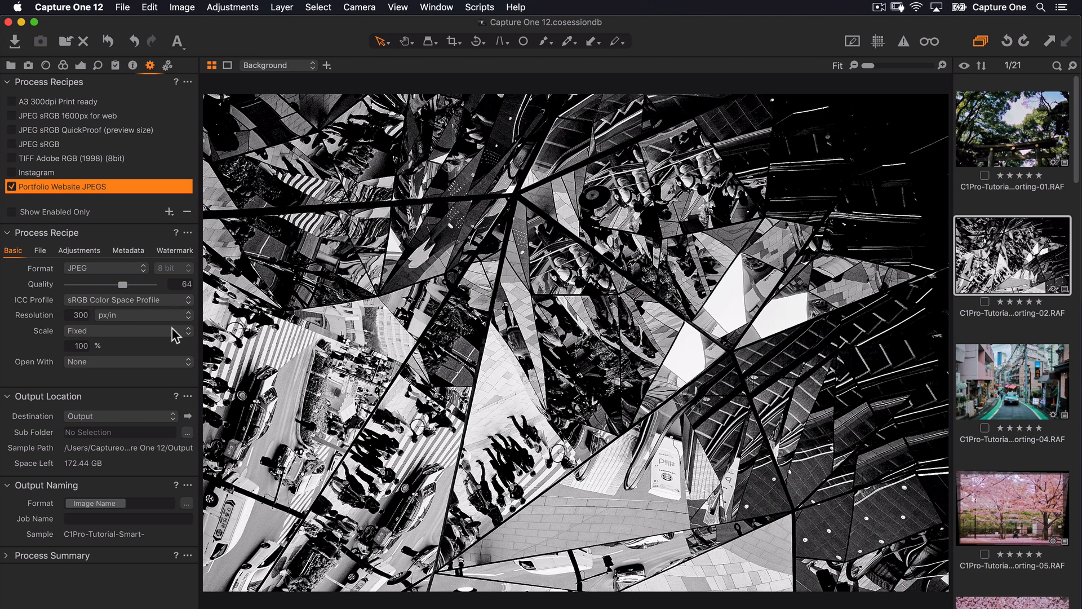
left_click(123, 330)
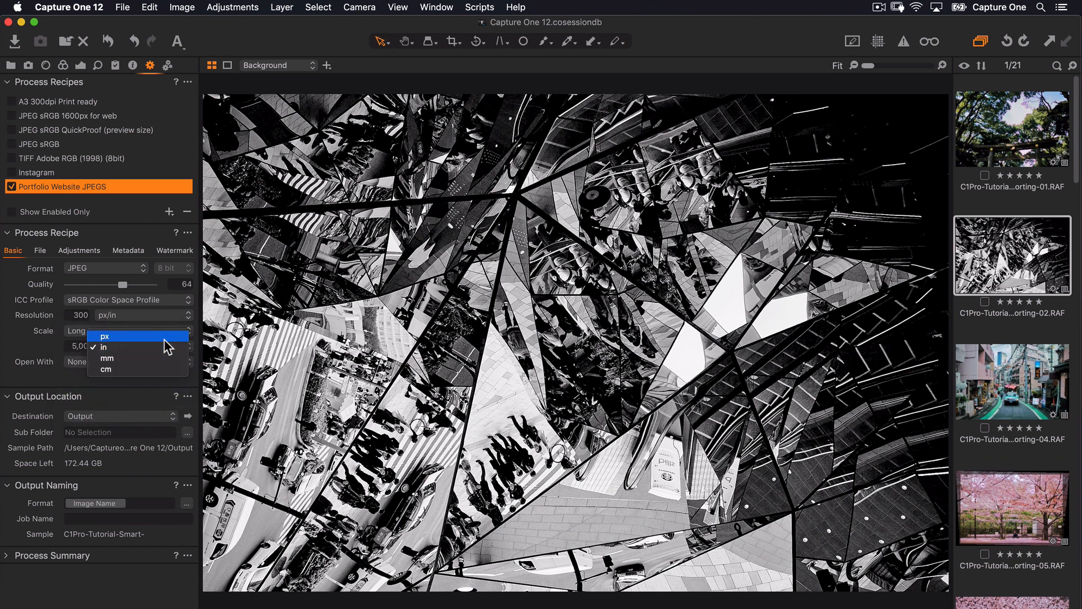
left_click(103, 336)
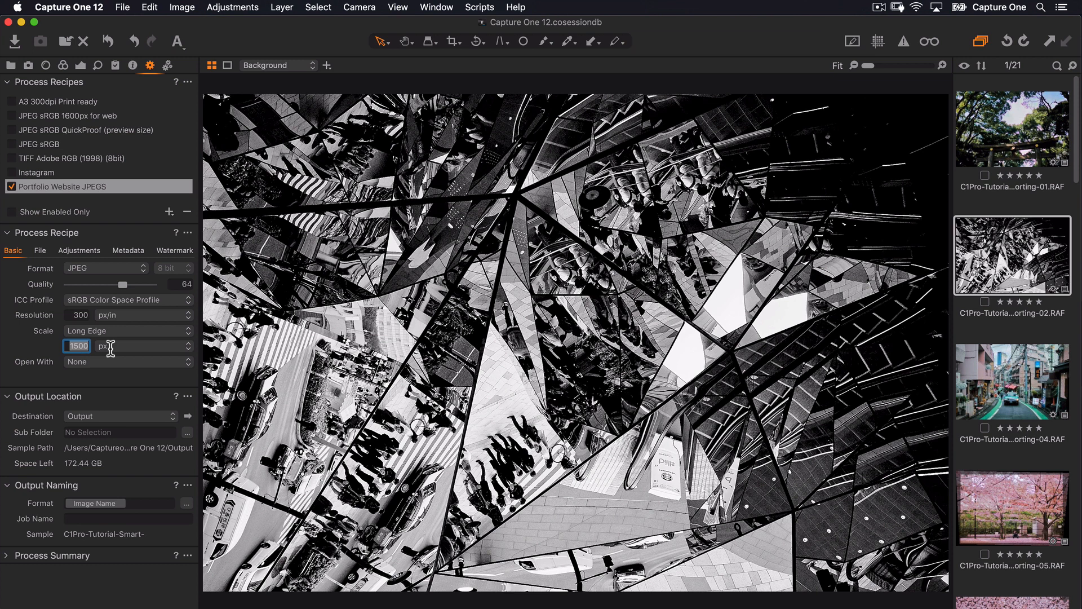
type("2500")
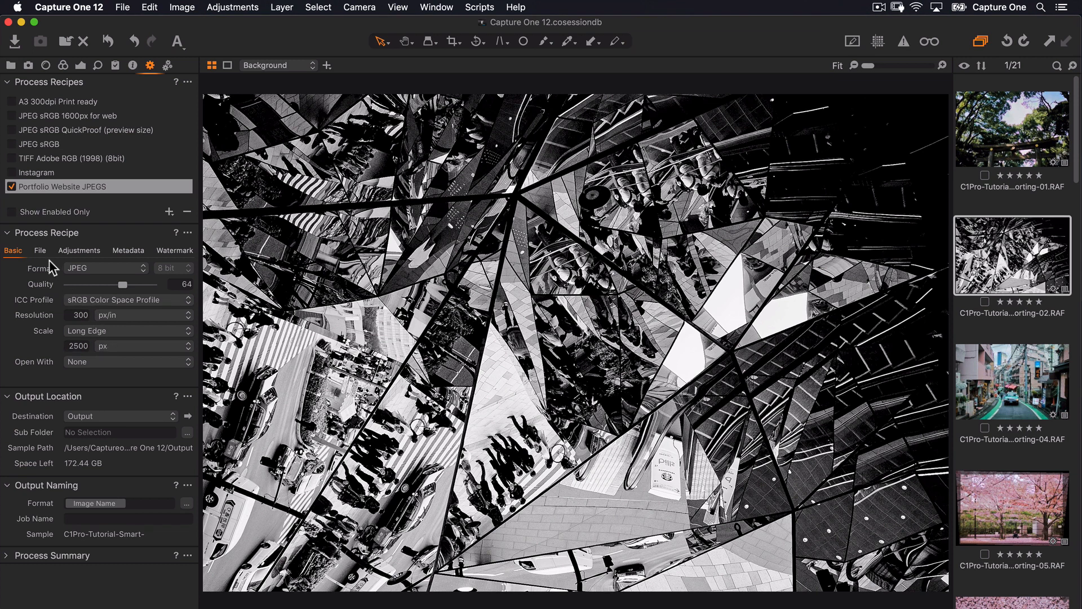
left_click(40, 250)
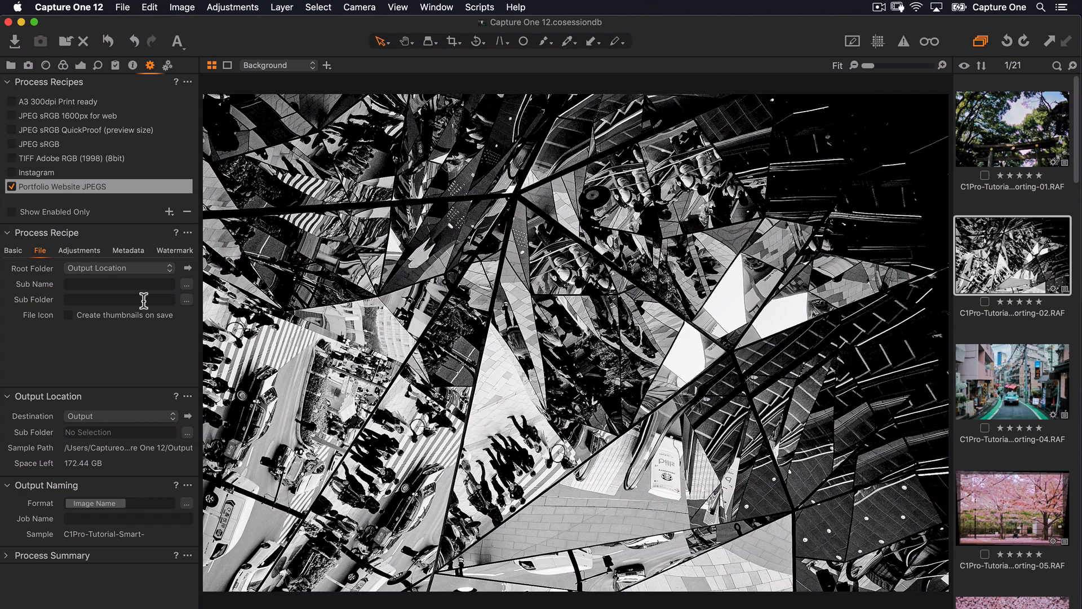
left_click(186, 300)
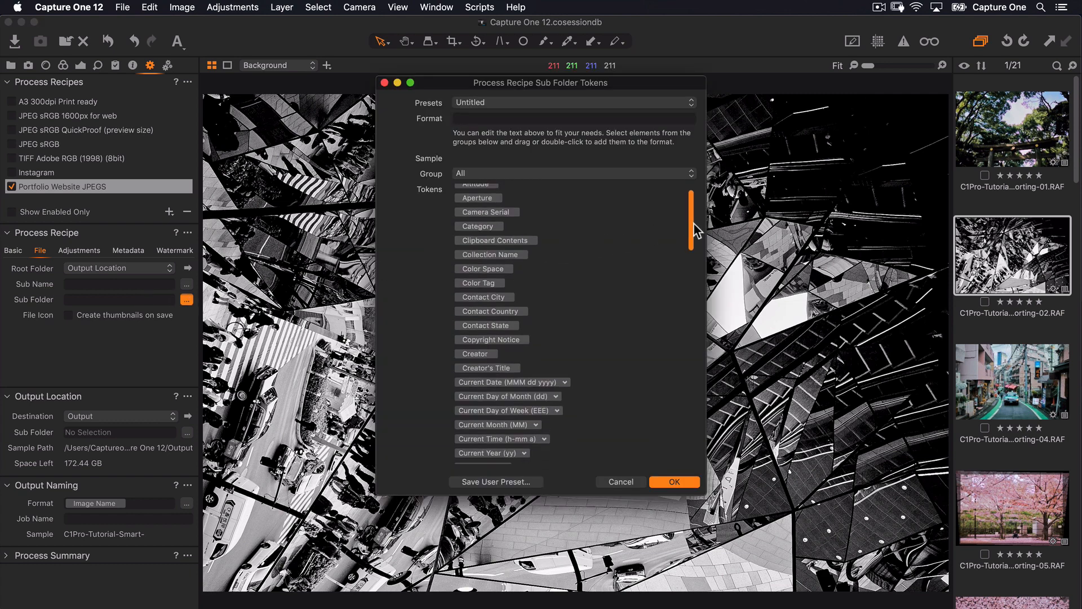
Set the recipe's dynamic sub folder name to the Rating token
left_click_drag(692, 221, 692, 269)
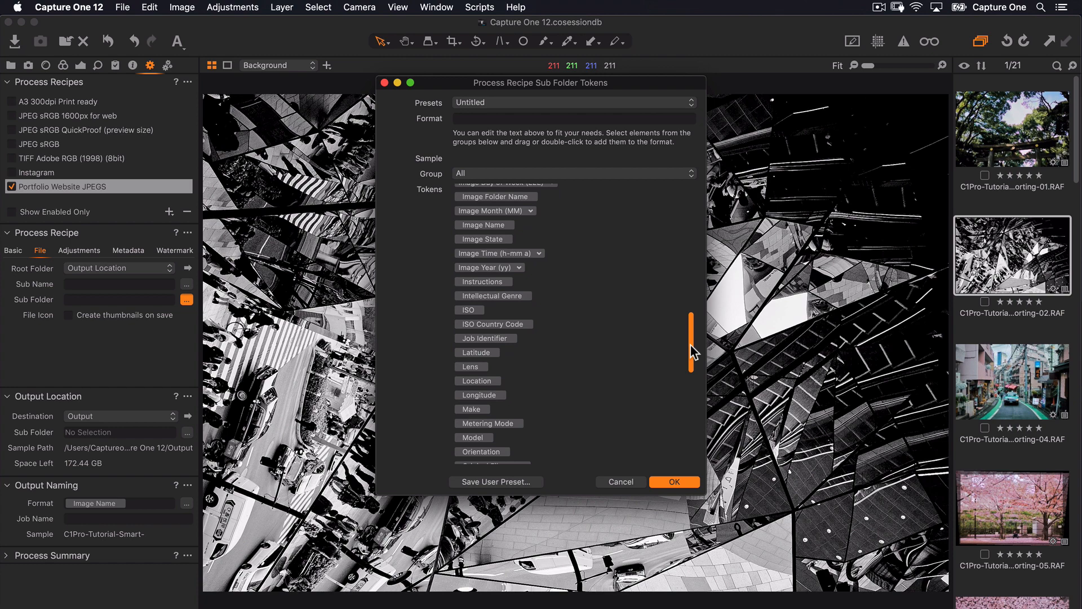
type("ra")
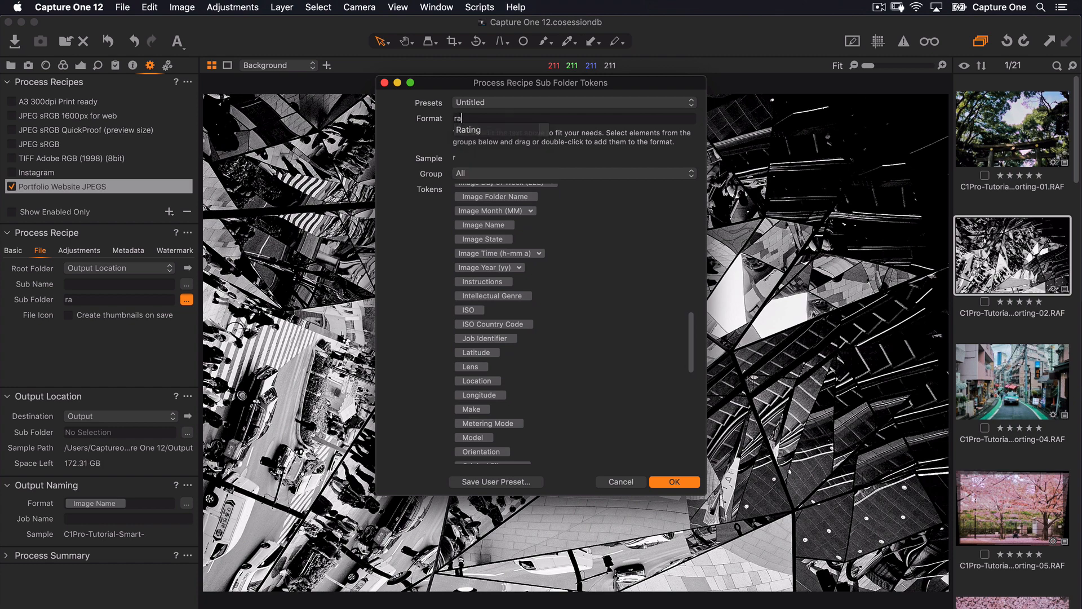
type("ting")
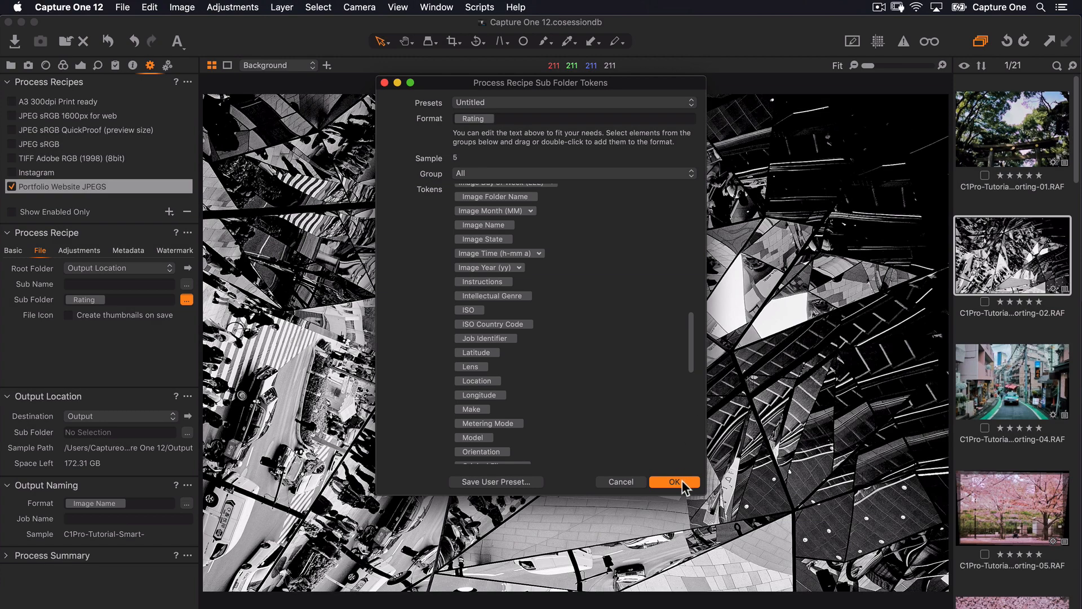
left_click(674, 482)
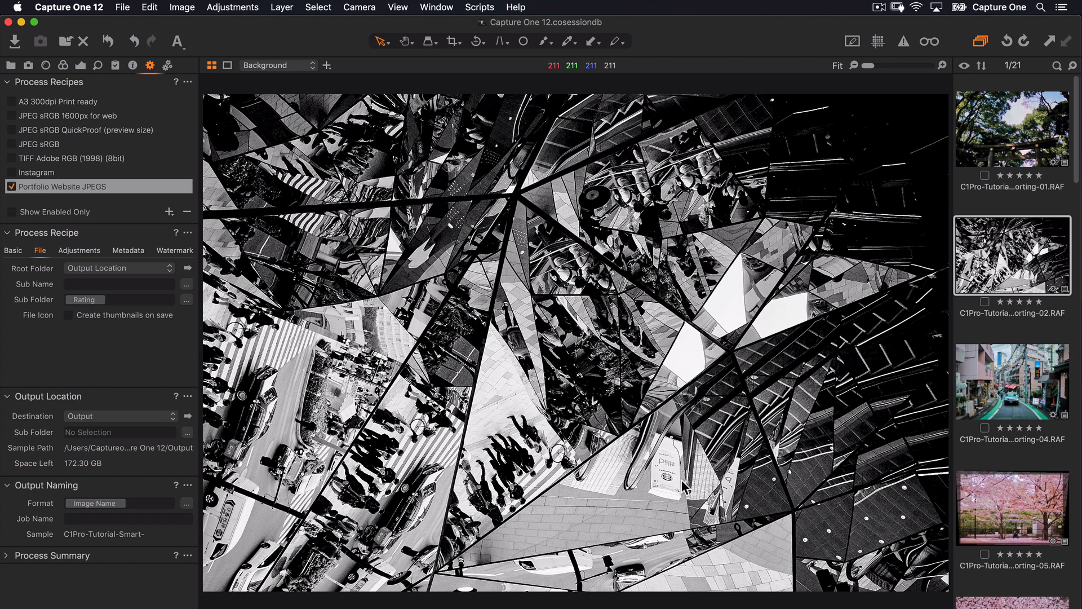
Select all 21 images and process them with the portfolio recipe
key("cmd+a")
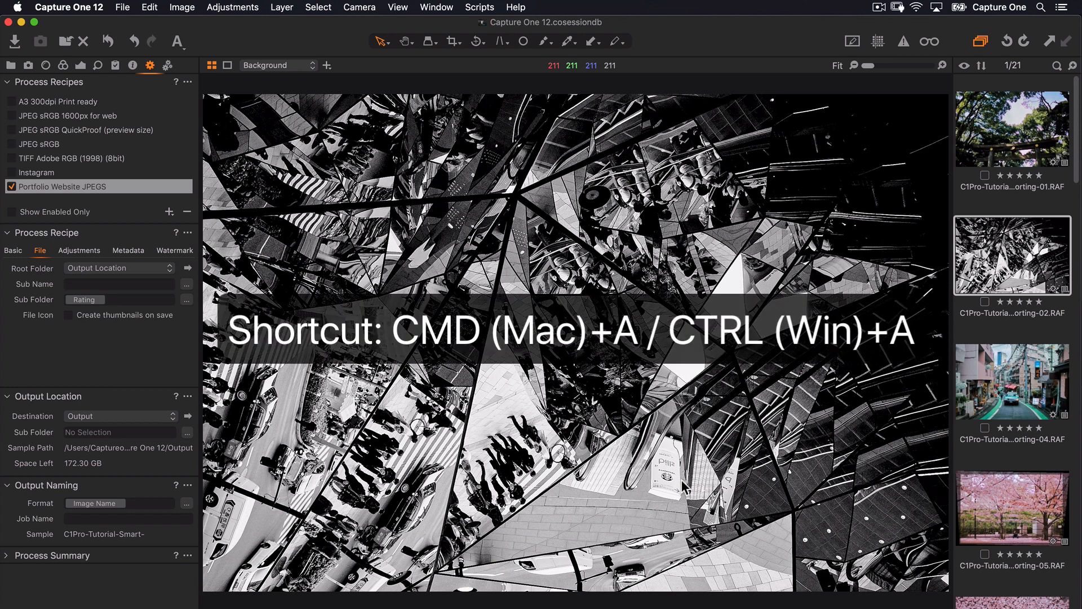
key("cmd+a")
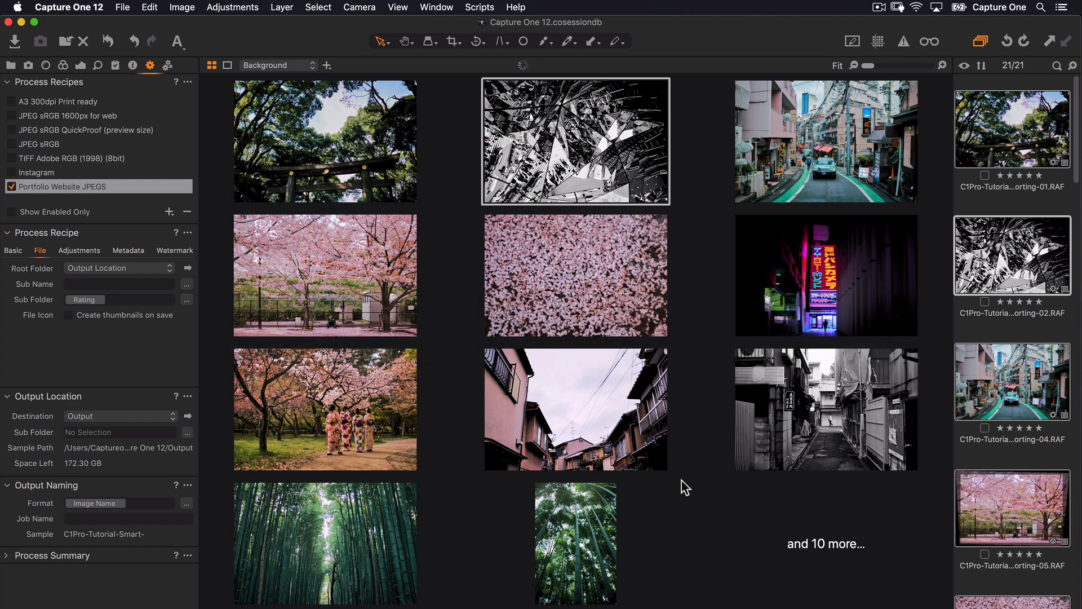
key("cmd+d")
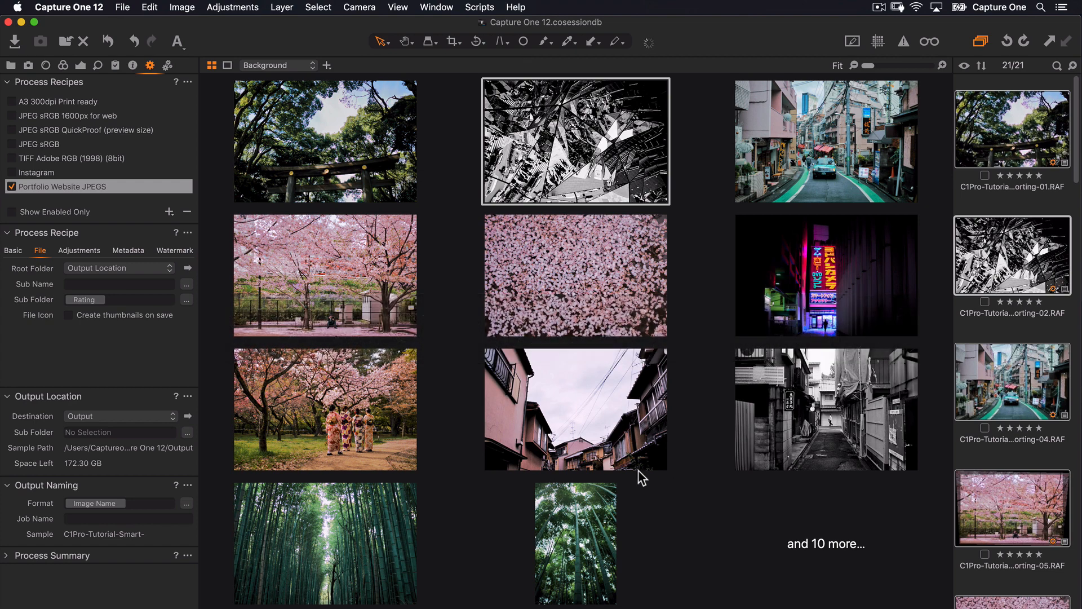
mouse_move(189, 269)
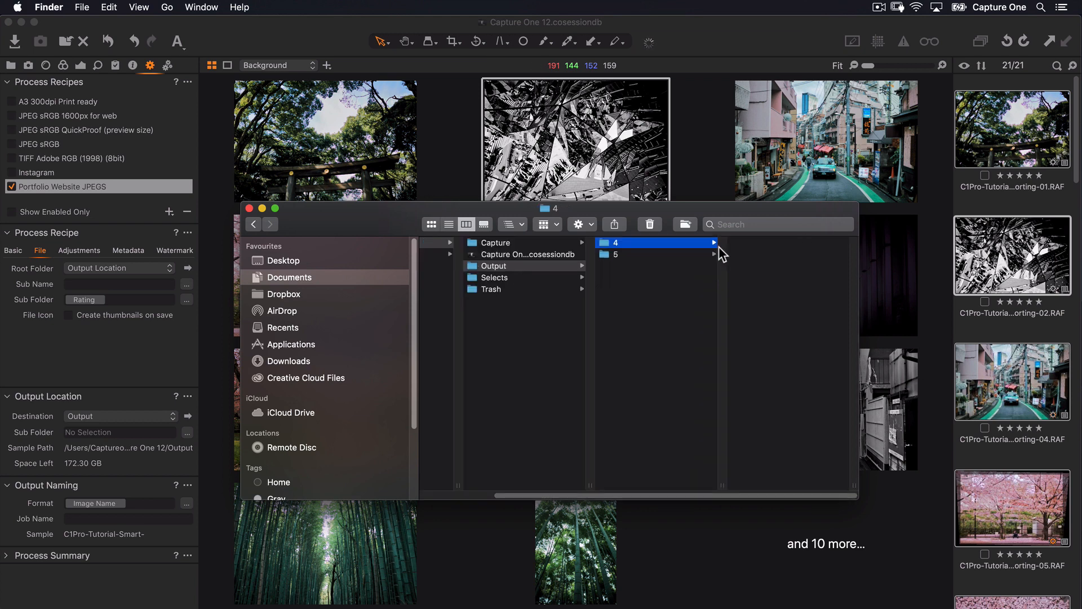
mouse_move(696, 260)
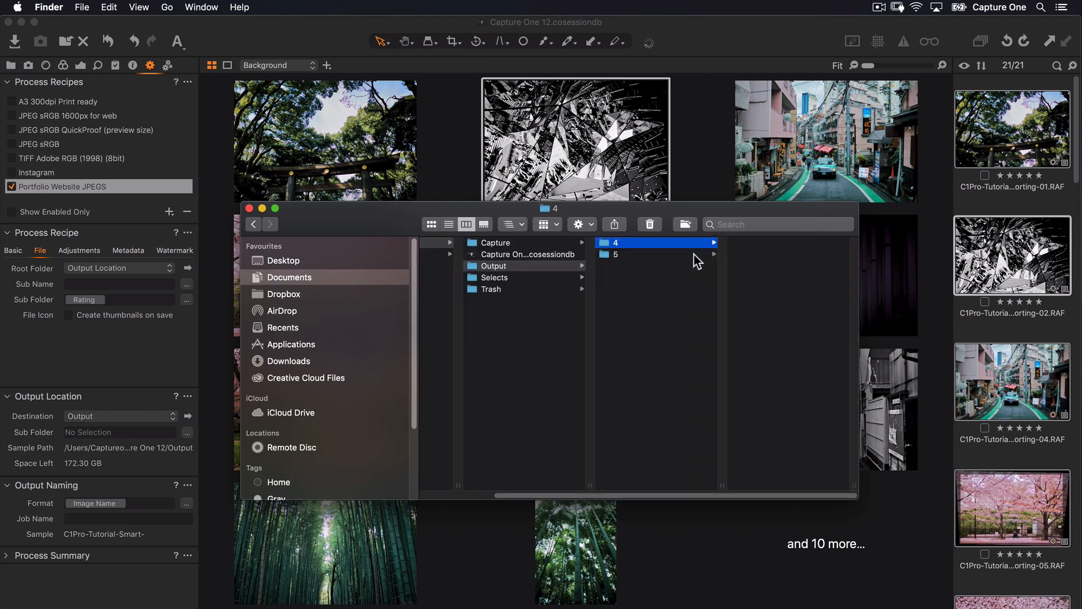
Return from the Finder Output folder to the Capture One image grid
left_click(614, 253)
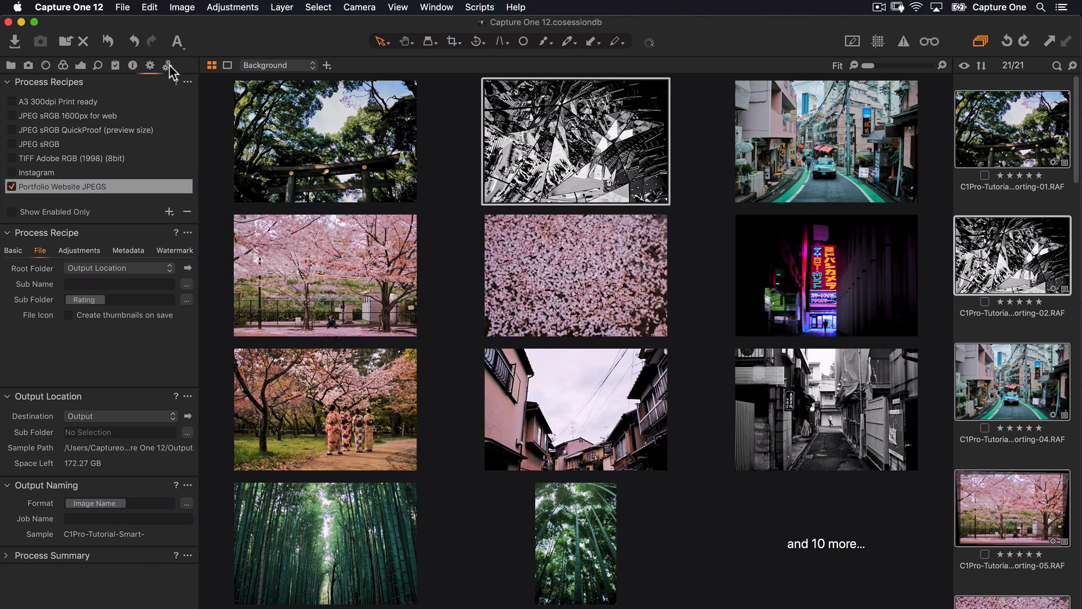
Clear every finished job from the batch queue and go back to the Process Recipes tool
left_click(166, 66)
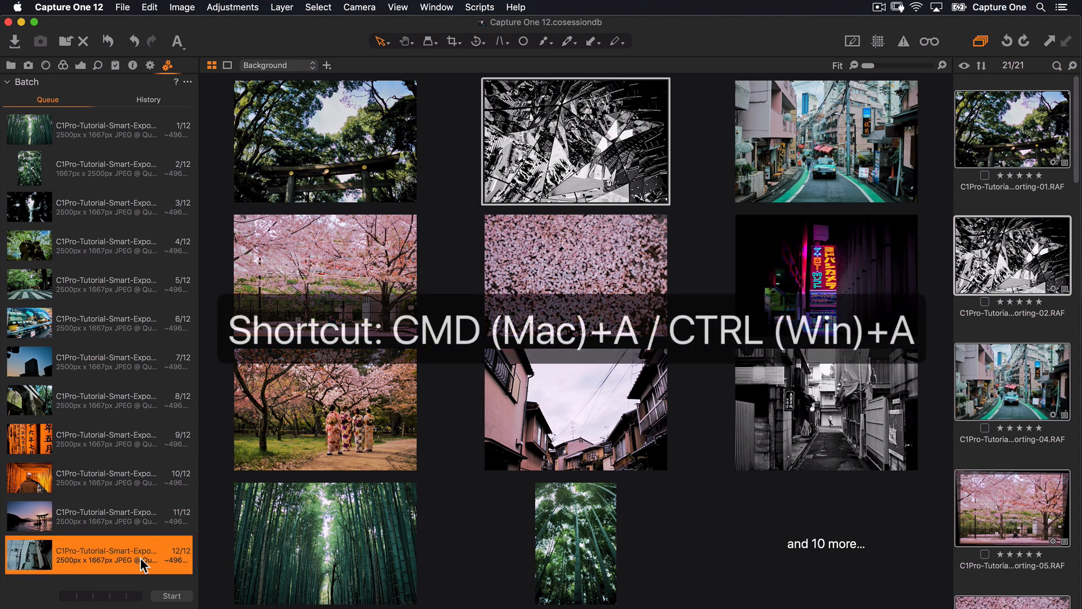
key("cmd+a")
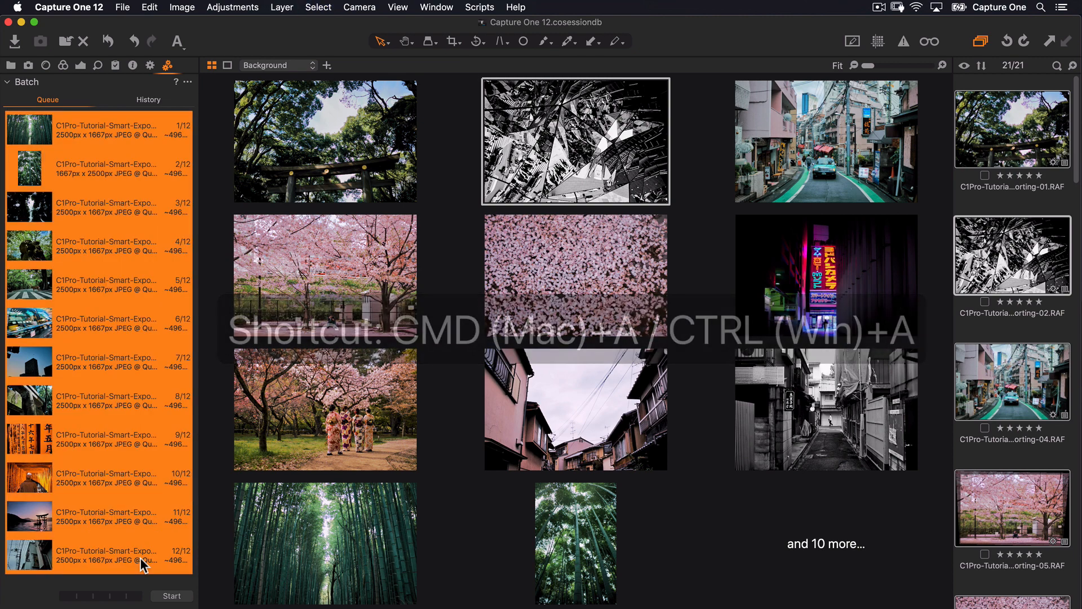
key("Backspace")
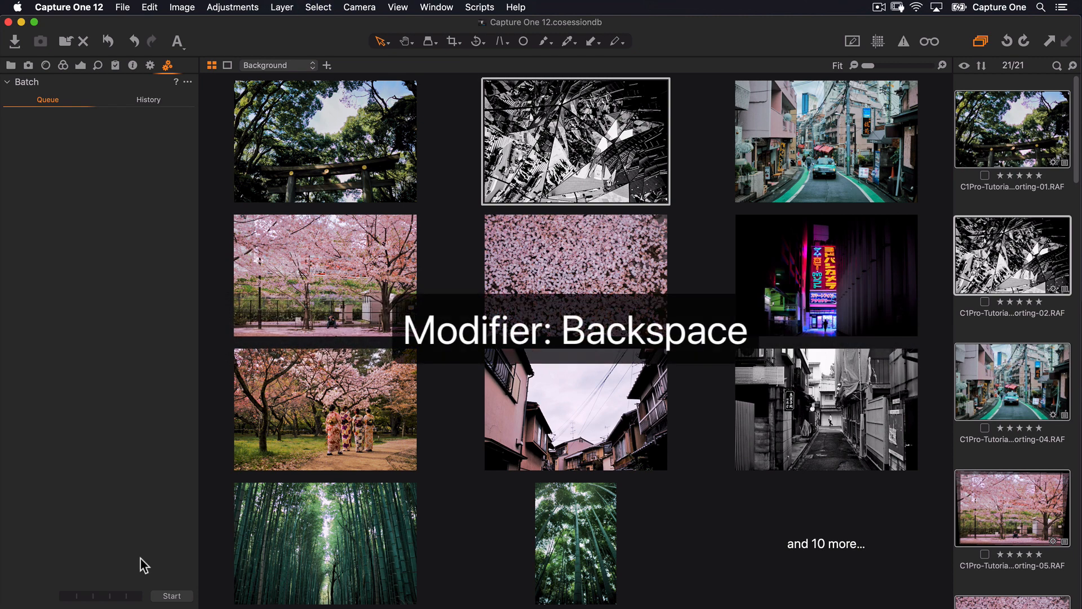
key("backspace")
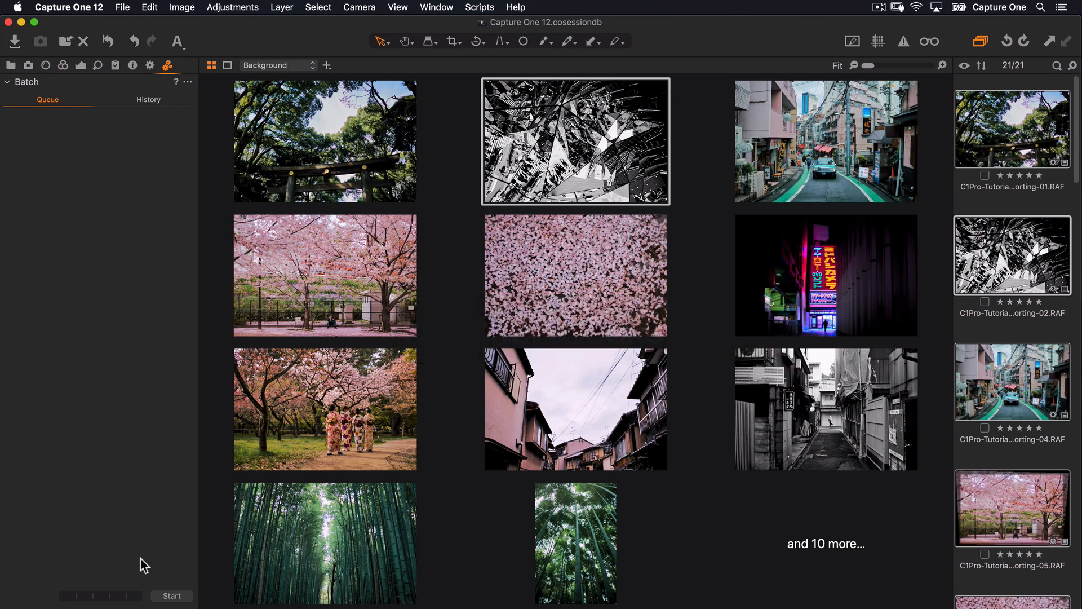
left_click(171, 595)
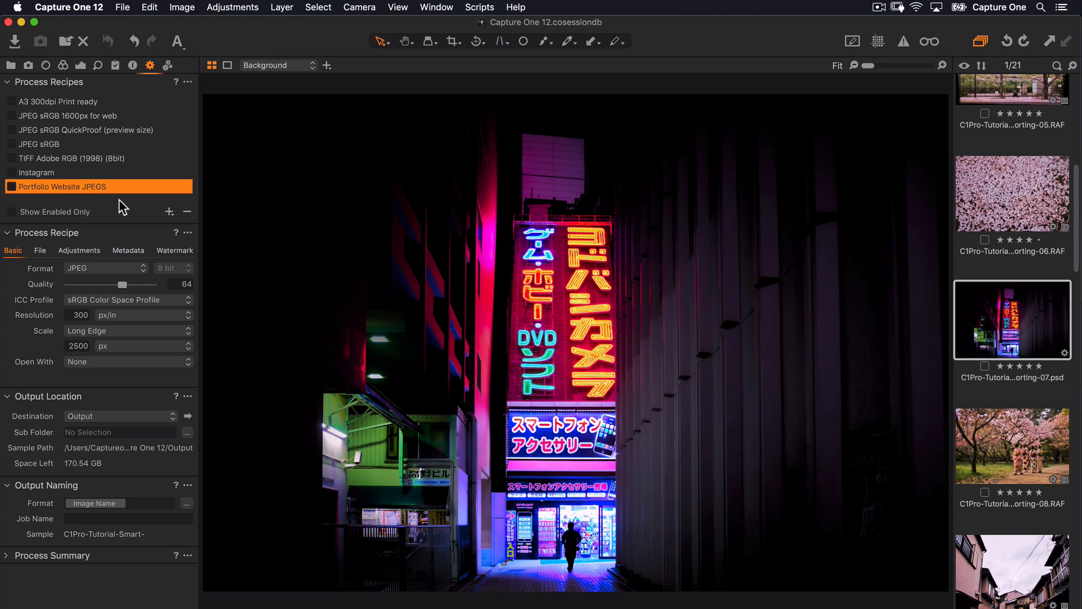
mouse_move(175, 216)
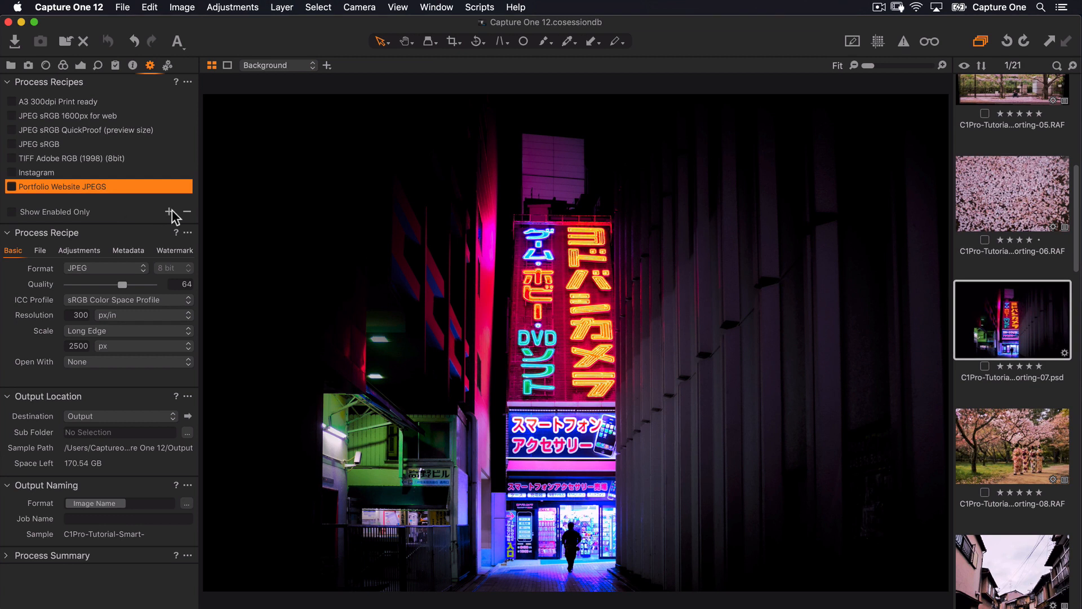
Add a new process recipe and name it 'A5 Print Postcards'
left_click(166, 213)
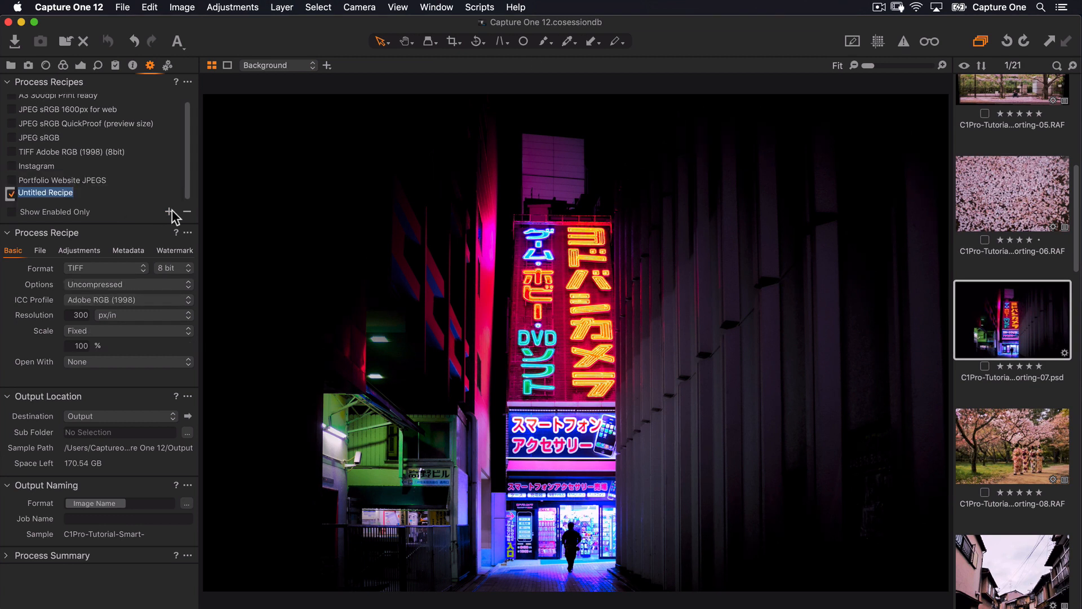
type("A5 Print Postcards")
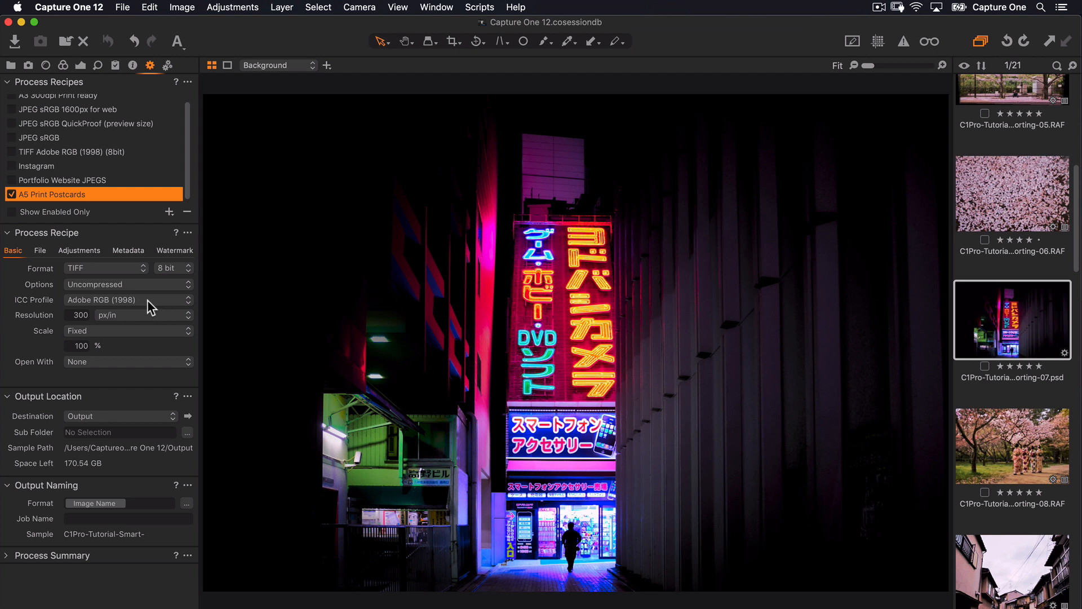
mouse_move(150, 319)
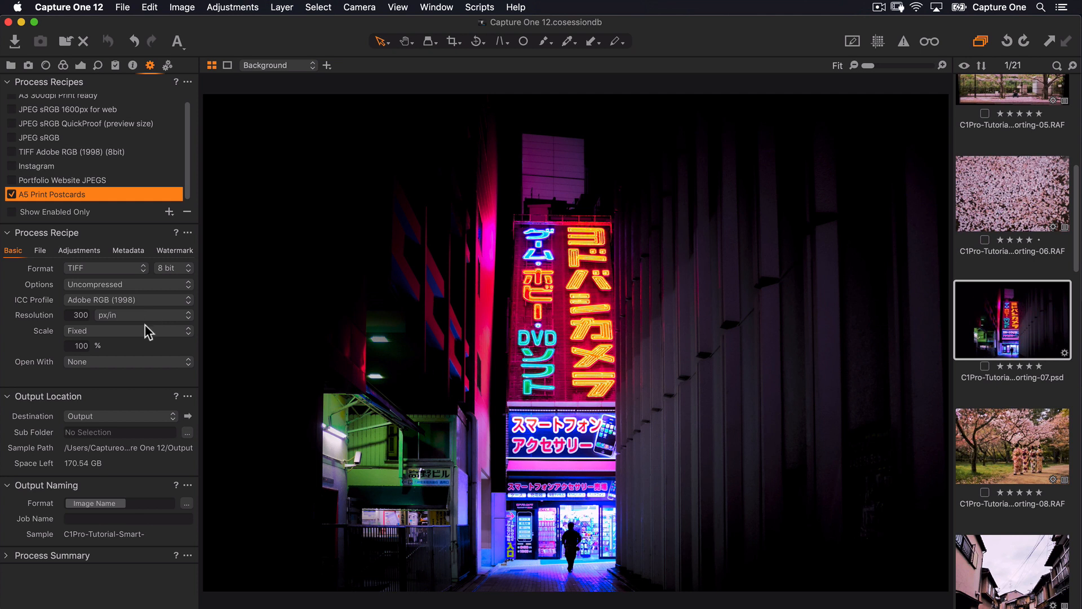
mouse_move(146, 337)
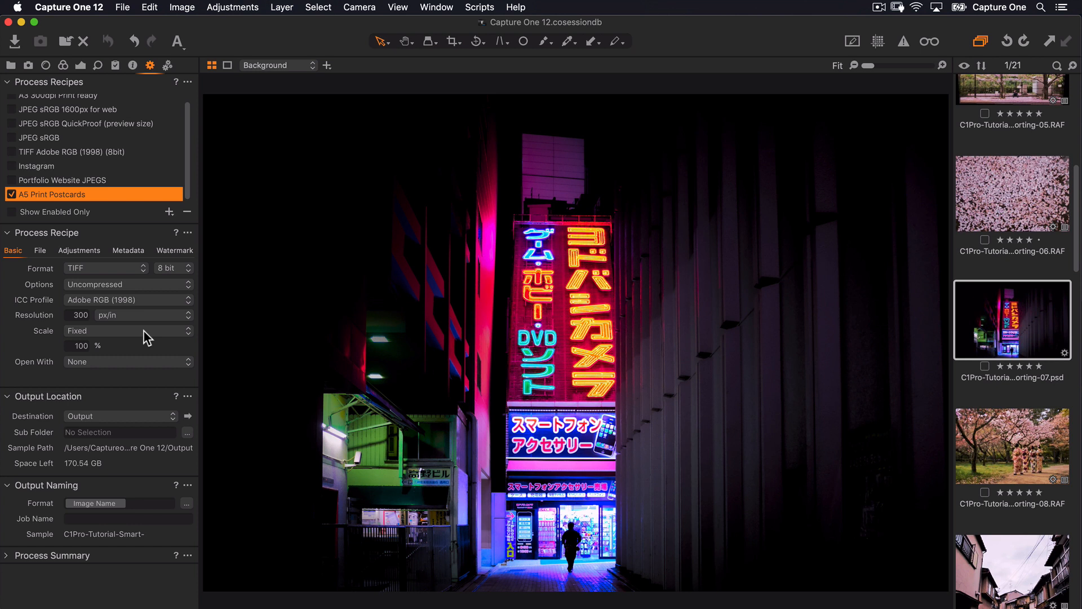
Scale the recipe output by fixed dimensions of 148 × 210 mm
left_click(128, 331)
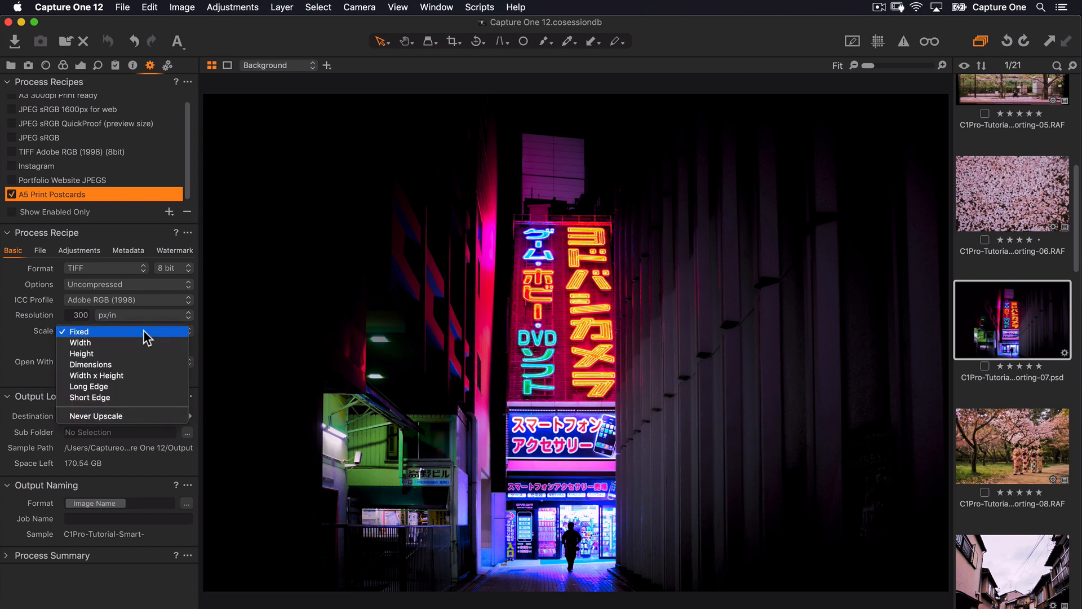
left_click(88, 365)
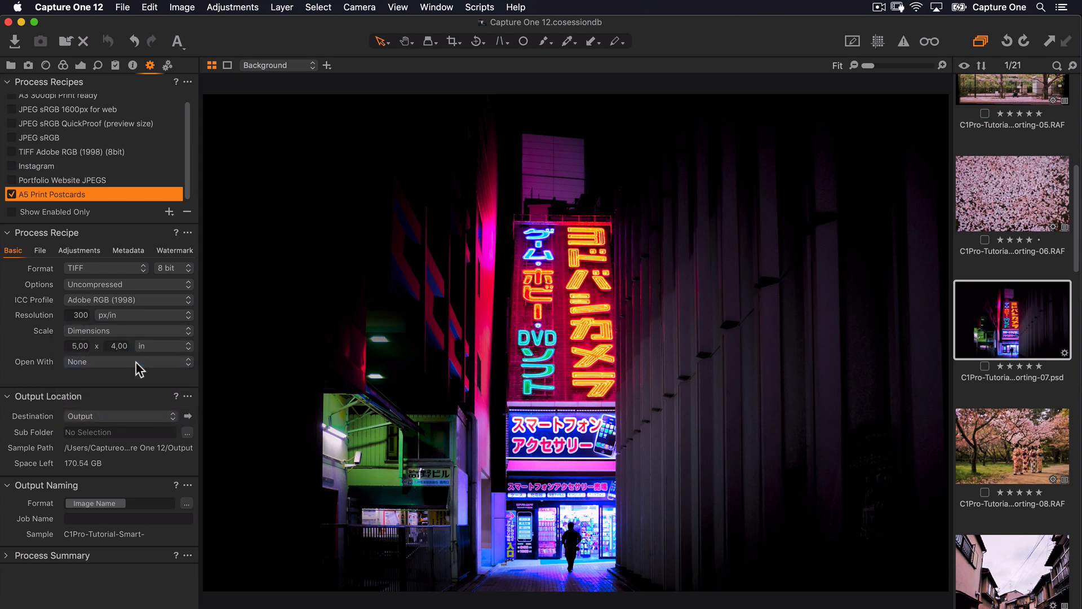
left_click(183, 330)
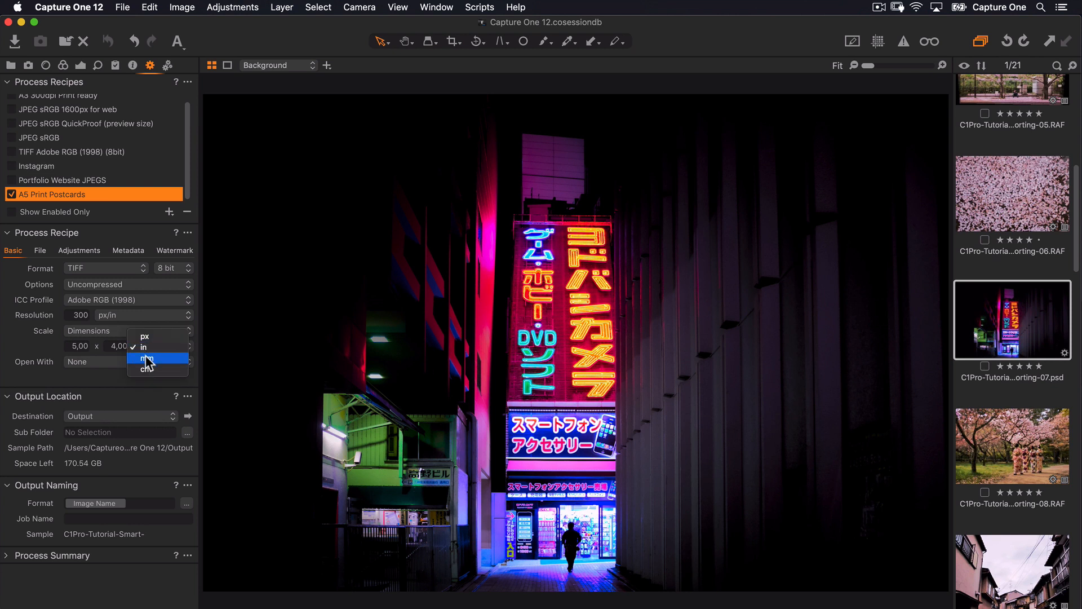
left_click(147, 359)
type("148")
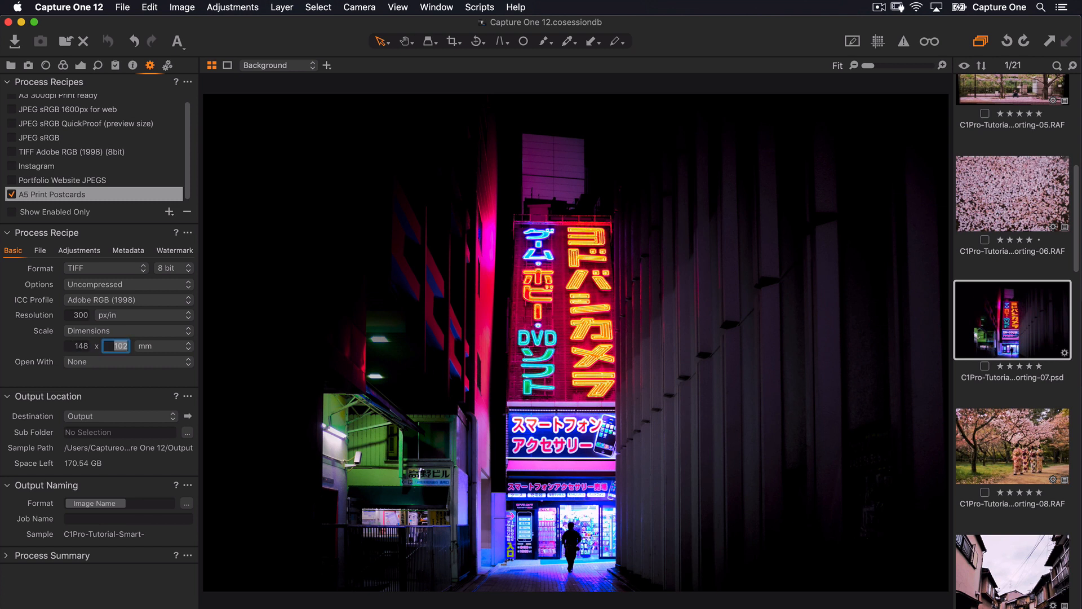
type("210")
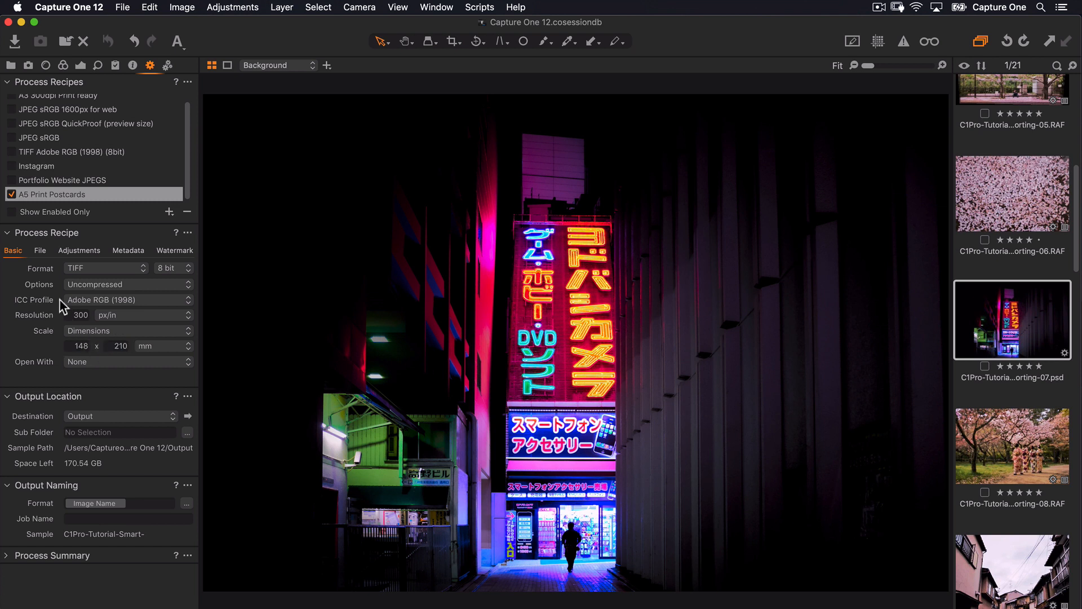
Set the recipe's output sub folder to 'A5 Print Postcards' in its file settings
left_click(40, 250)
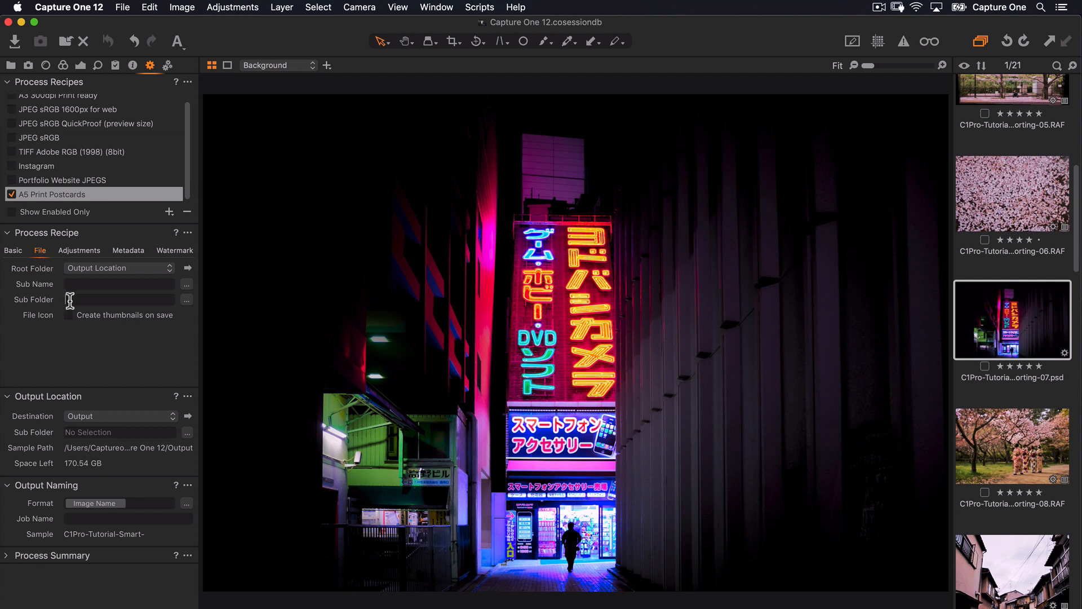
type("A5 Print")
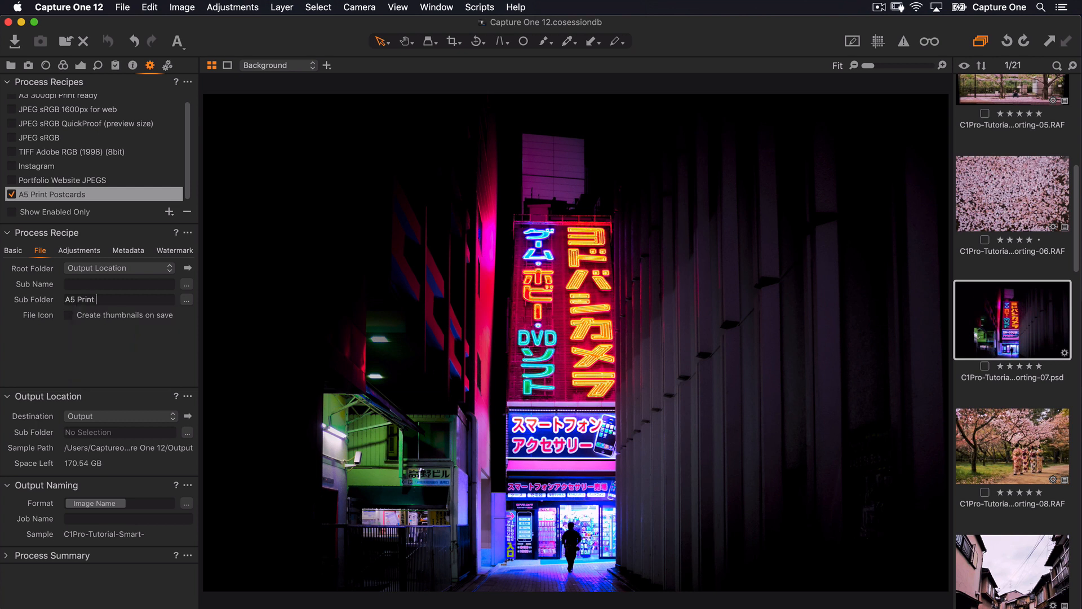
type("Postcards")
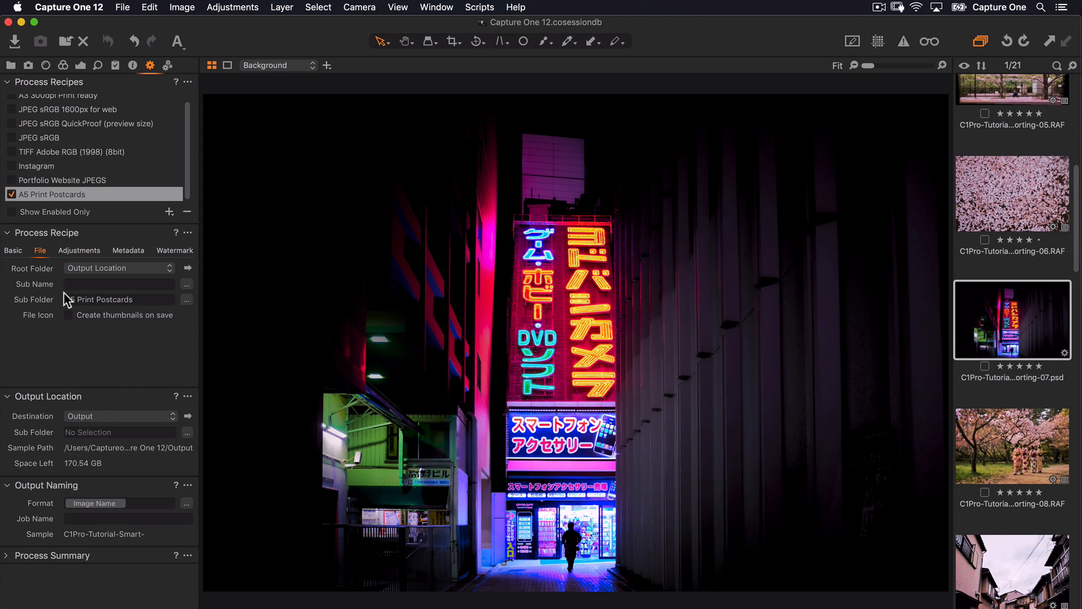
Set output sharpening for print with a 40 cm viewing distance
left_click(79, 251)
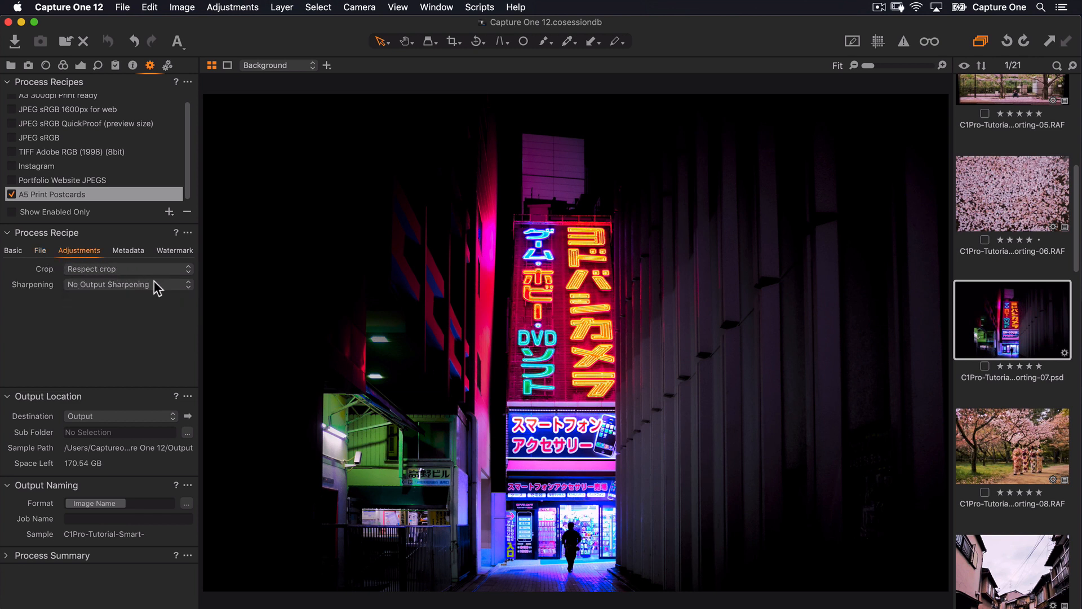
left_click(127, 284)
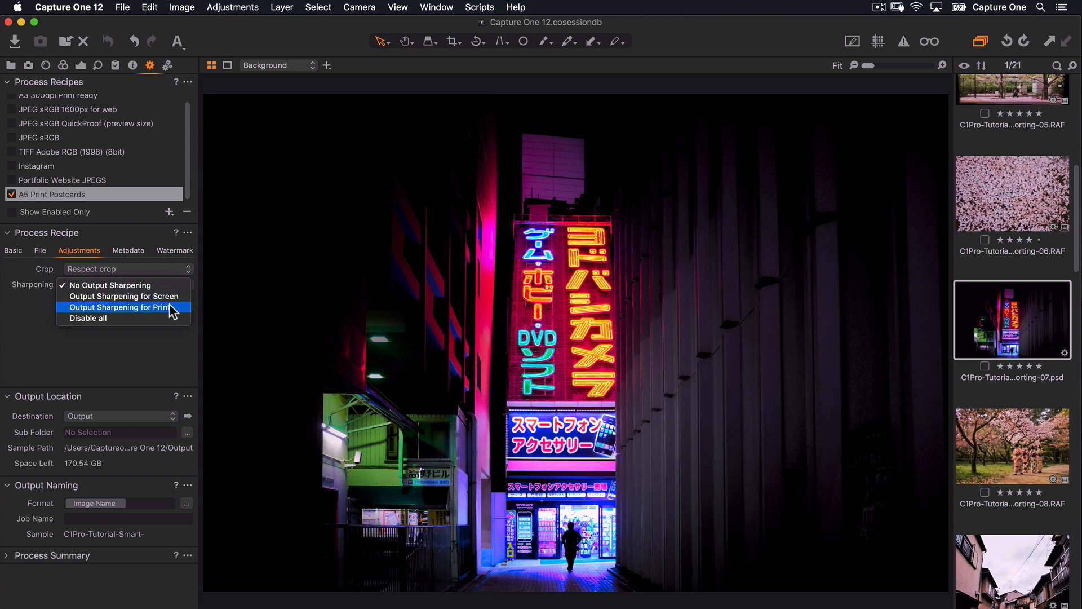
left_click(119, 306)
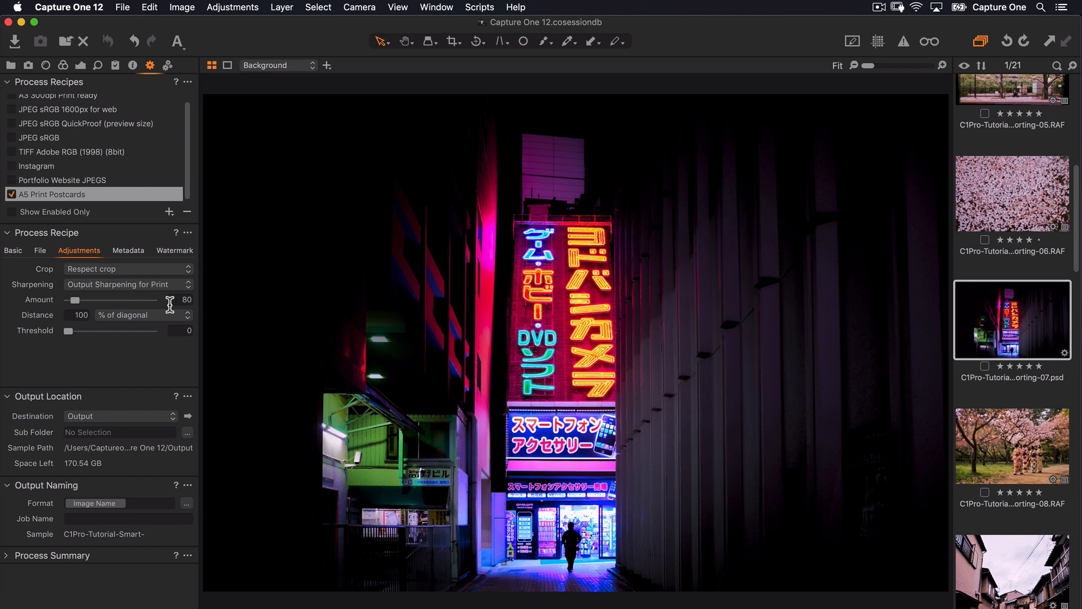
left_click(142, 315)
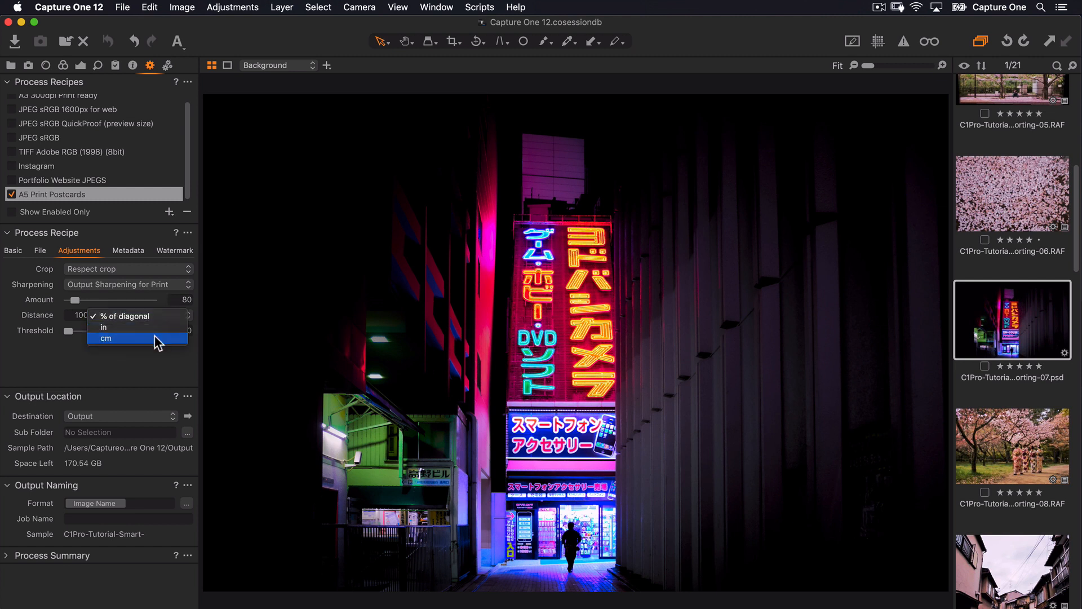
left_click(104, 338)
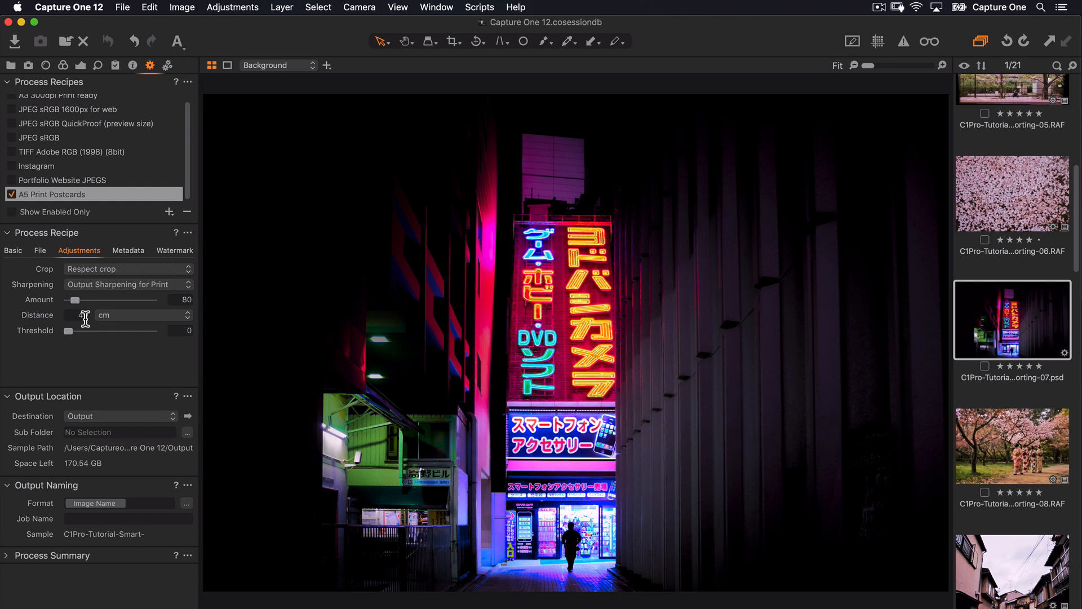
type("40")
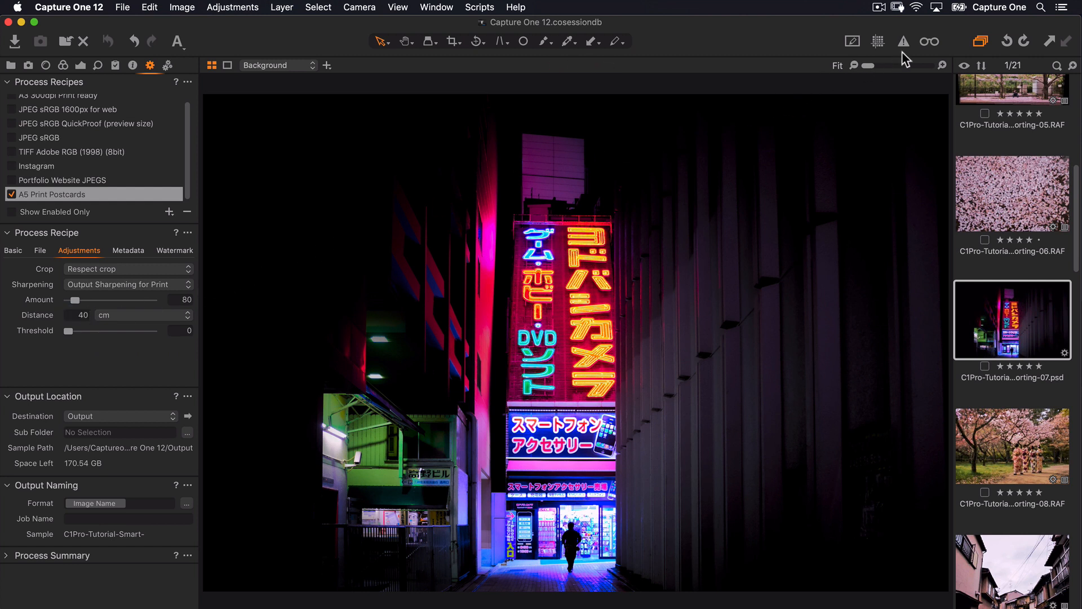
With recipe proofing on at 100% zoom, set the sharpening amount to about 159
left_click(929, 42)
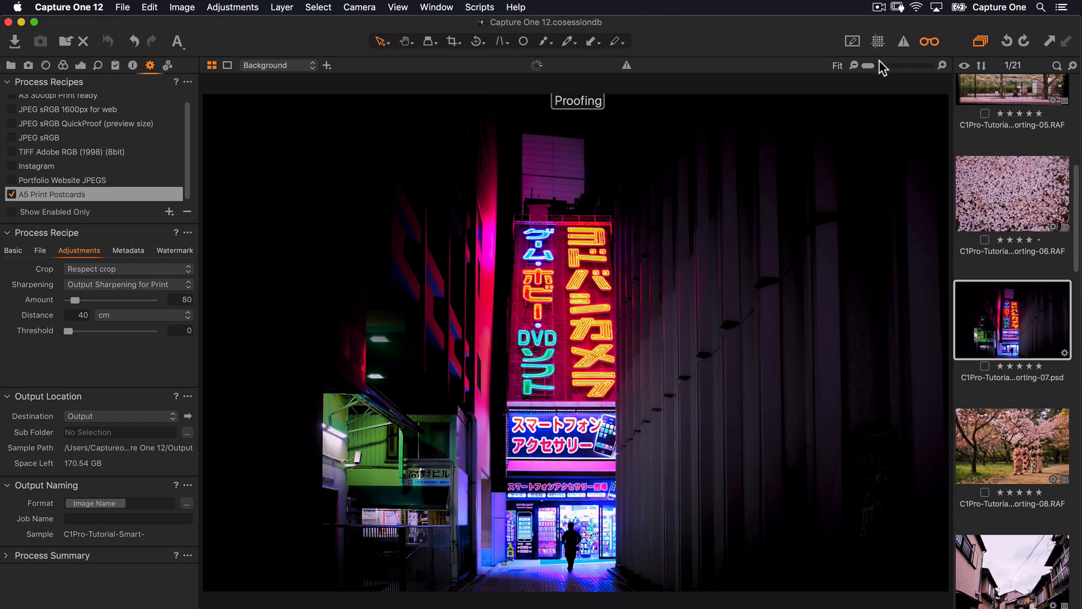
left_click_drag(868, 66, 897, 65)
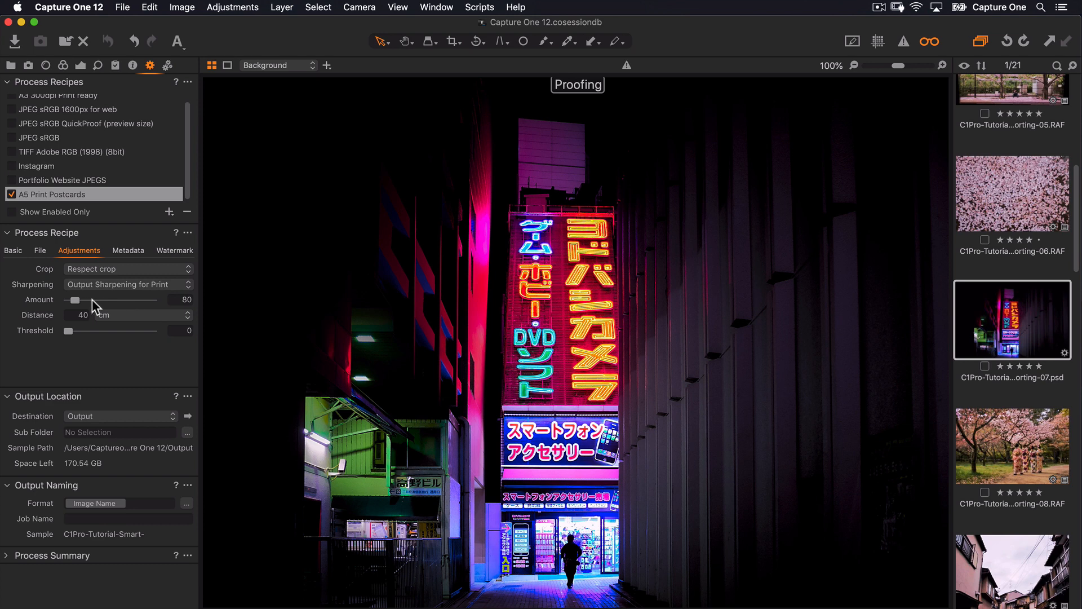
left_click_drag(69, 300, 81, 300)
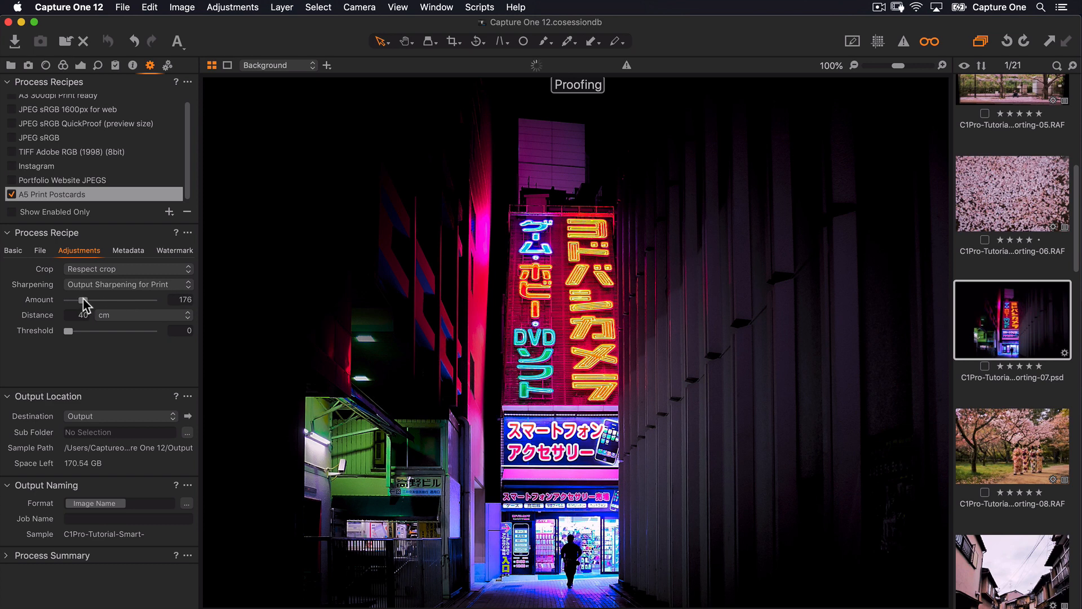
left_click_drag(78, 300, 81, 299)
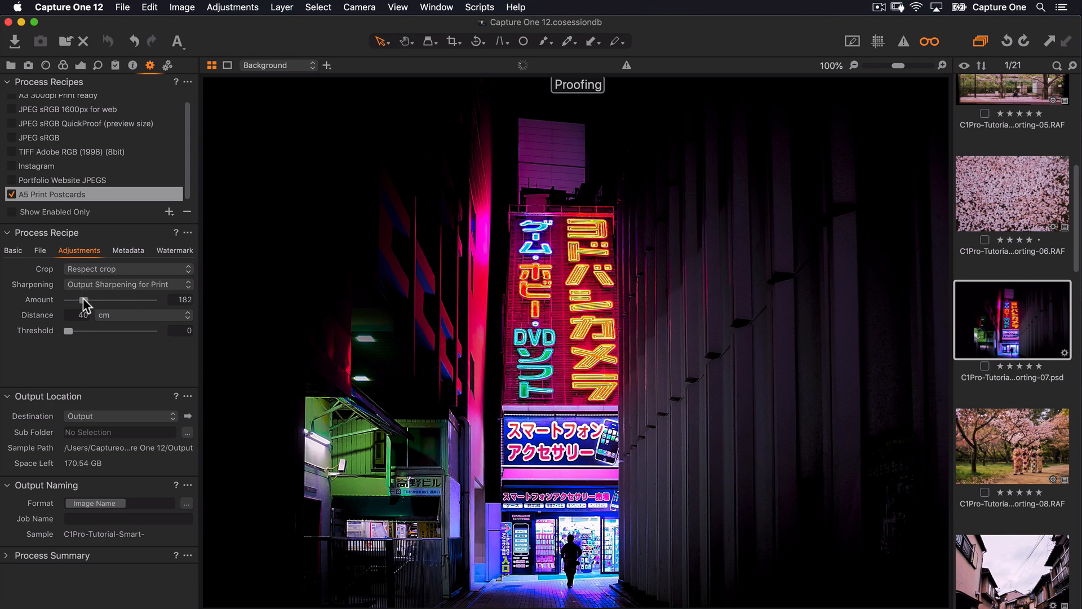
left_click_drag(90, 299, 82, 299)
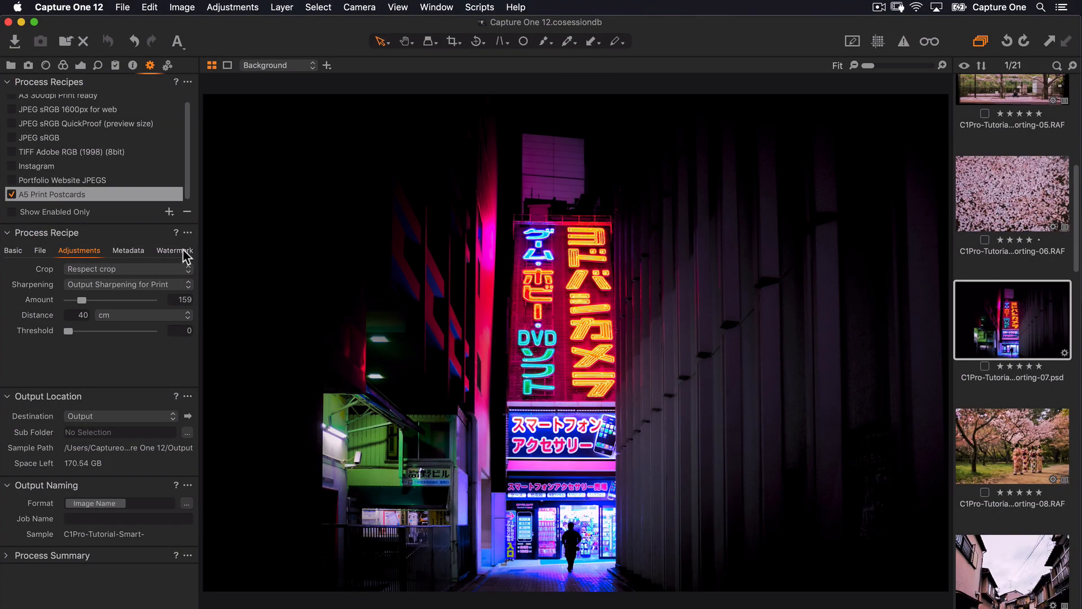
Use the square logo PNG as an image watermark at full opacity
left_click(174, 250)
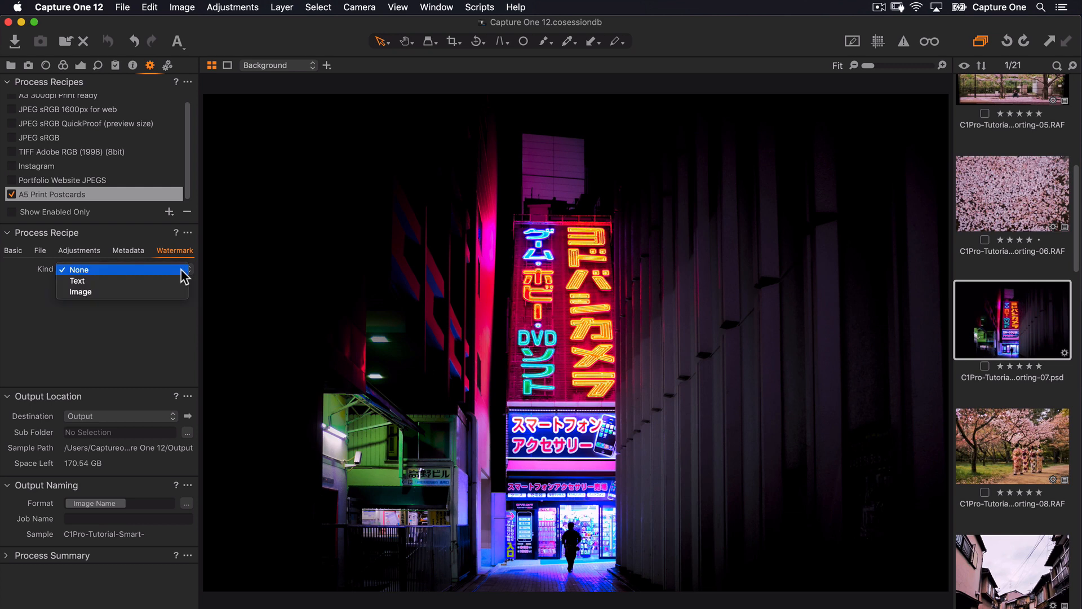
left_click(80, 291)
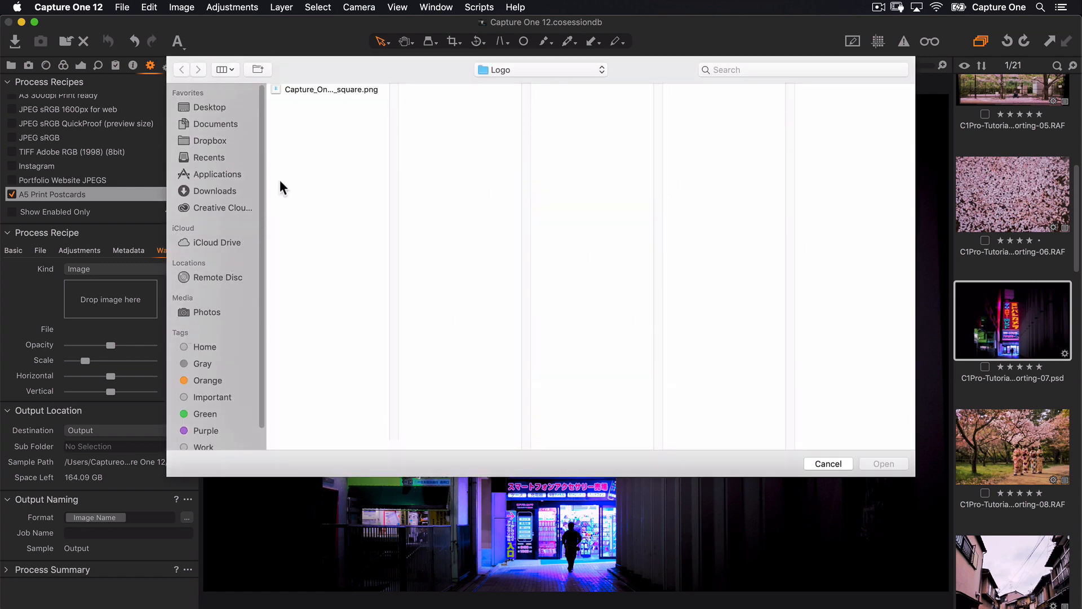
left_click(329, 89)
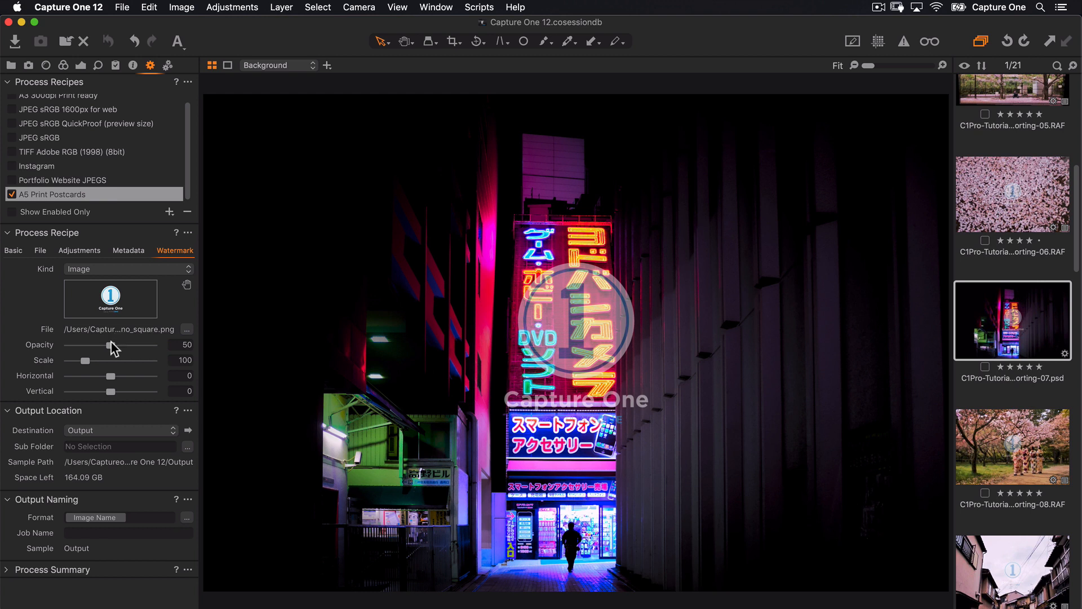
left_click_drag(113, 346, 152, 346)
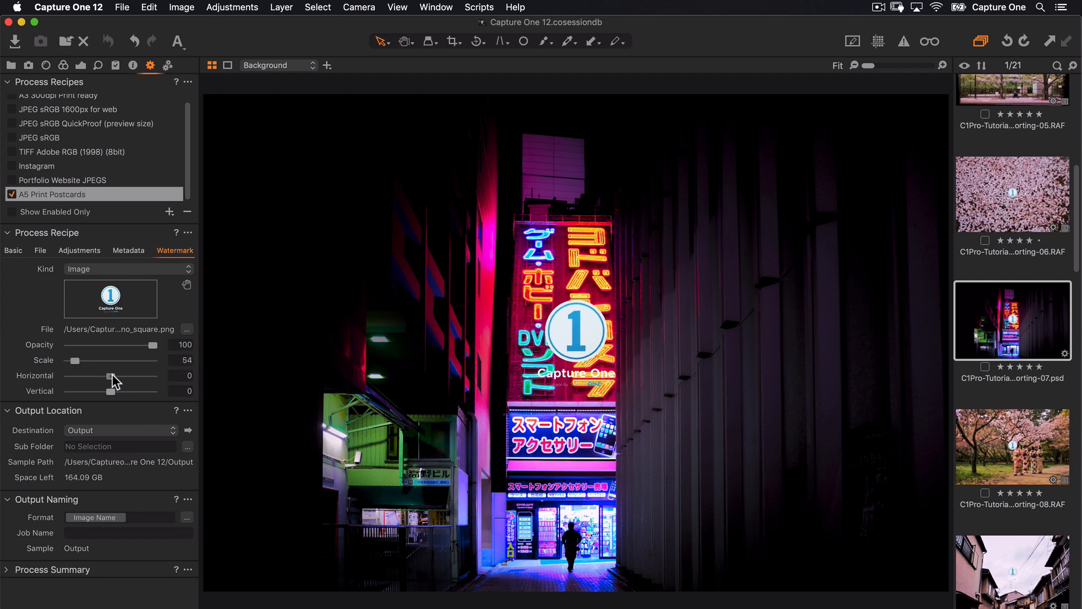
Position the logo watermark, at 54% scale, in the photo's bottom-left corner
left_click_drag(133, 376, 81, 376)
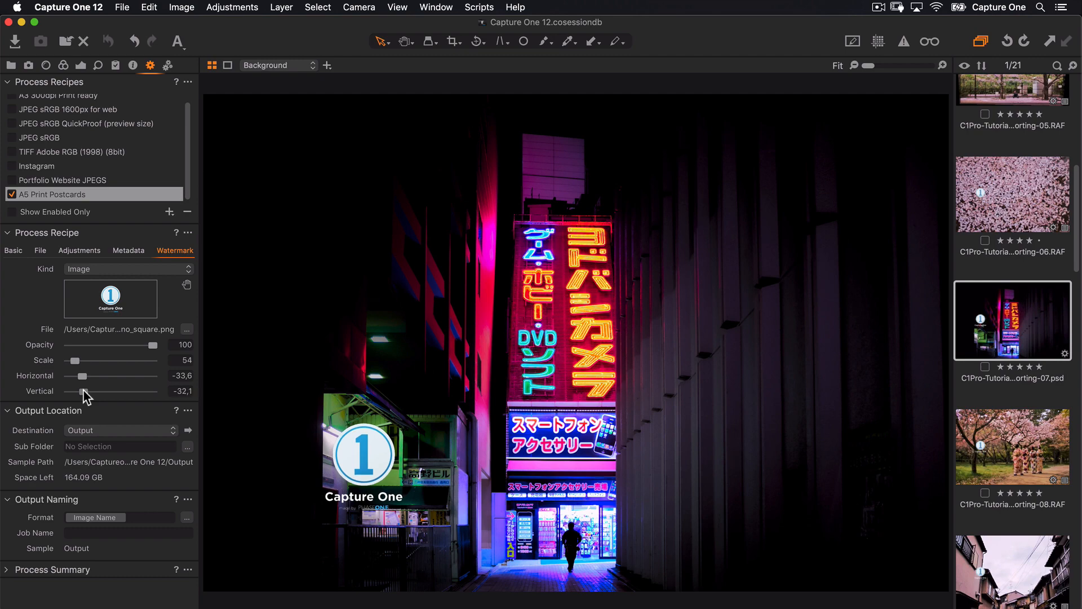
left_click_drag(77, 391, 82, 391)
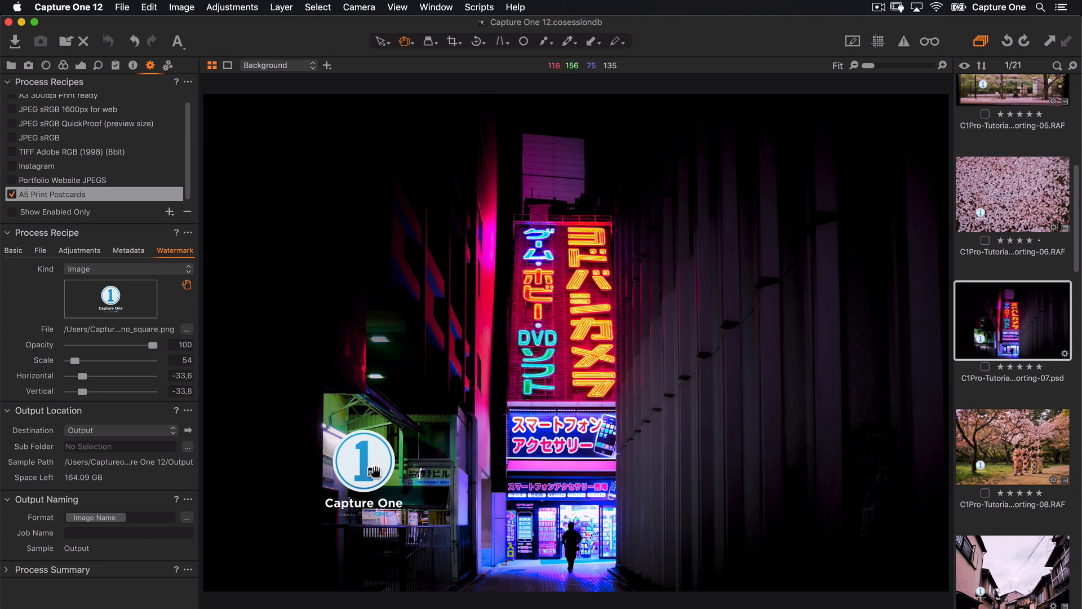
left_click_drag(362, 460, 264, 510)
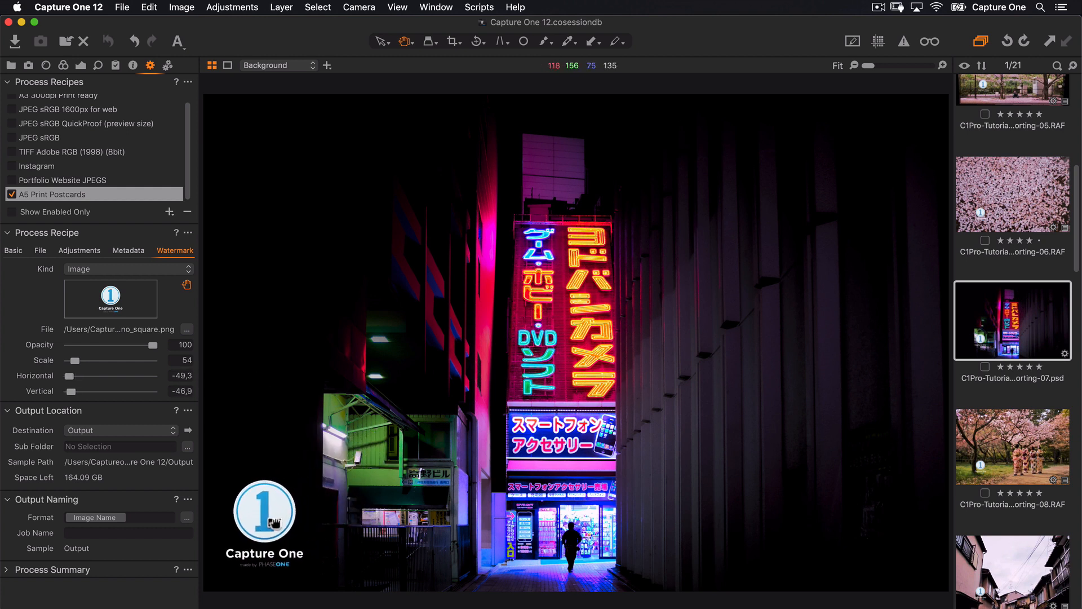
mouse_move(268, 522)
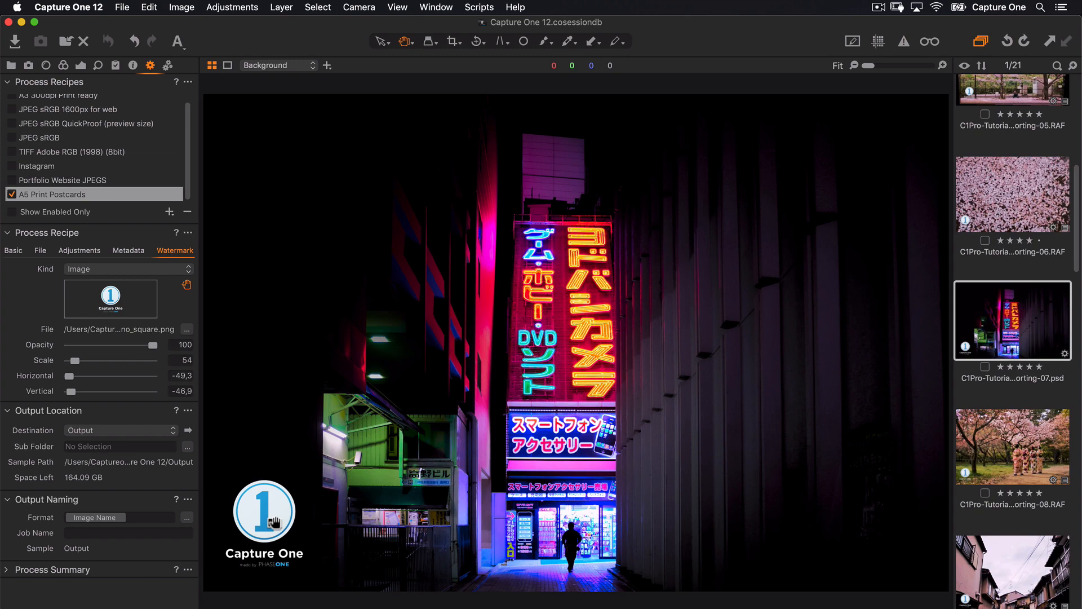
Crop the neon-alley photo to the recipe's 148 × 210 mm output ratio and view the result
left_click(449, 42)
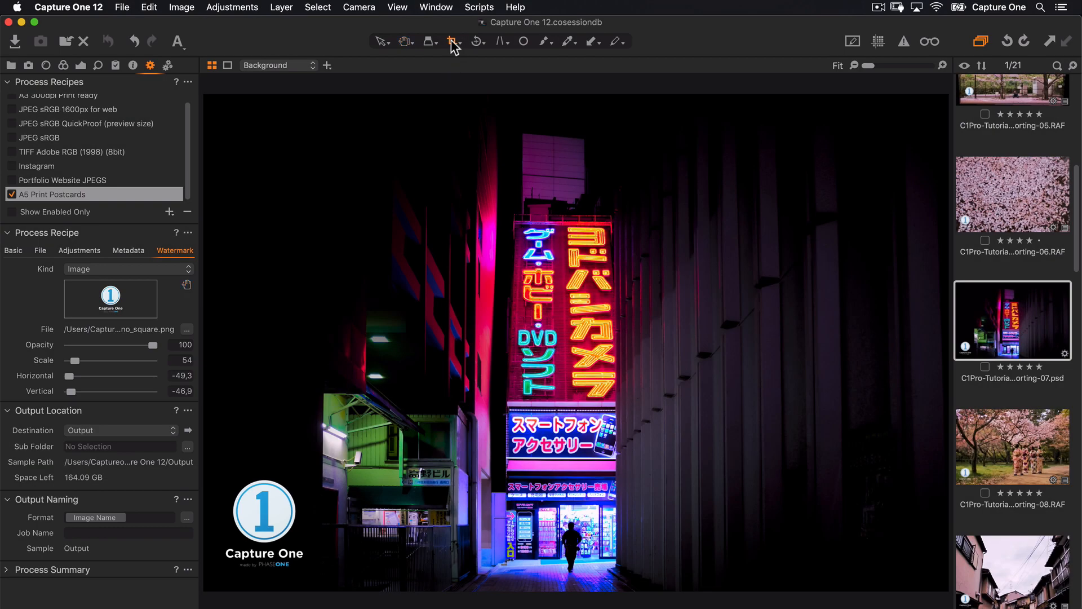
left_click(454, 42)
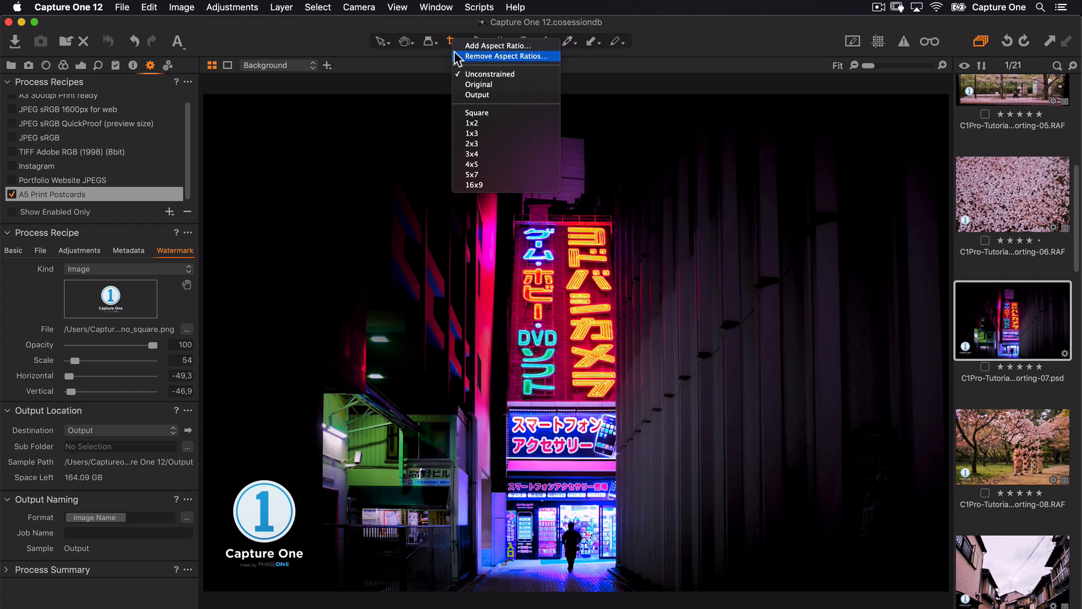
mouse_move(459, 98)
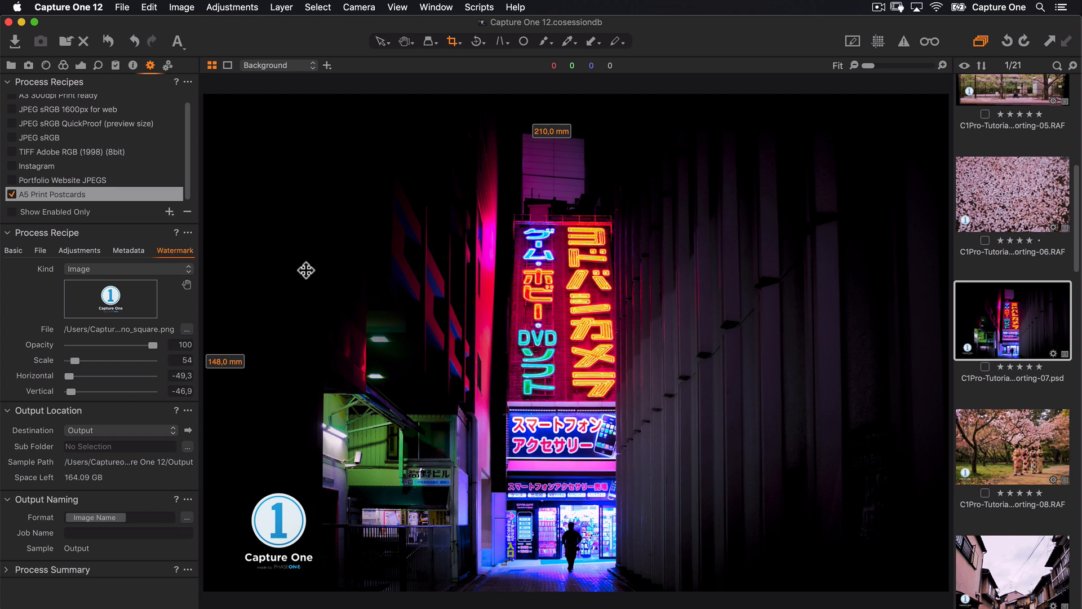
key("v")
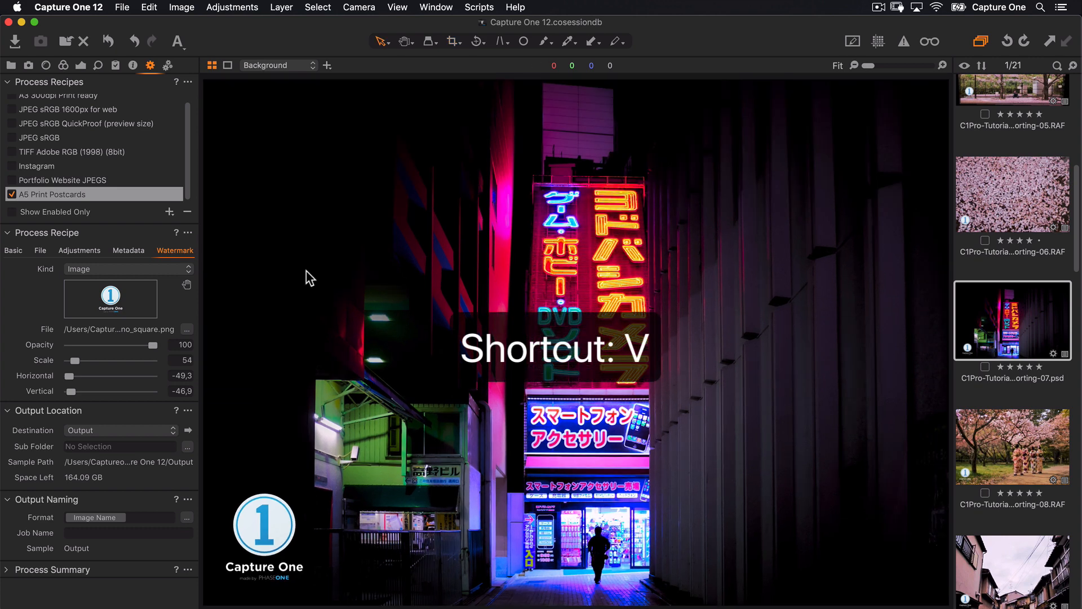
key("v")
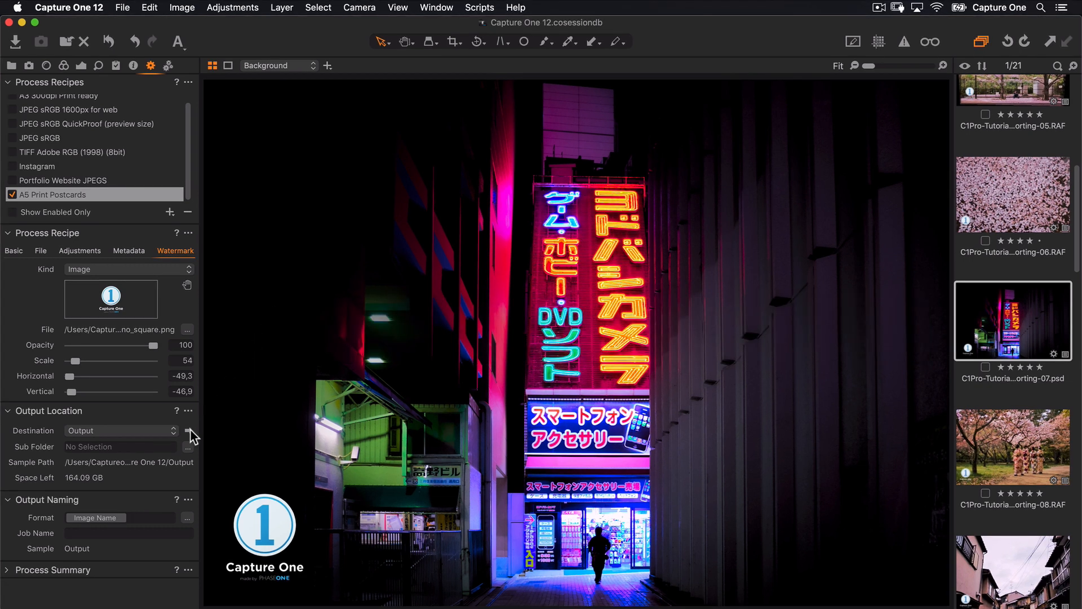
Reveal the session's Output folder, now holding an A5 Print Postcards subfolder, in Finder
left_click(187, 429)
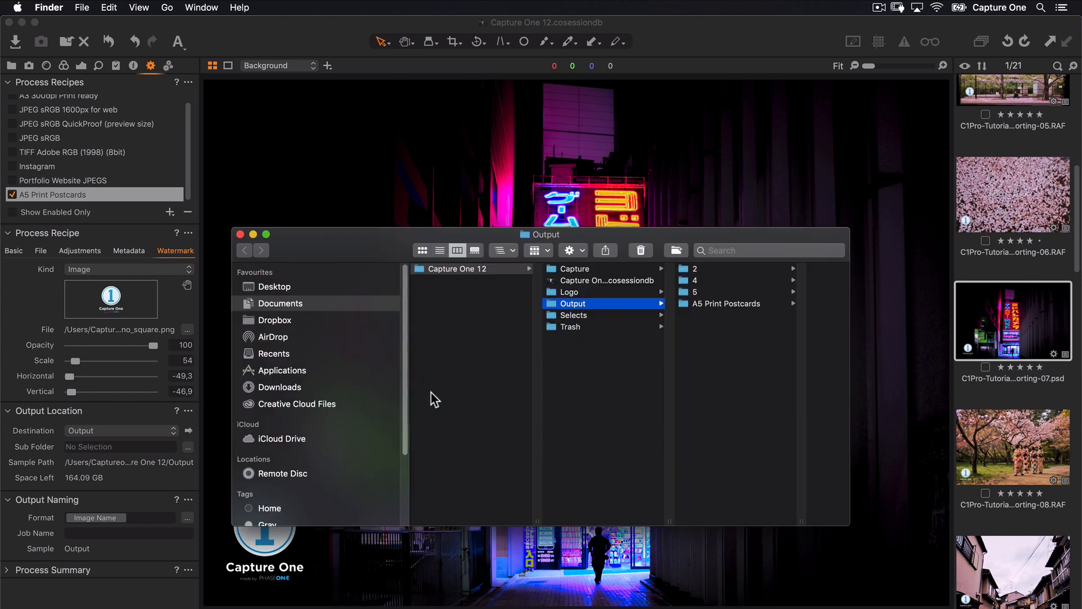